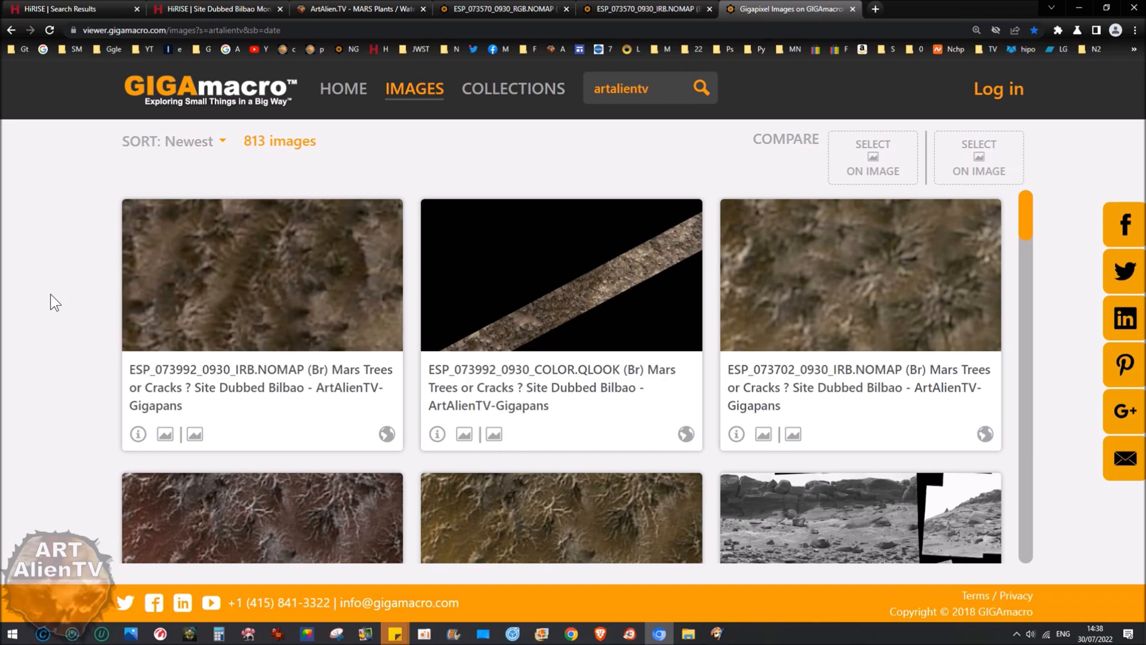
pyautogui.moveTo(895, 280)
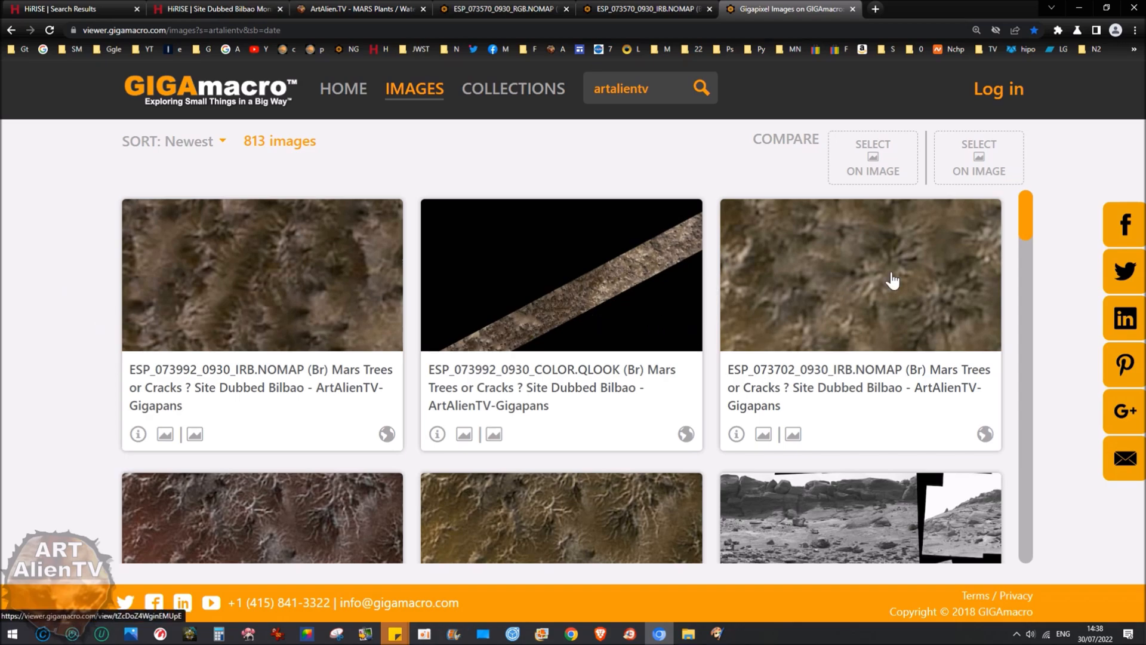
pyautogui.moveTo(700, 286)
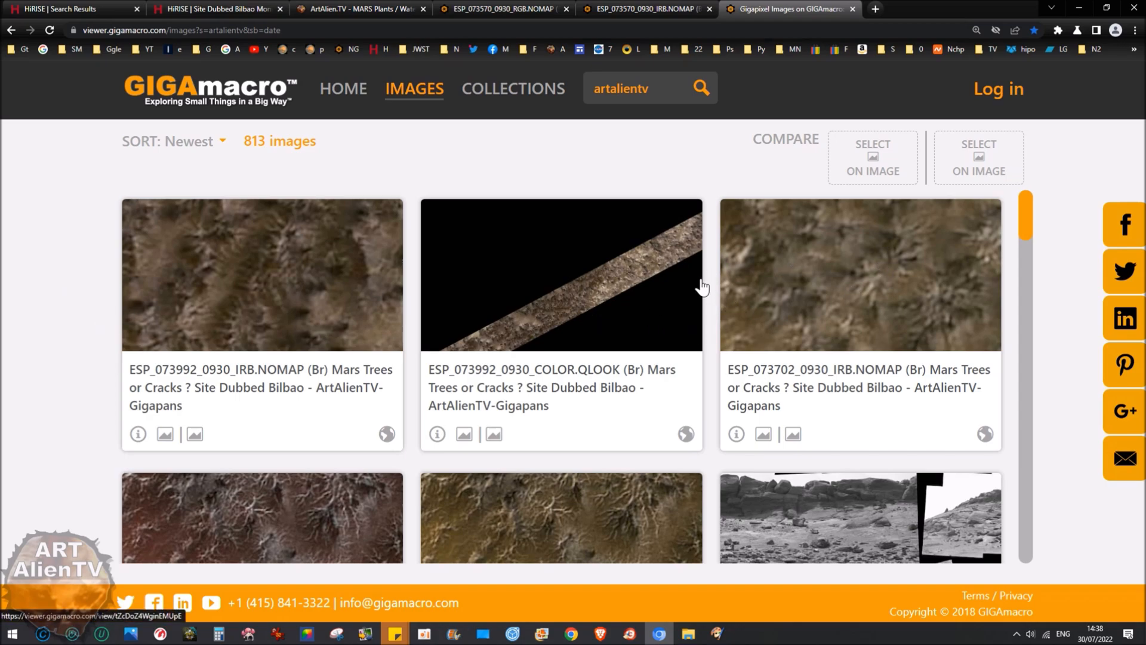
pyautogui.moveTo(567, 292)
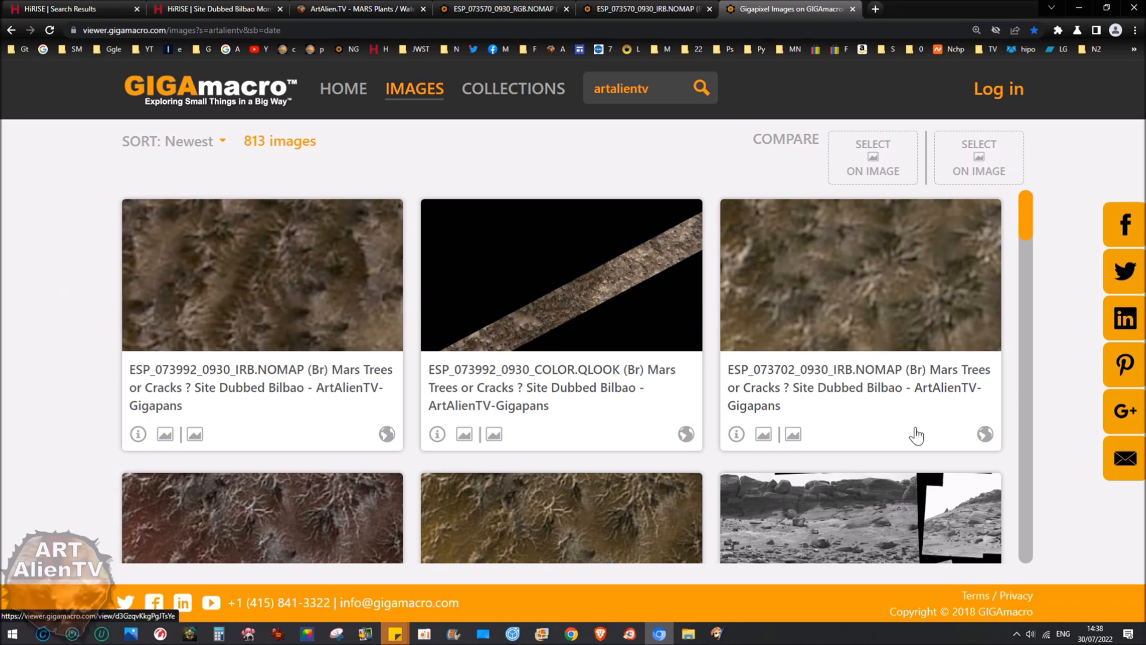
# View the IRB Bilbao gigapan's dark spider features, then switch to its RGB version
pyautogui.scroll(-3)
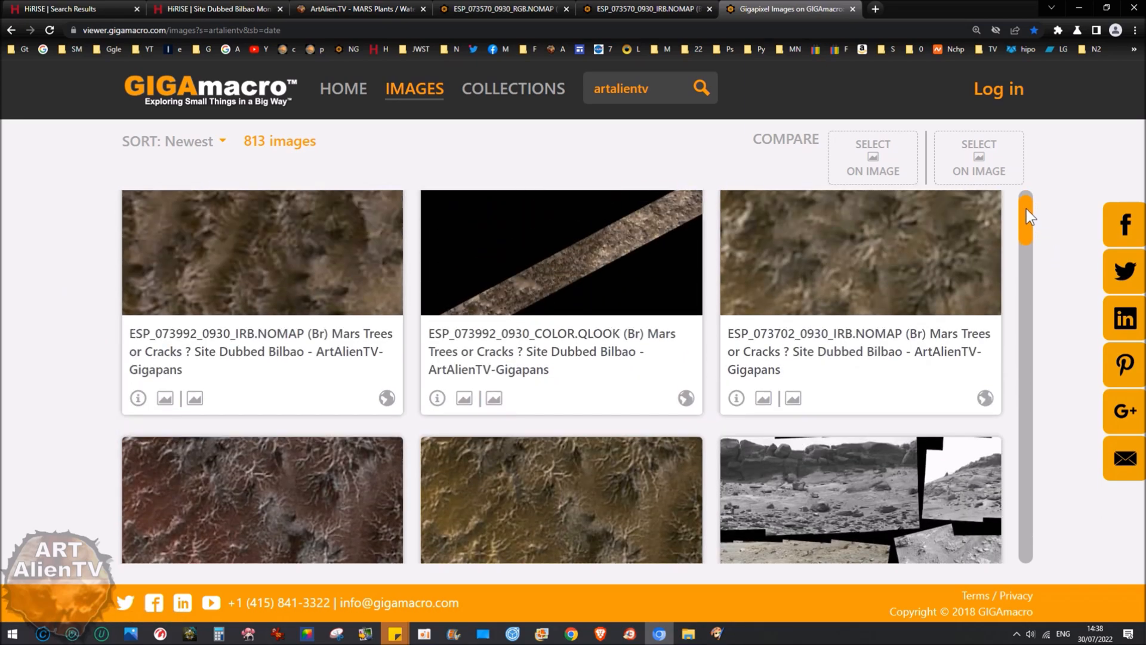
pyautogui.scroll(-3)
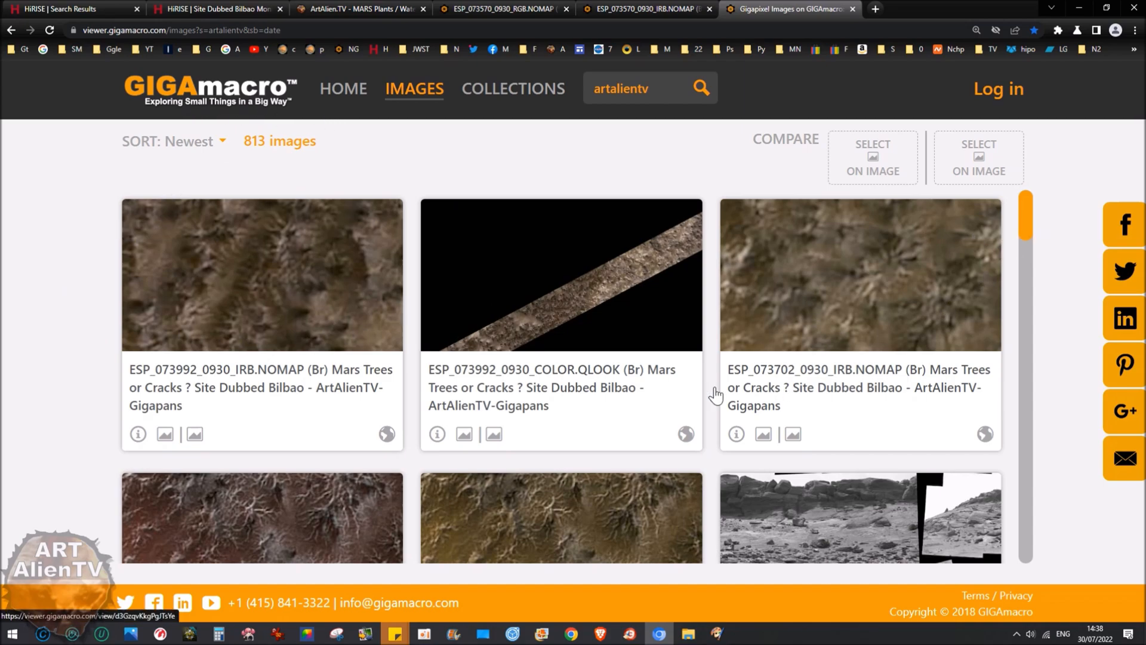
pyautogui.moveTo(343, 336)
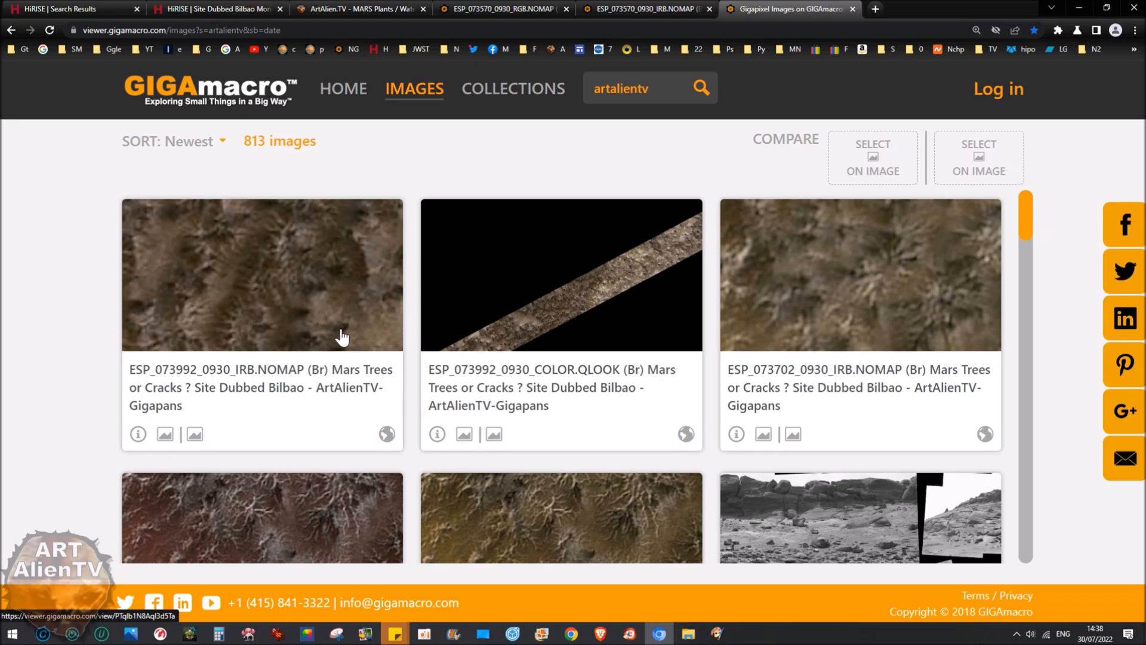
pyautogui.moveTo(833, 302)
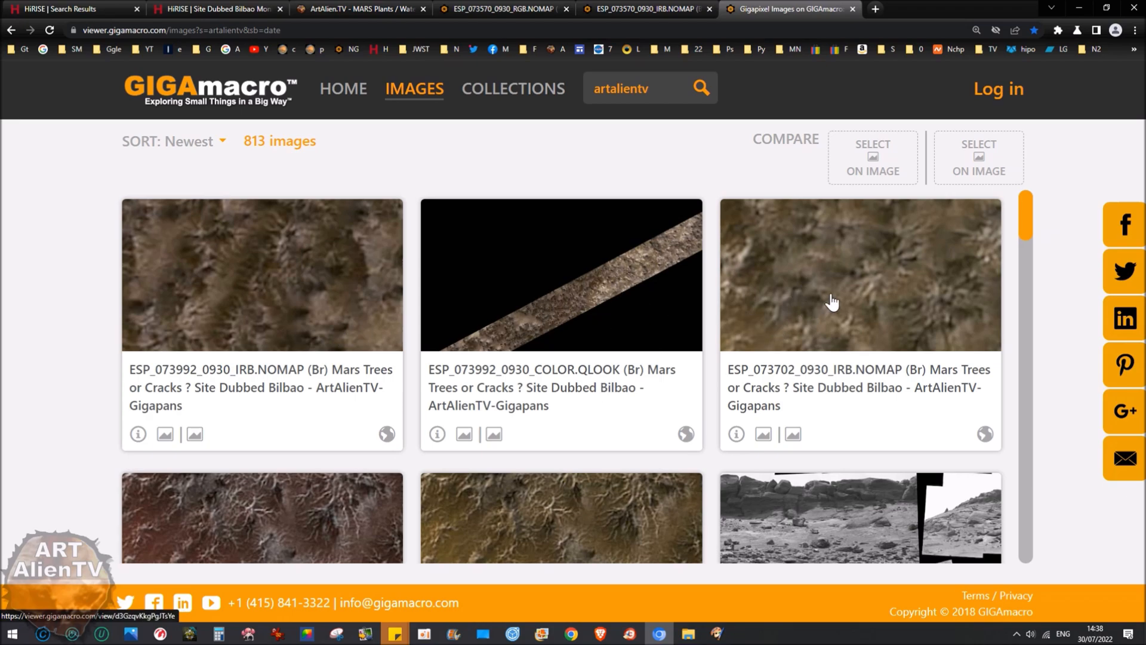
pyautogui.moveTo(539, 319)
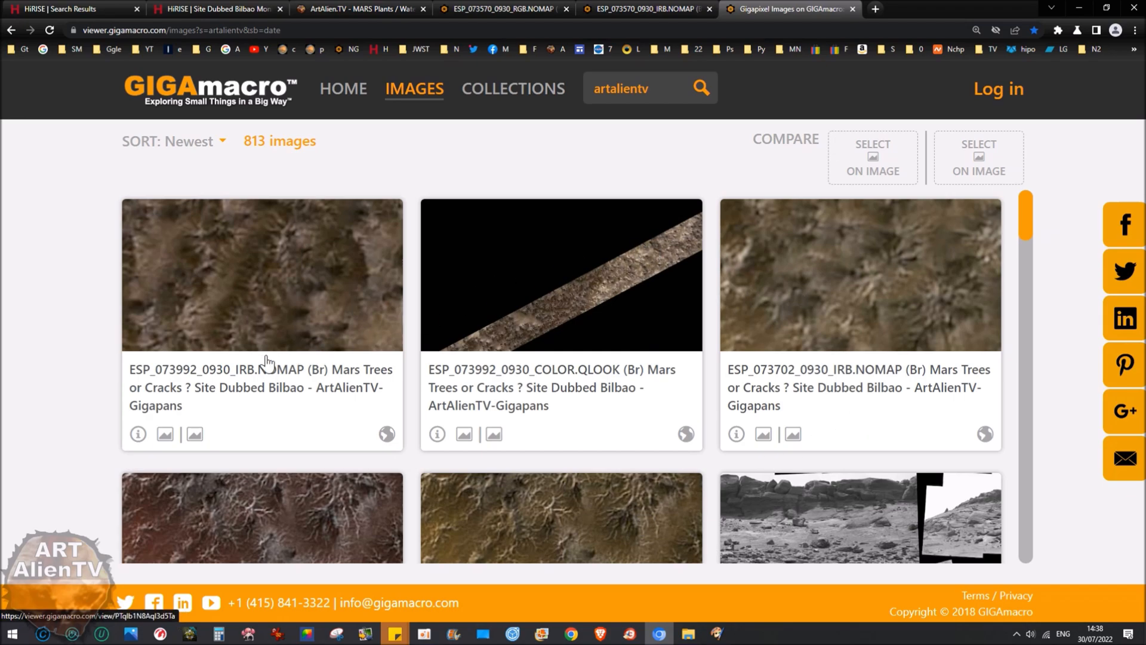
pyautogui.moveTo(781, 13)
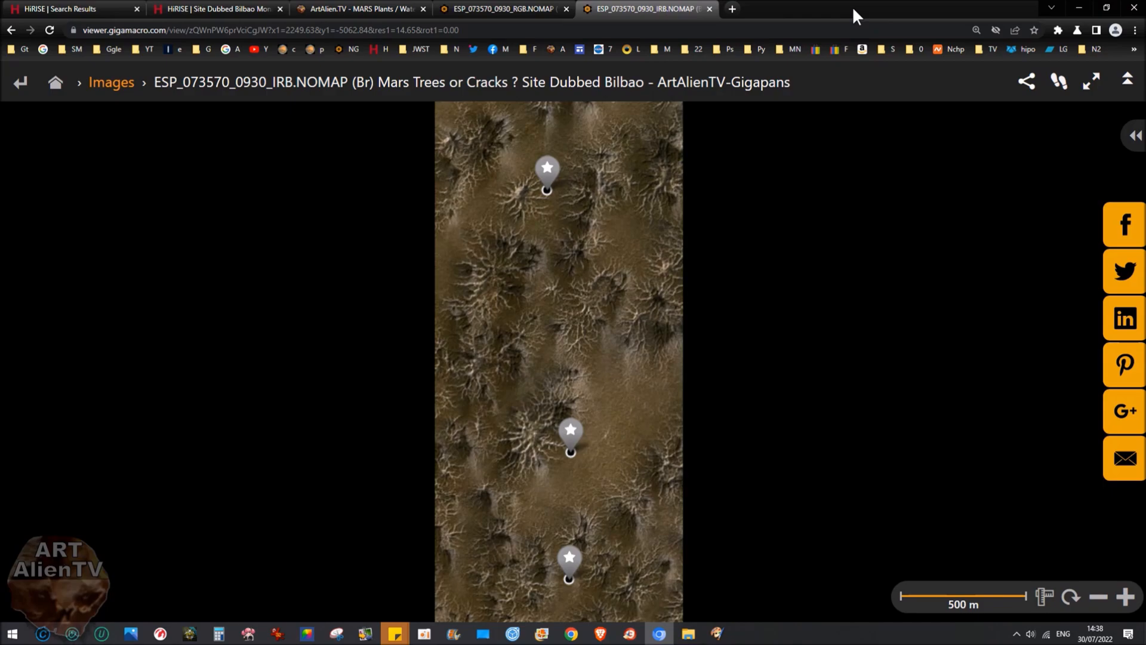
pyautogui.moveTo(778, 291)
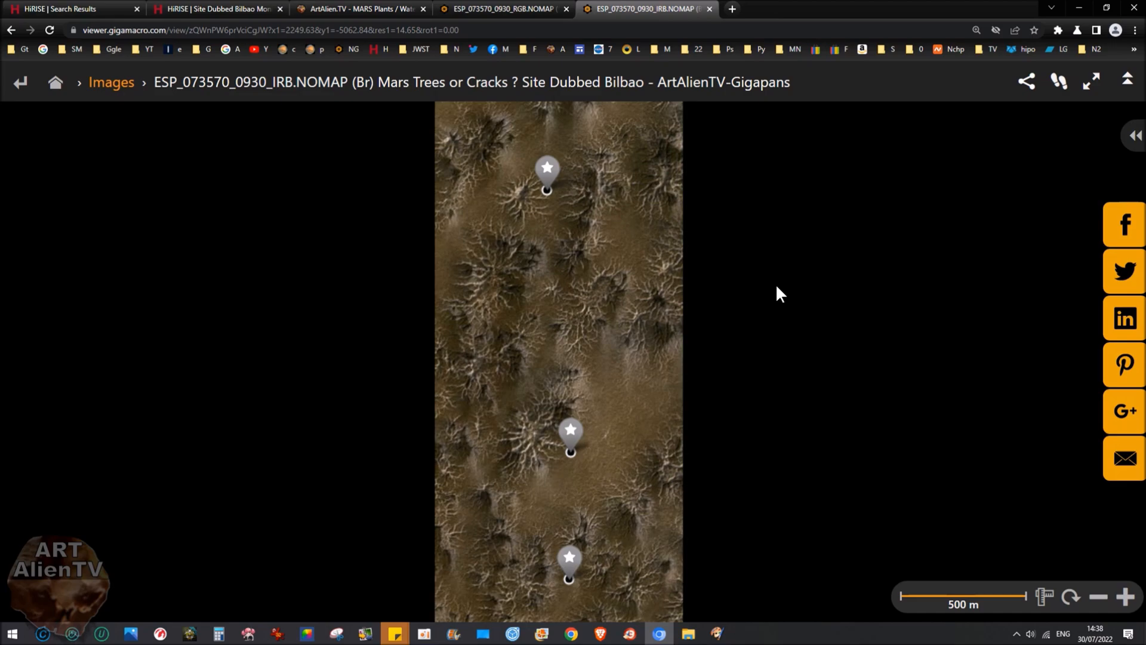
pyautogui.moveTo(618, 147)
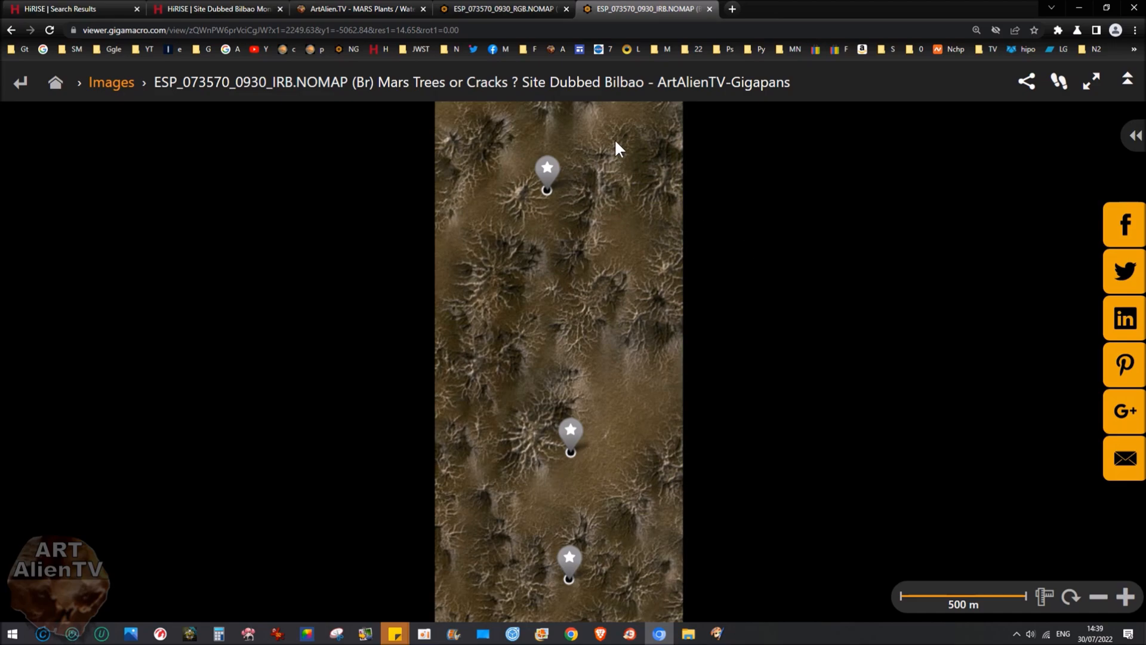
pyautogui.moveTo(854, 291)
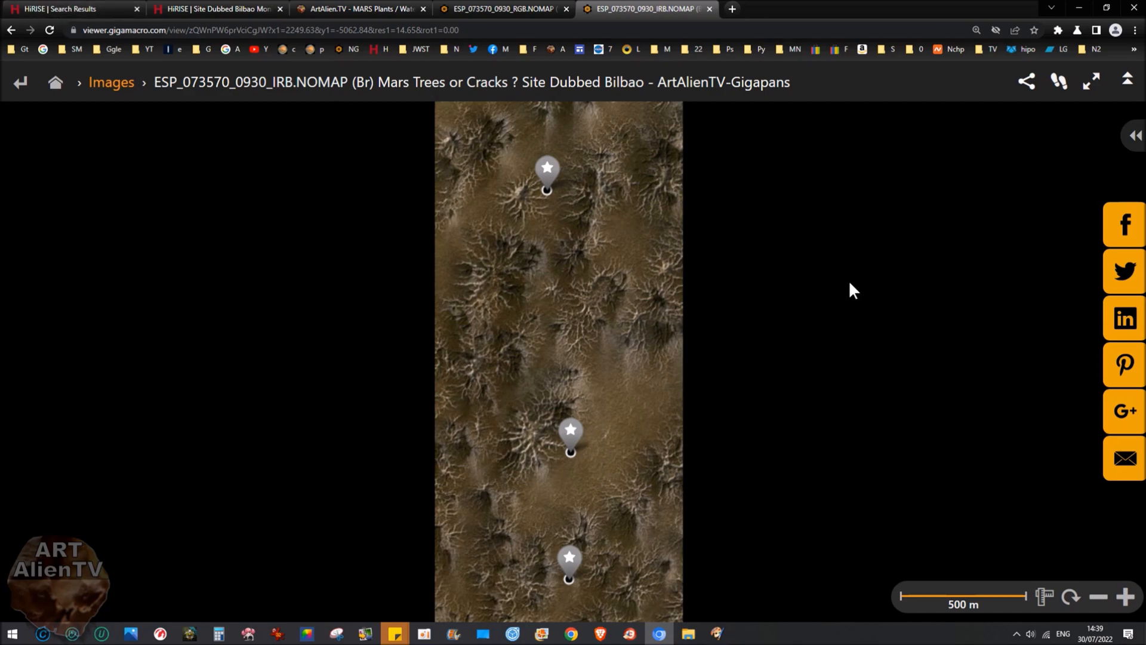
pyautogui.moveTo(877, 254)
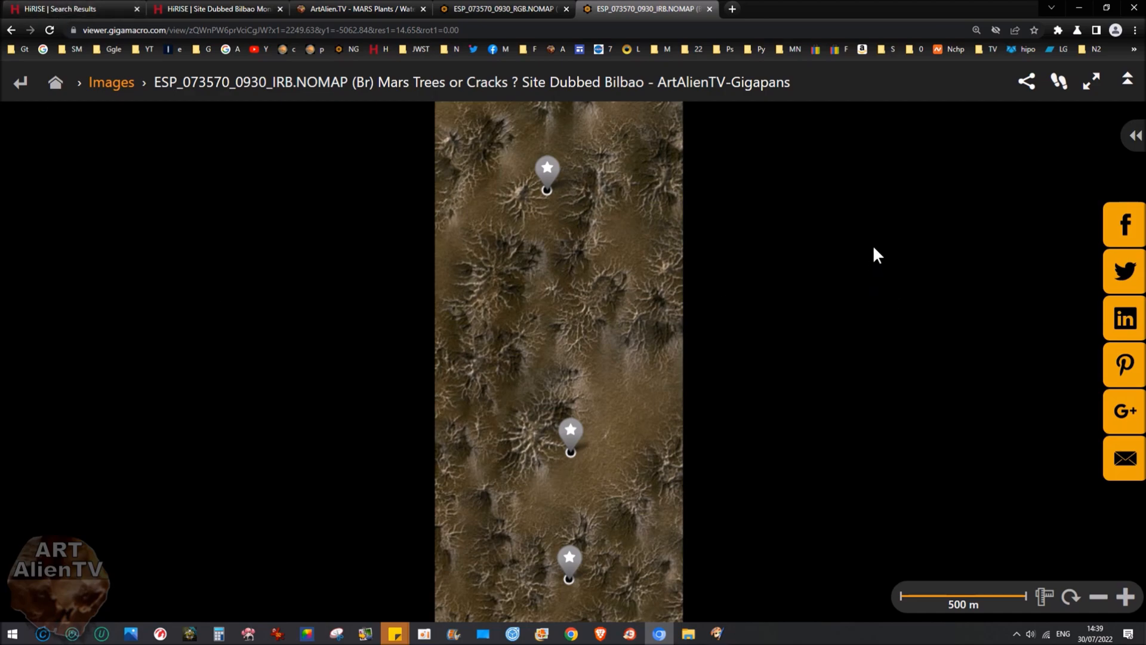
pyautogui.moveTo(899, 222)
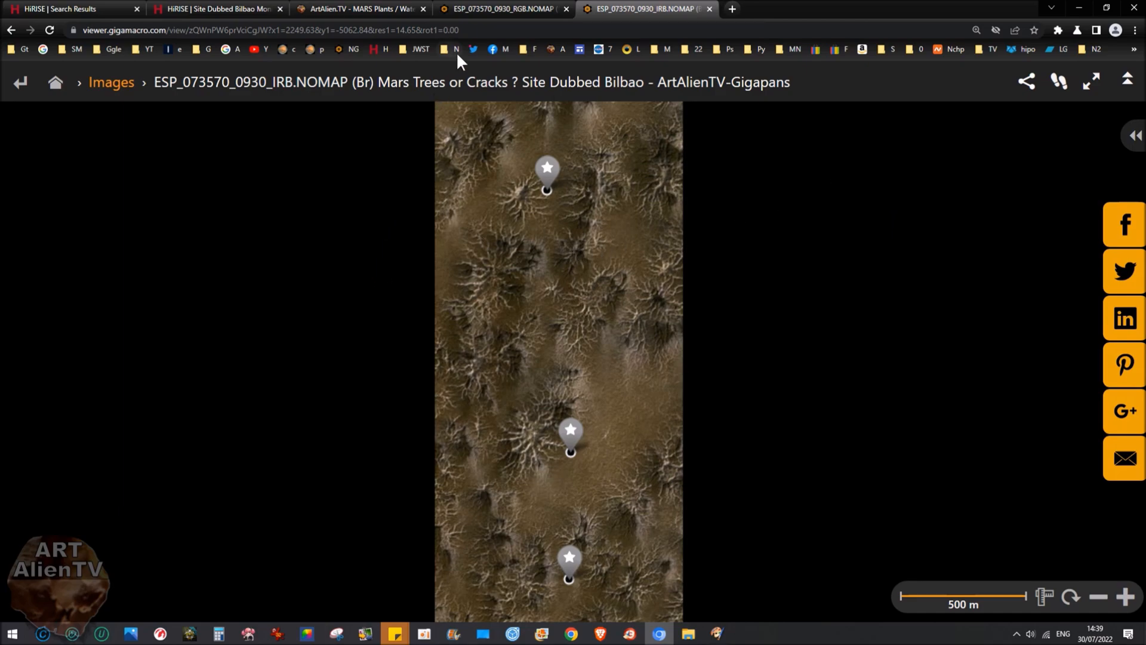
pyautogui.click(503, 9)
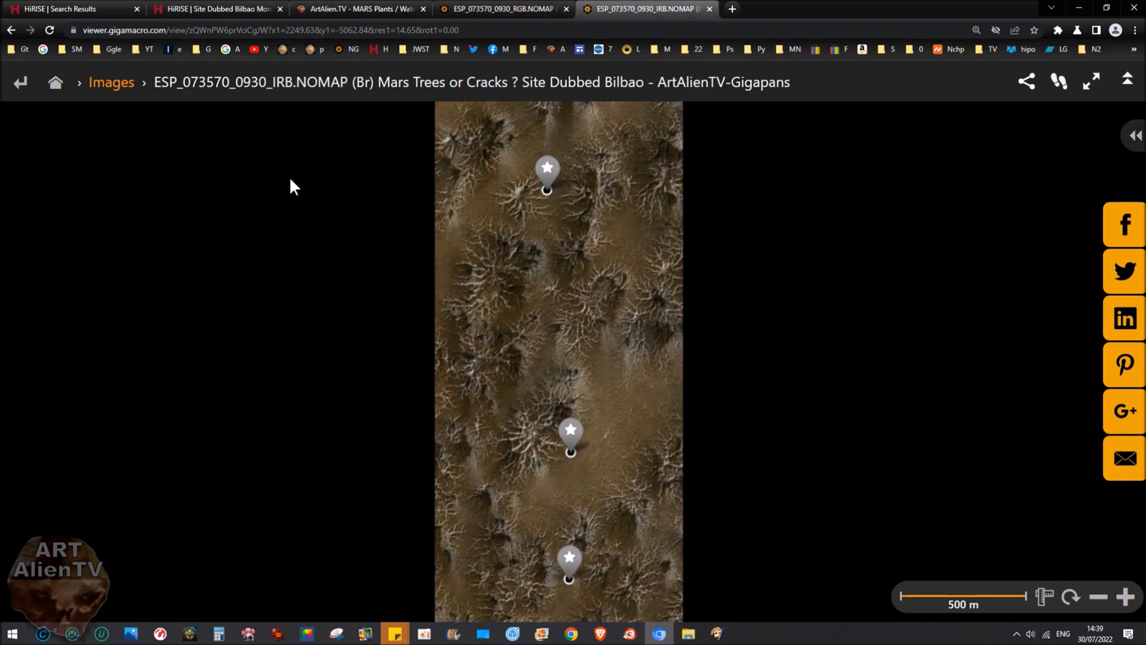
pyautogui.moveTo(298, 95)
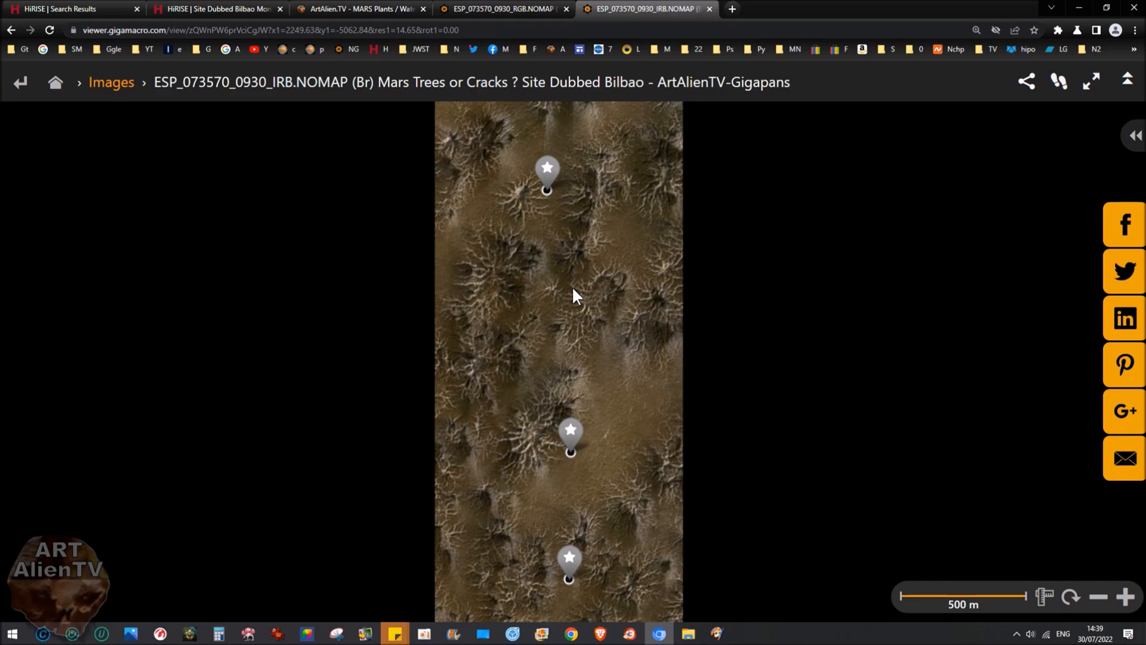
pyautogui.moveTo(570, 157)
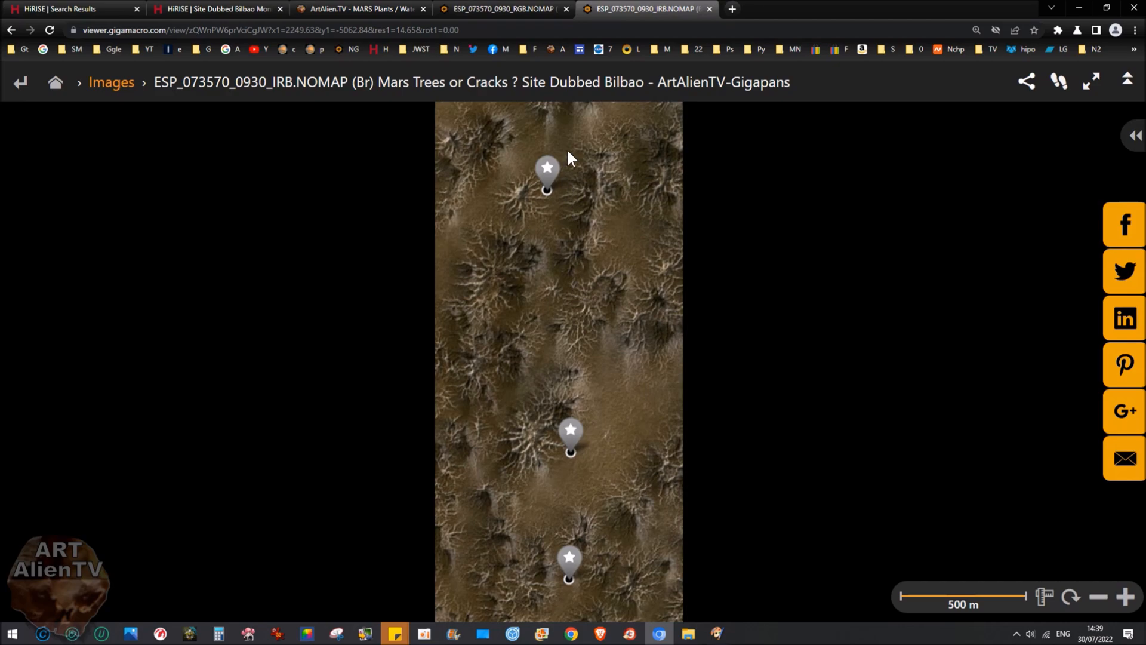
pyautogui.click(503, 9)
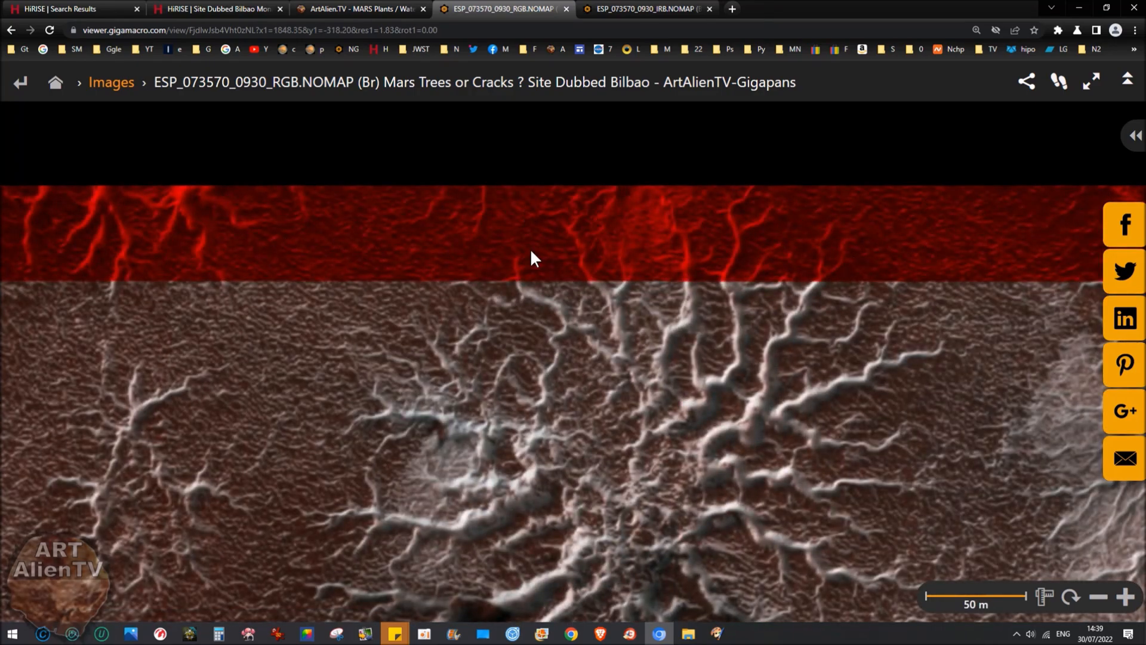
# Zoom out on the reddish RGB Bilbao gigapan, then return to the IRB version
pyautogui.scroll(-3)
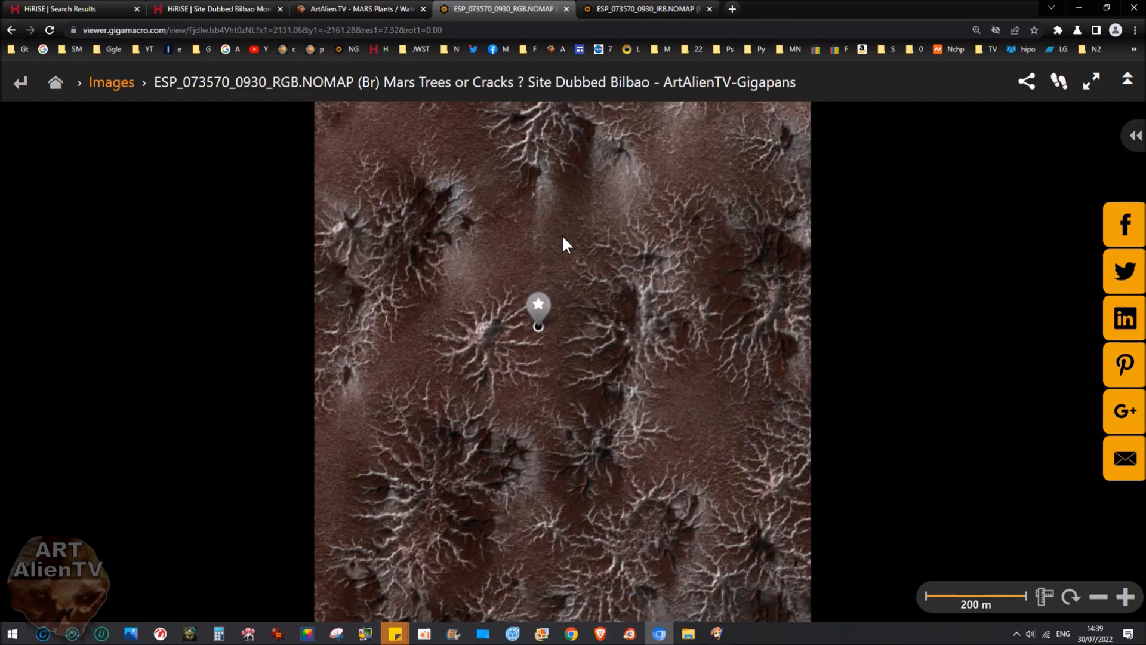
pyautogui.click(646, 9)
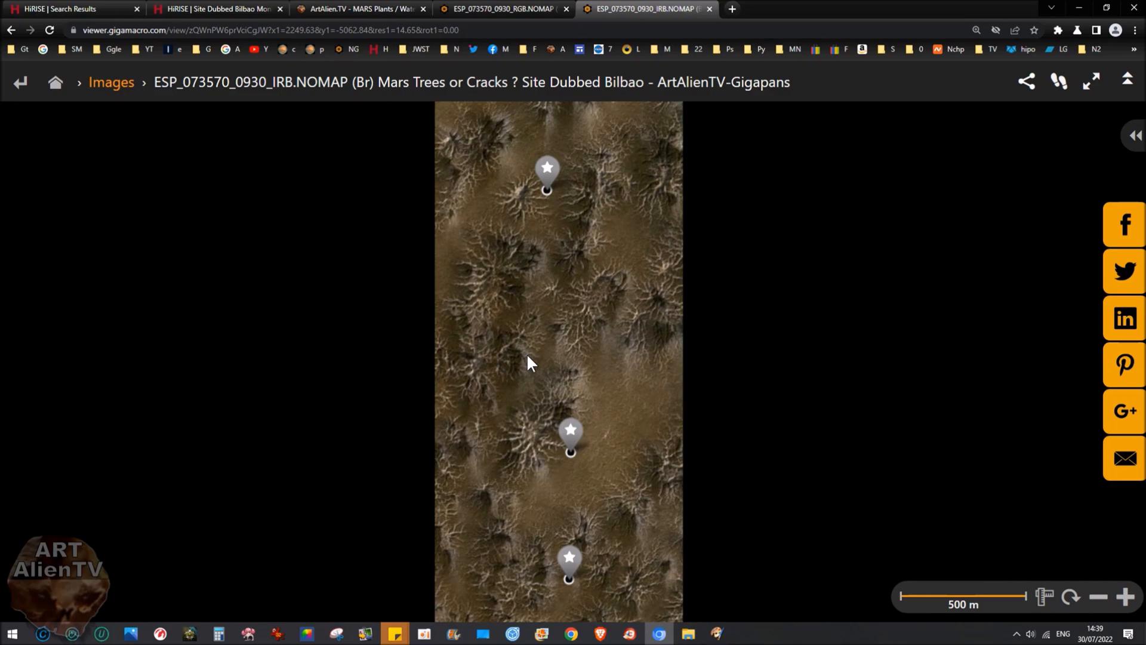
pyautogui.moveTo(586, 351)
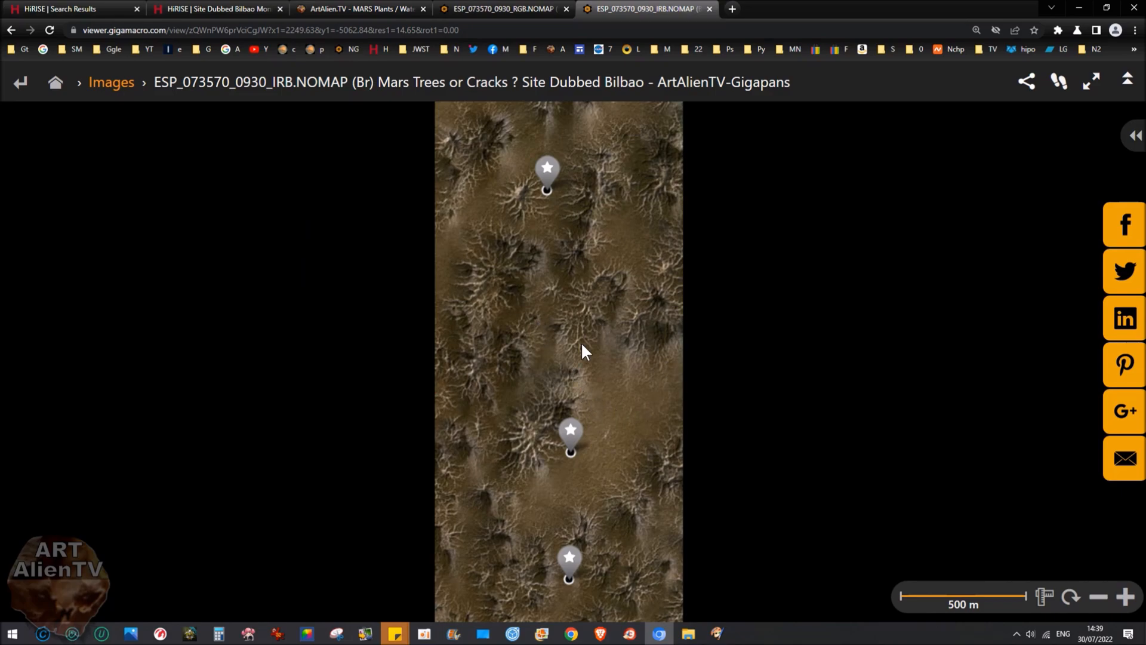
pyautogui.moveTo(559, 358)
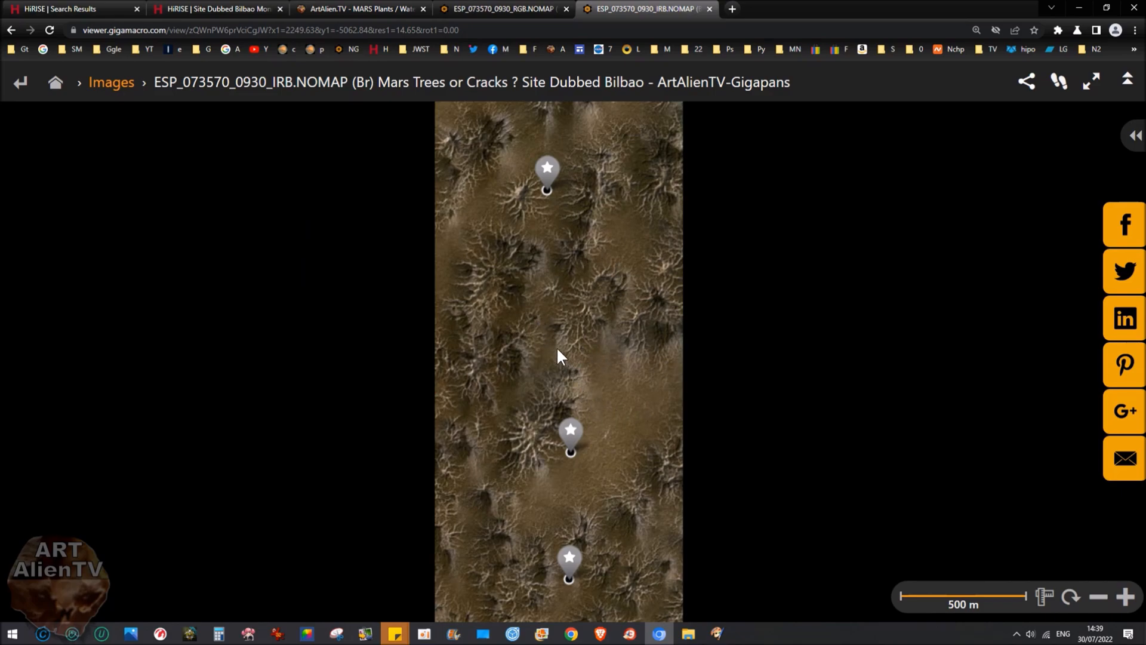
pyautogui.moveTo(585, 289)
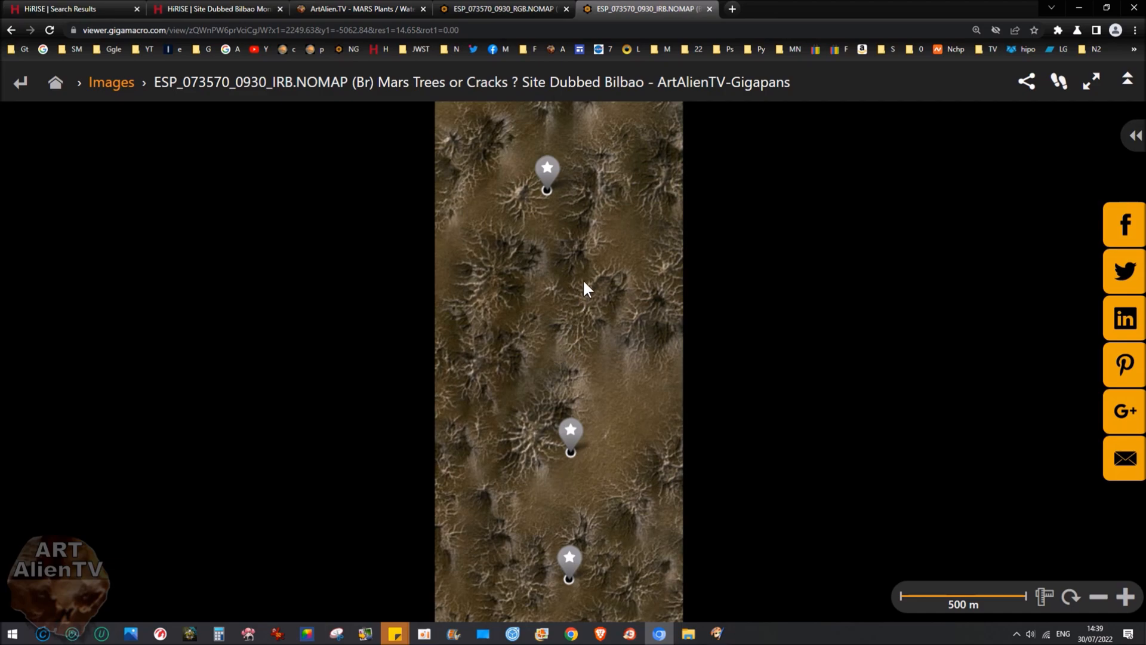
pyautogui.moveTo(574, 316)
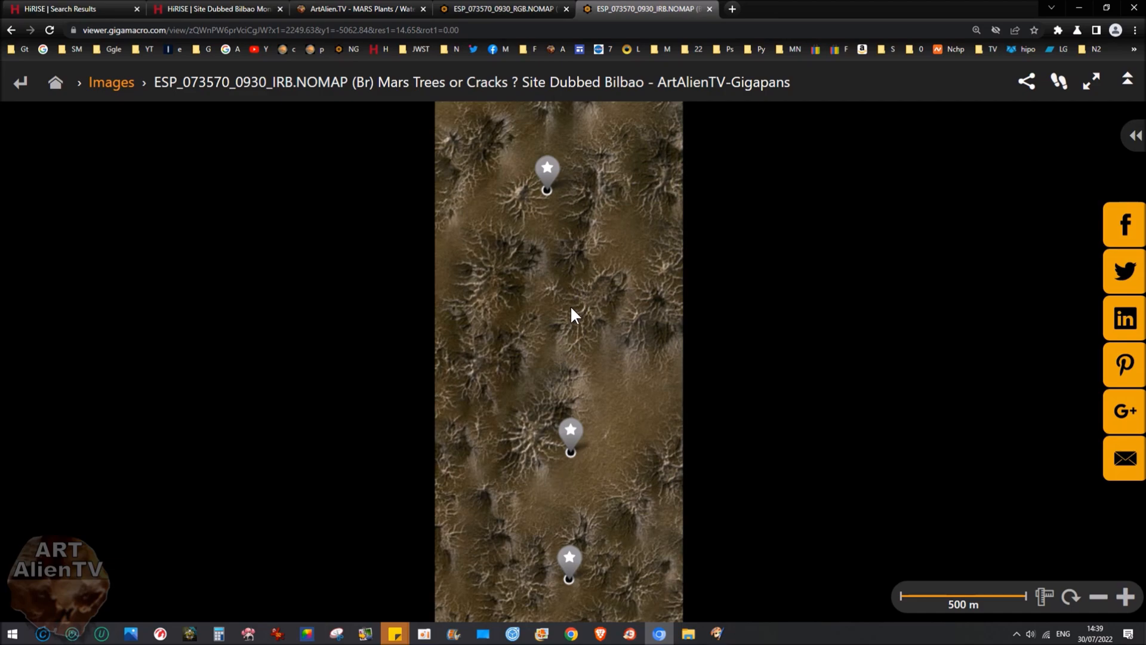
pyautogui.moveTo(560, 325)
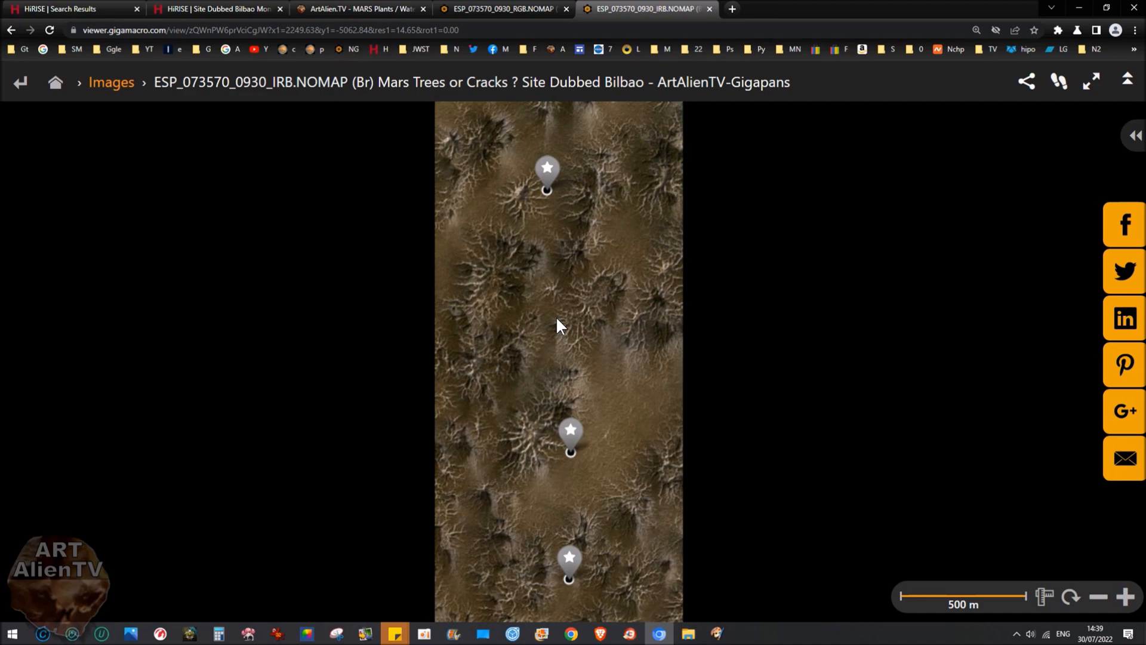
pyautogui.moveTo(1136, 139)
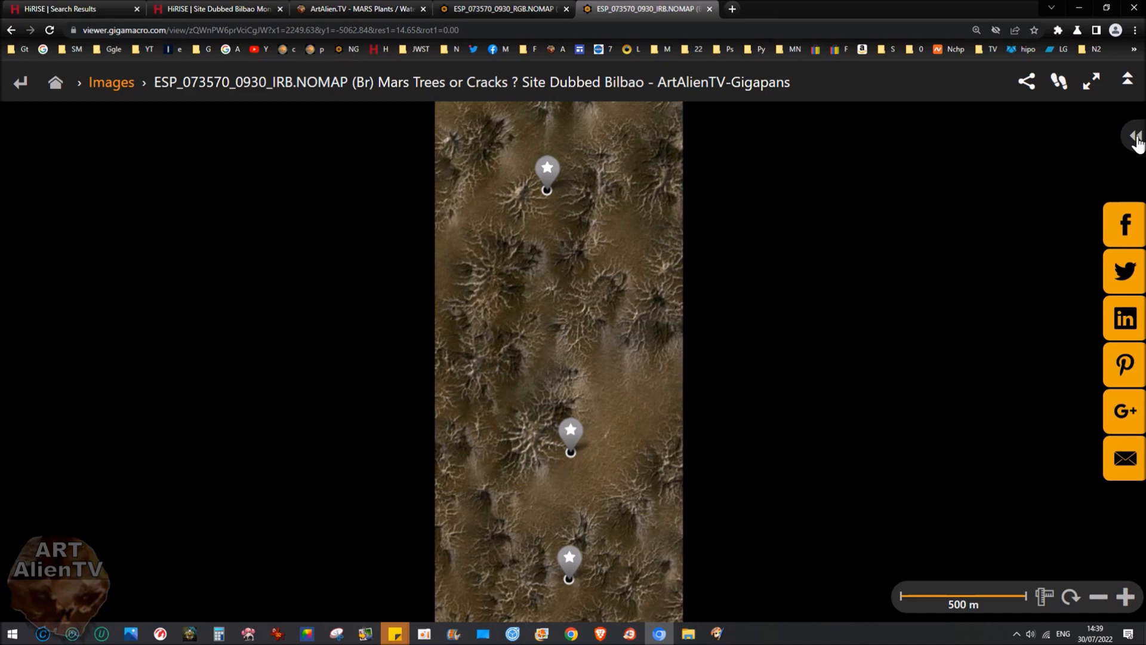
# Open HiRISE page ESP_073570_0930 and load its map-projected IRB colour JPEG
pyautogui.click(1134, 139)
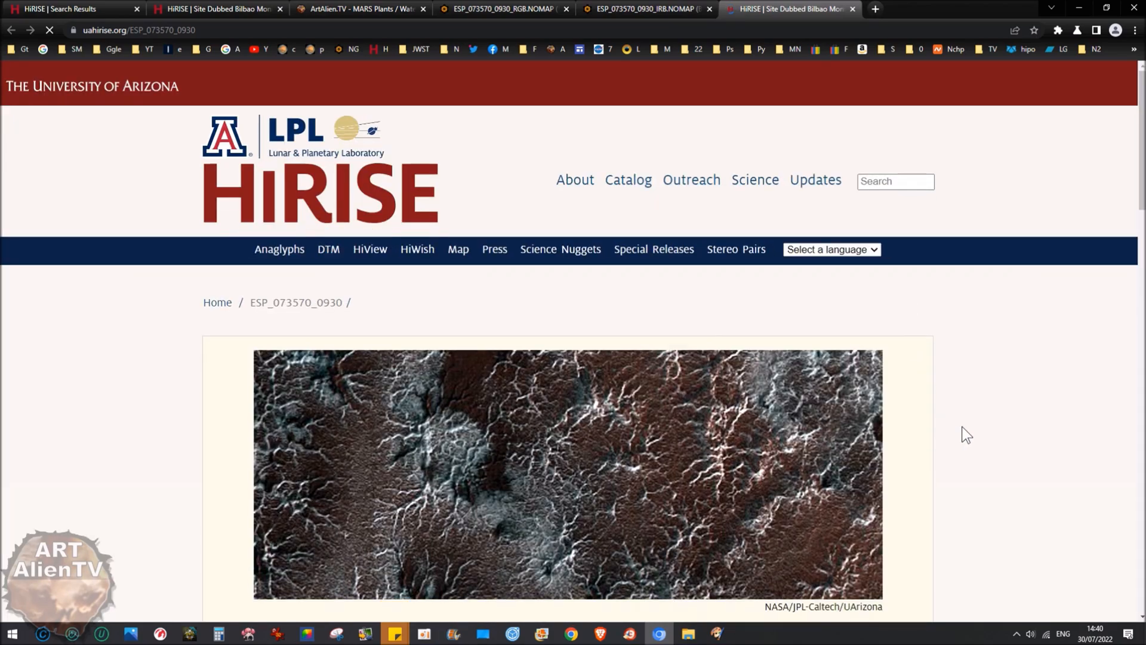
pyautogui.scroll(-3)
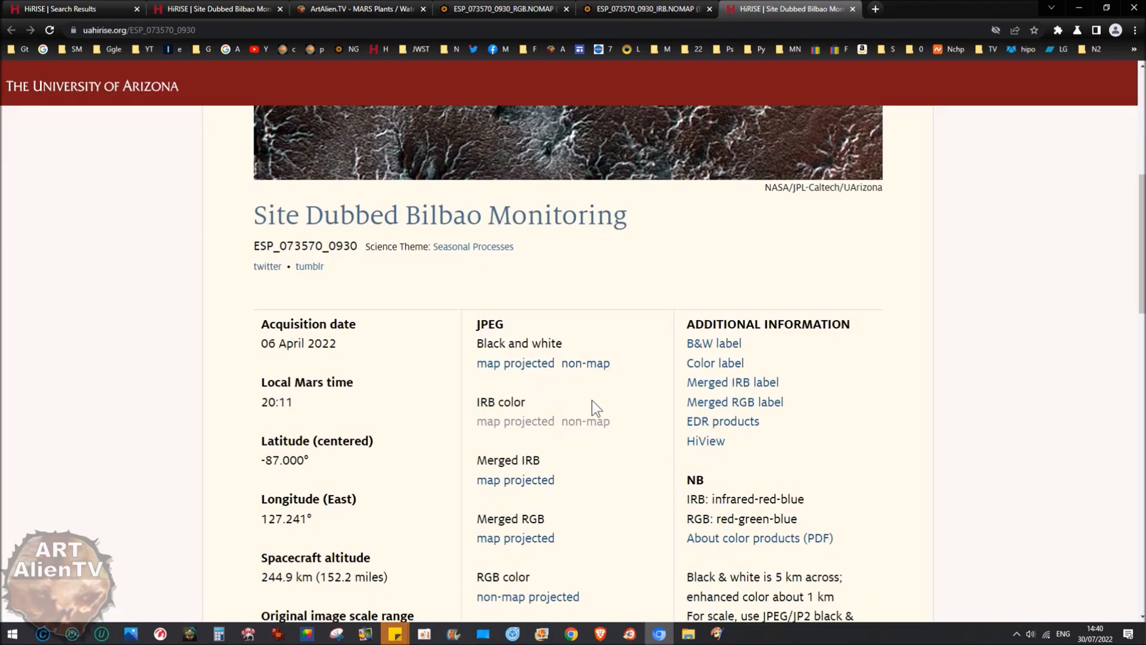
pyautogui.scroll(-3)
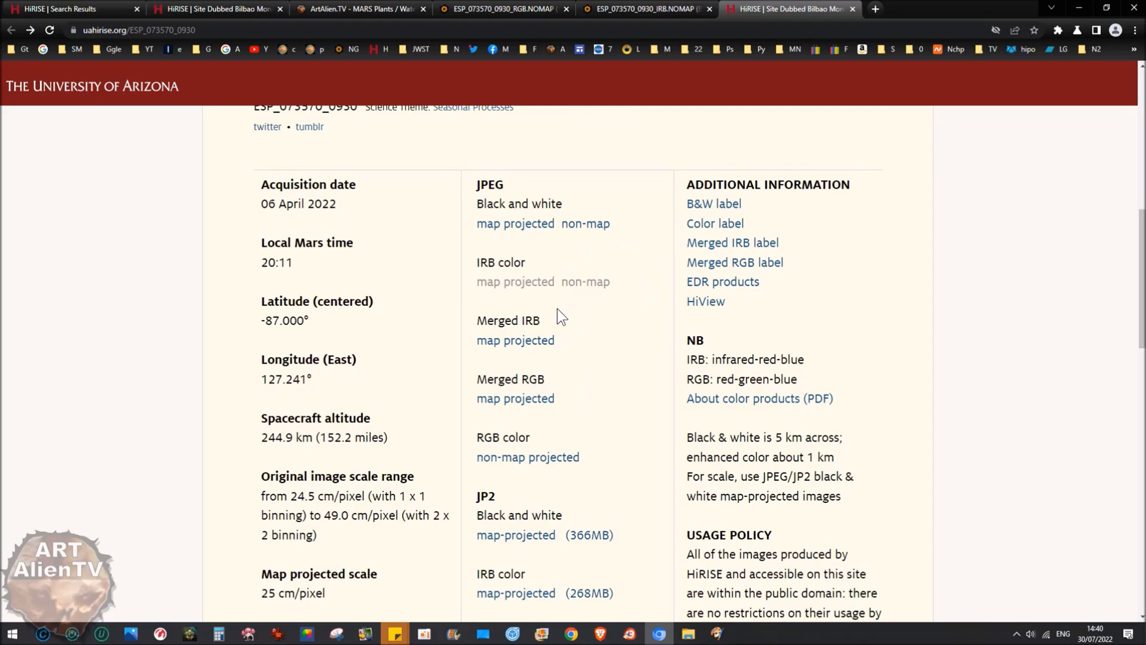
pyautogui.click(515, 281)
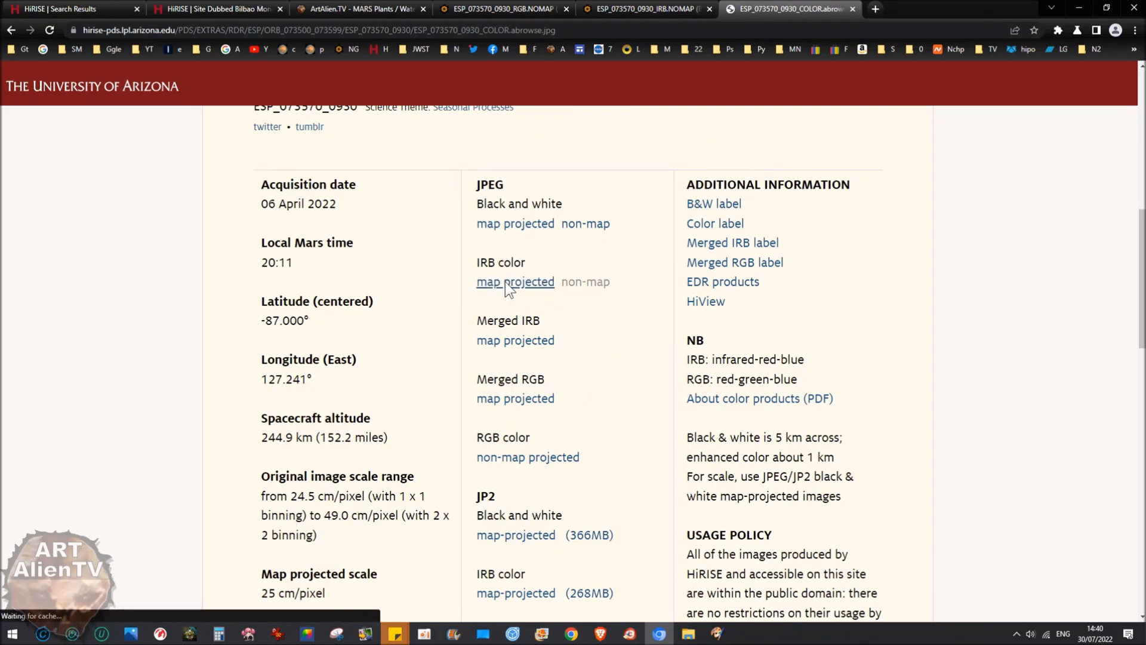
# View the unfiltered ESP_073570_0930 colour strip, then close that image
pyautogui.click(514, 281)
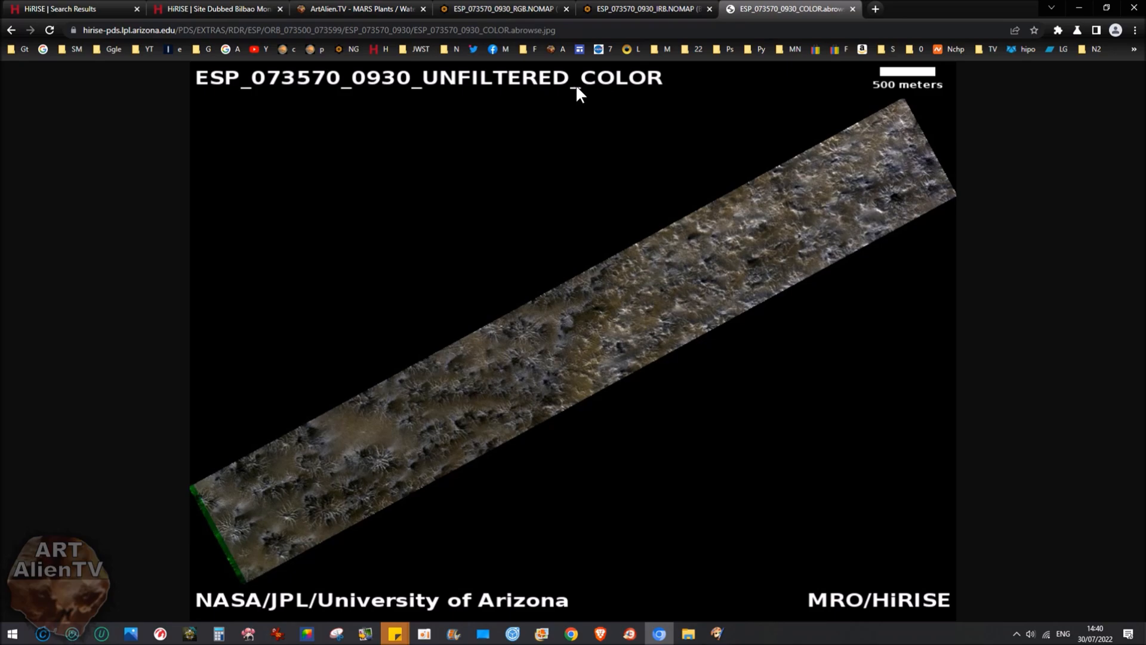
pyautogui.moveTo(569, 344)
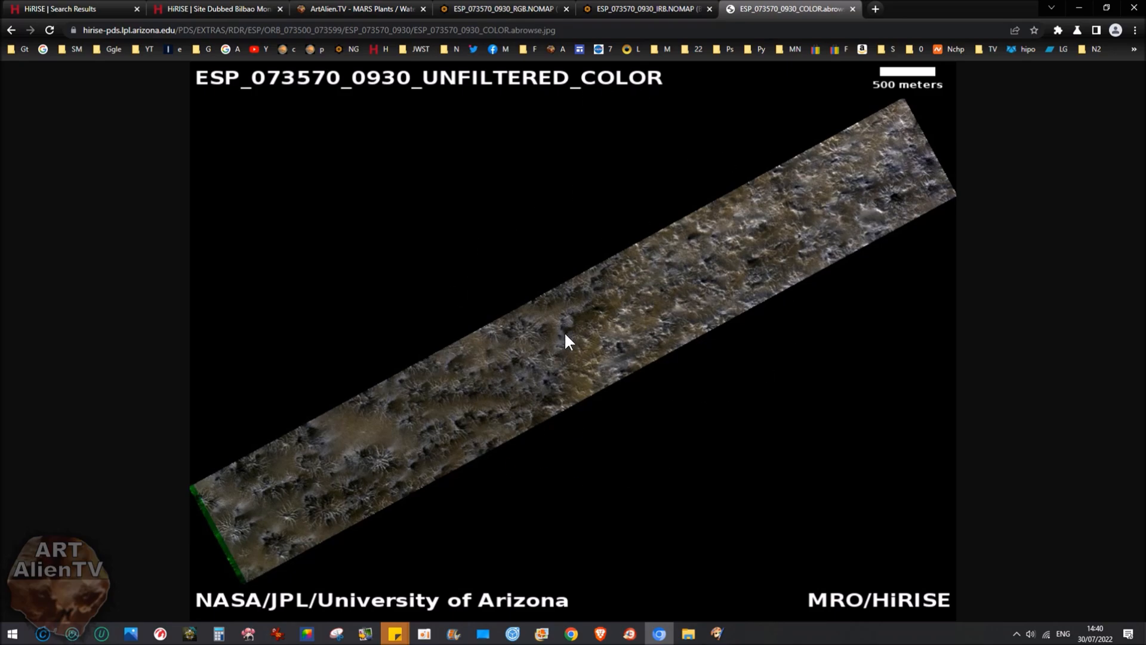
pyautogui.moveTo(937, 151)
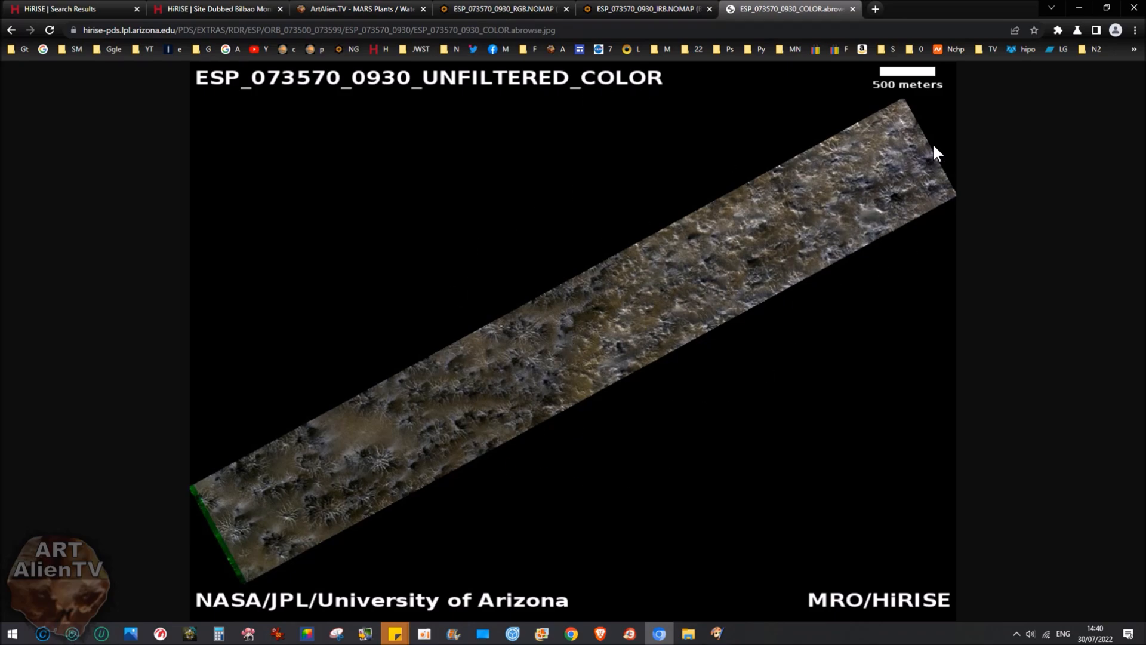
pyautogui.moveTo(583, 280)
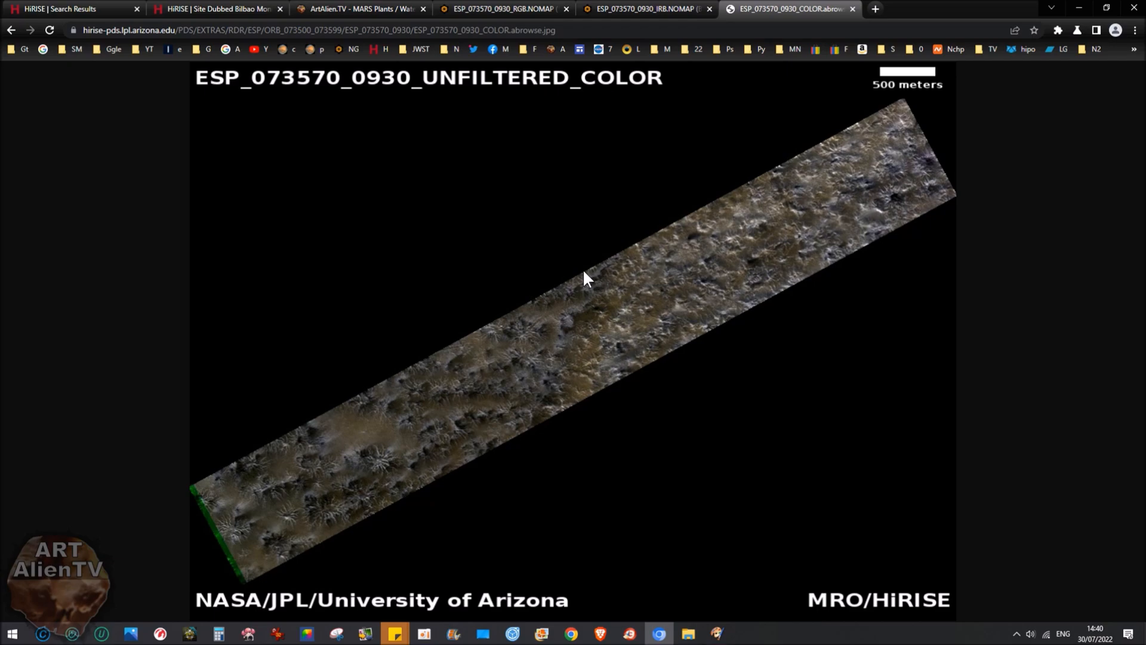
pyautogui.moveTo(871, 189)
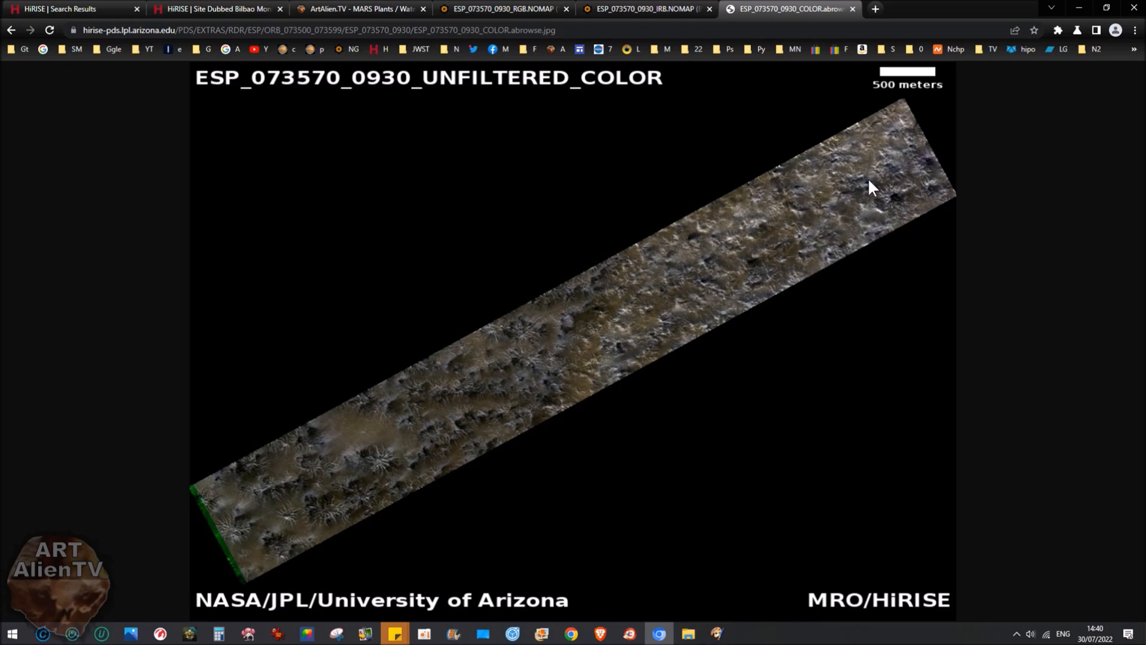
pyautogui.moveTo(741, 228)
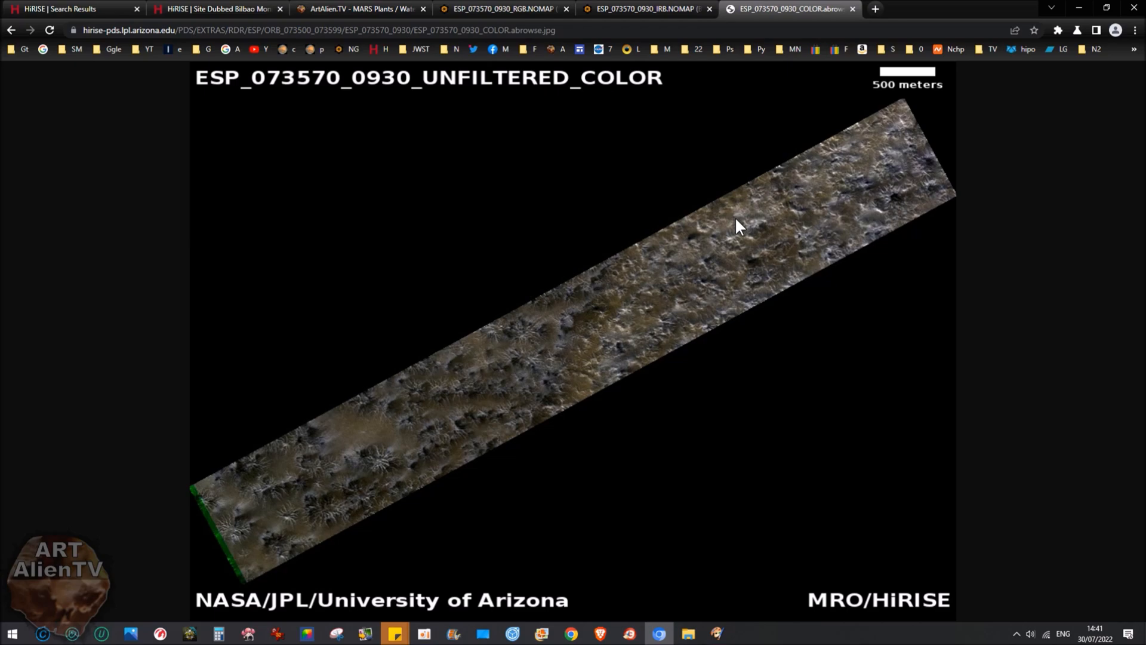
pyautogui.click(503, 9)
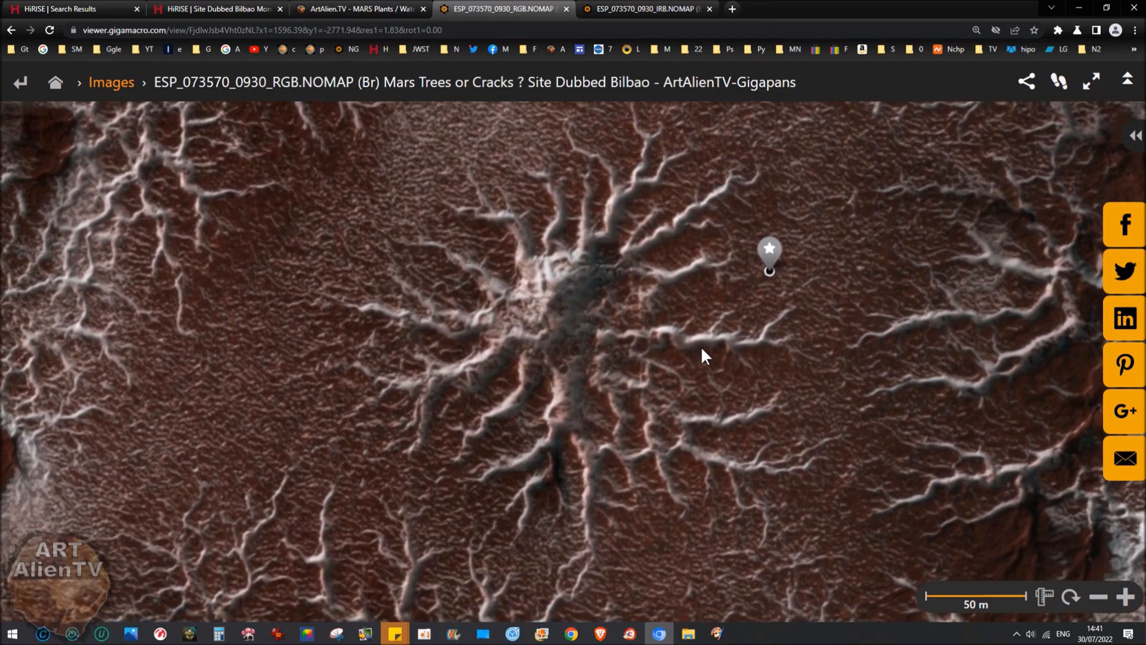
# Switch to the IRB Bilbao gigapan and zoom out to a 100 m-scale area
pyautogui.click(646, 9)
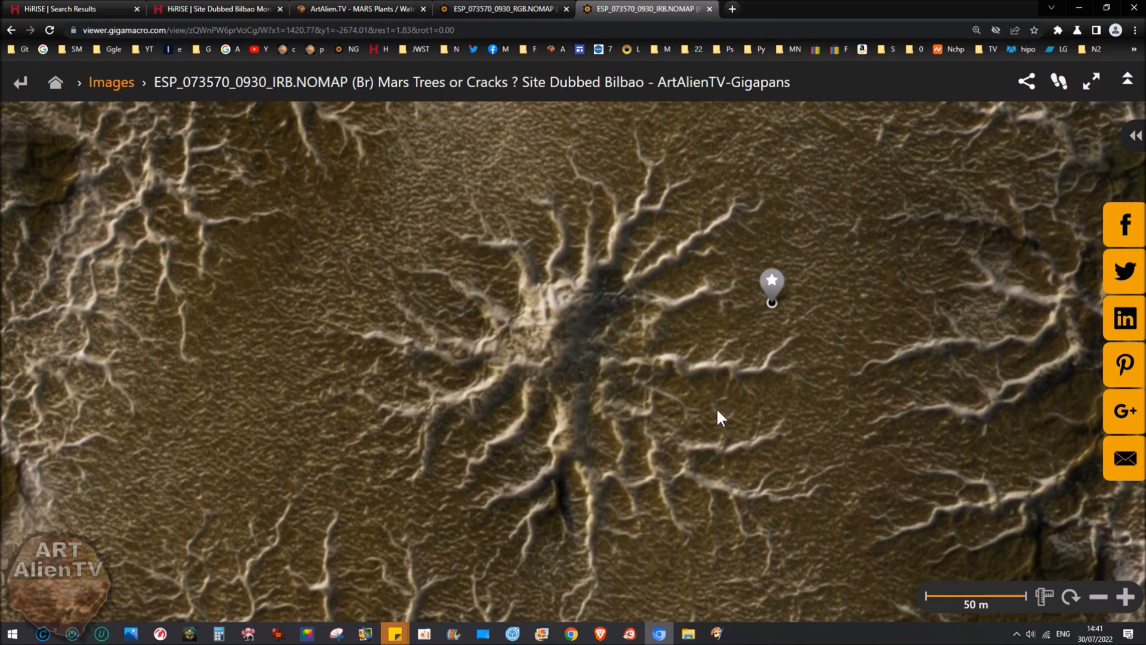
pyautogui.moveTo(511, 333)
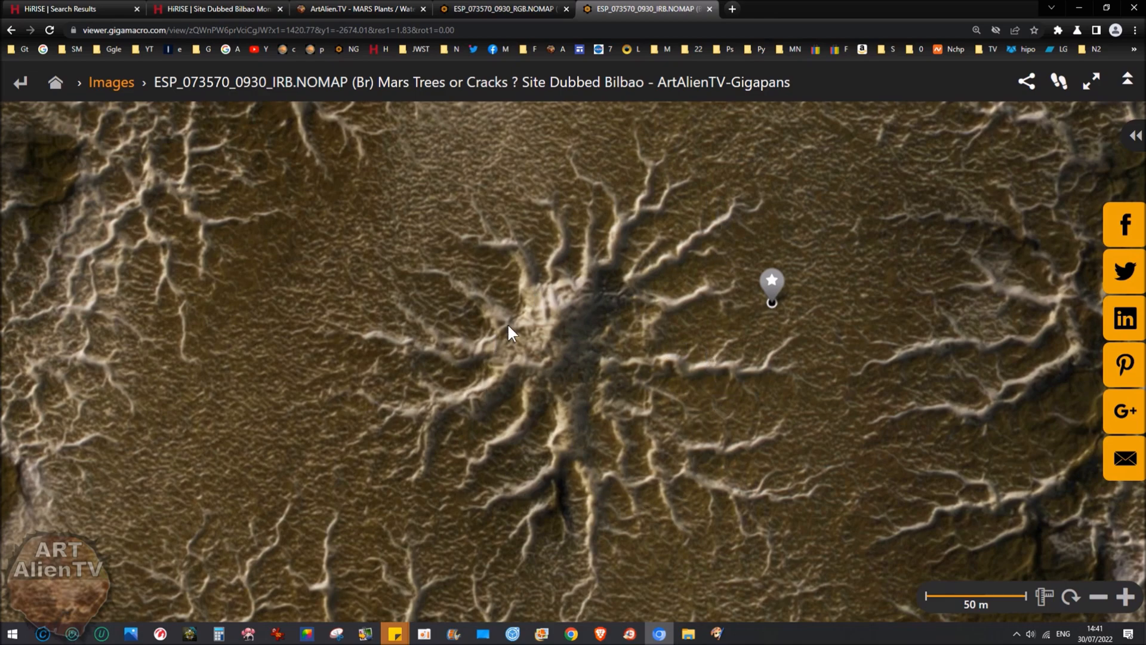
pyautogui.moveTo(709, 384)
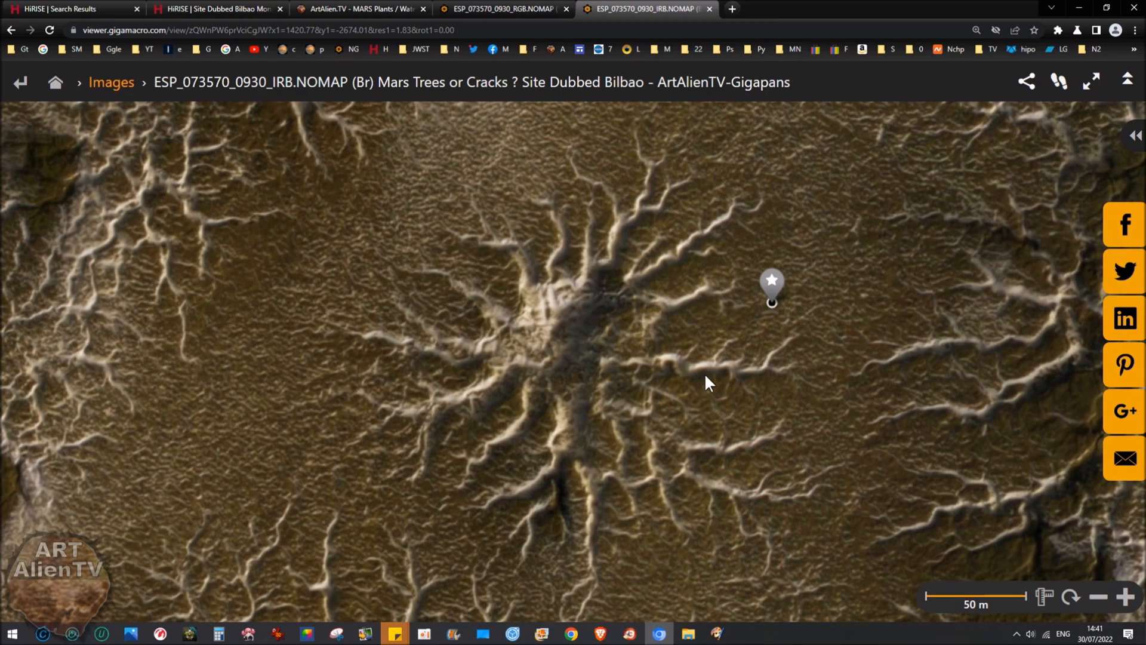
pyautogui.moveTo(665, 271)
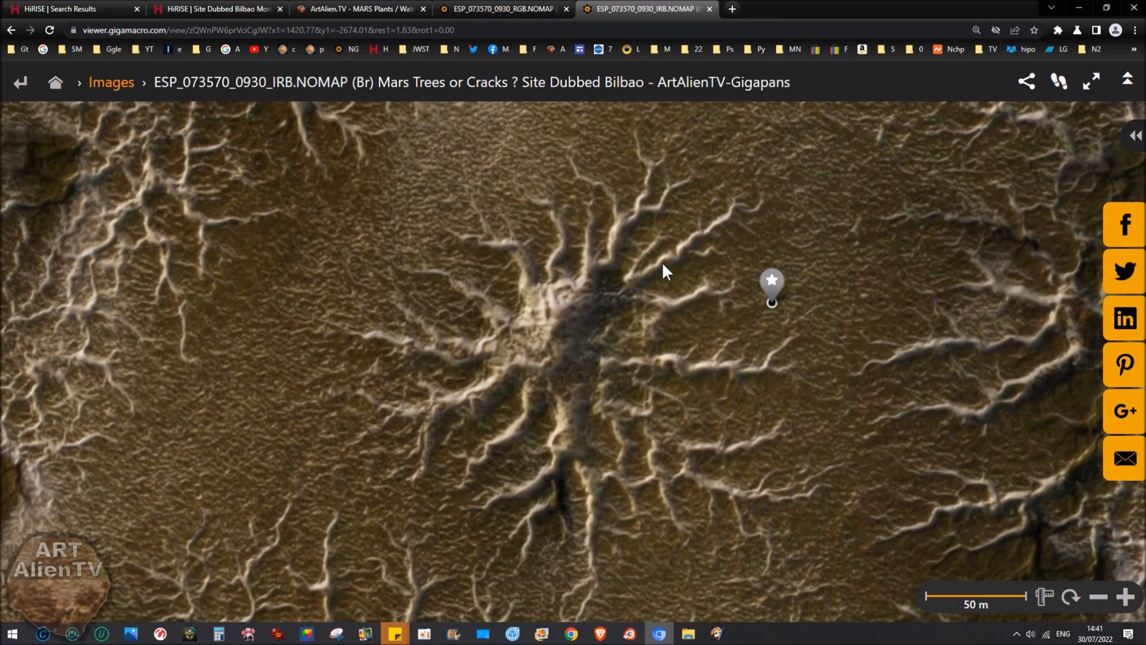
pyautogui.moveTo(567, 398)
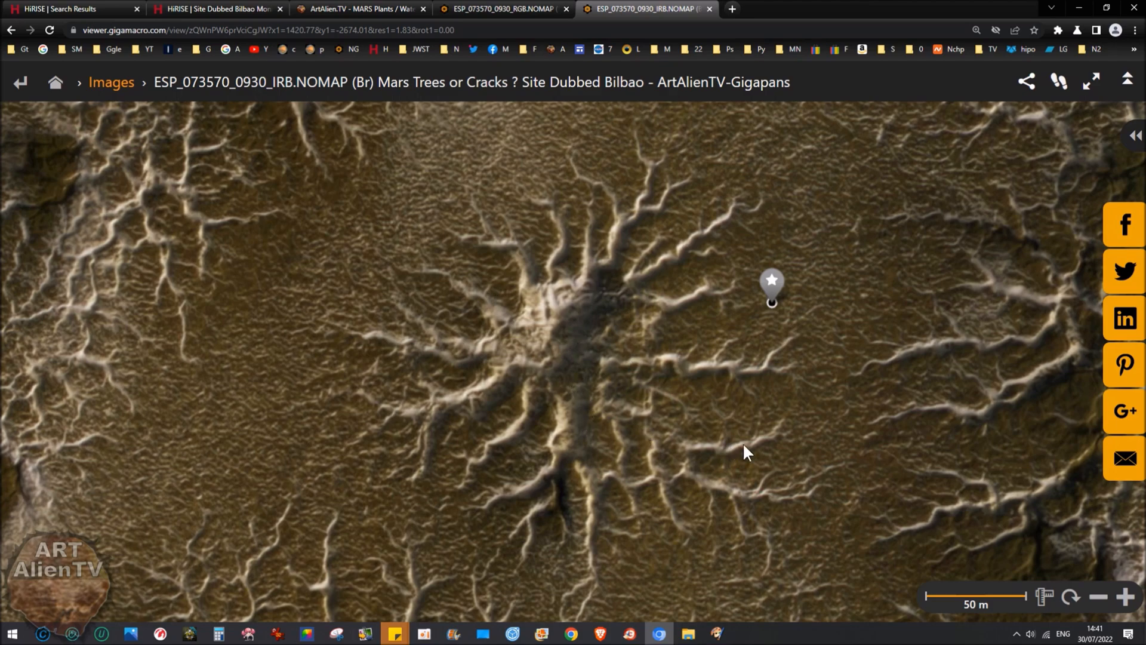
pyautogui.moveTo(532, 359)
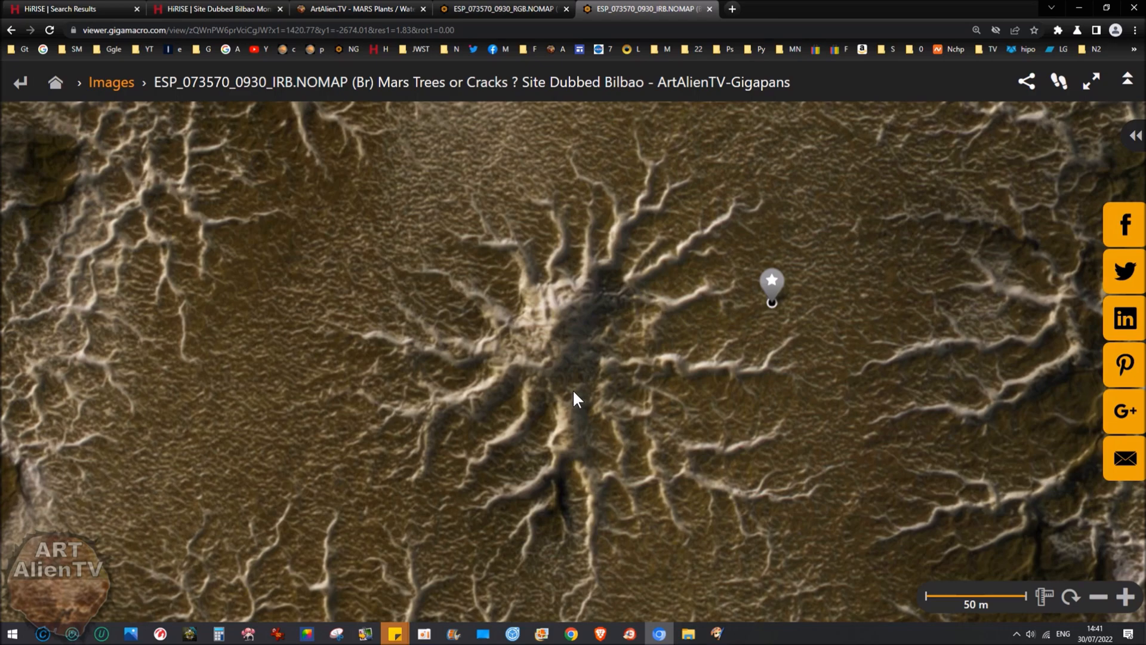
pyautogui.scroll(-3)
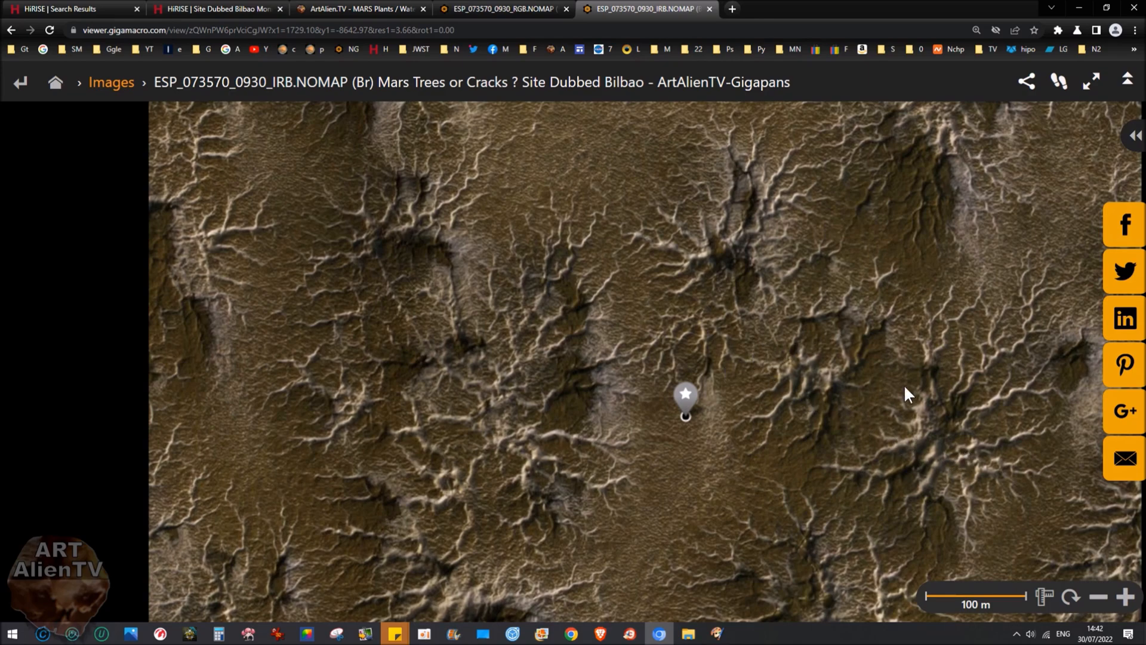
pyautogui.moveTo(819, 420)
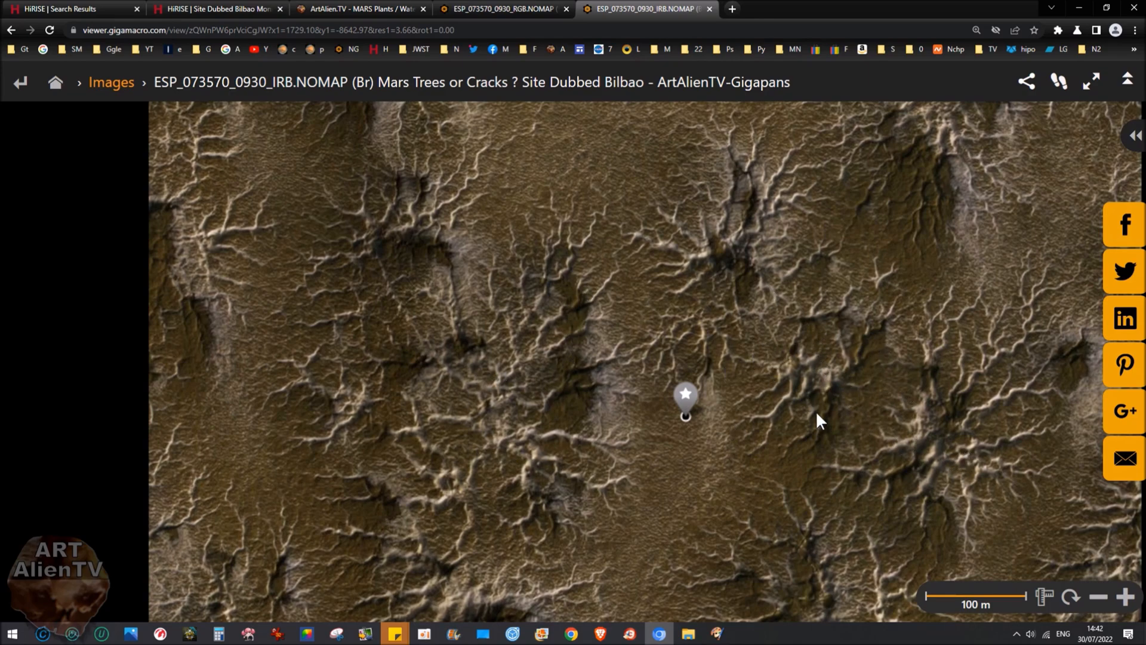
pyautogui.moveTo(951, 570)
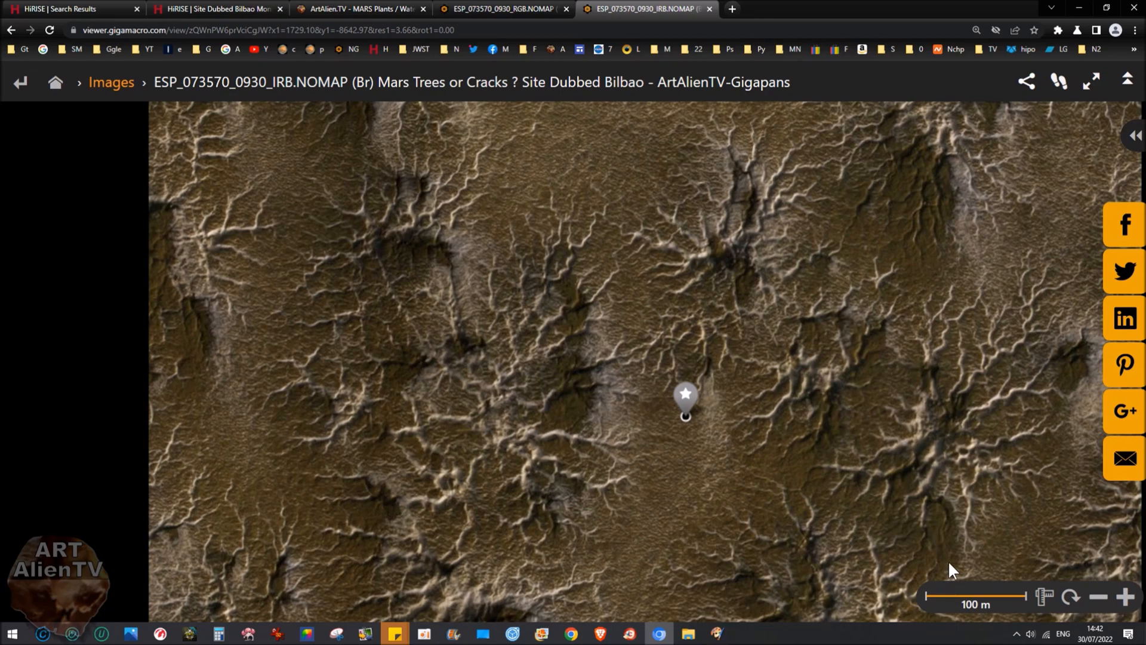
pyautogui.moveTo(731, 410)
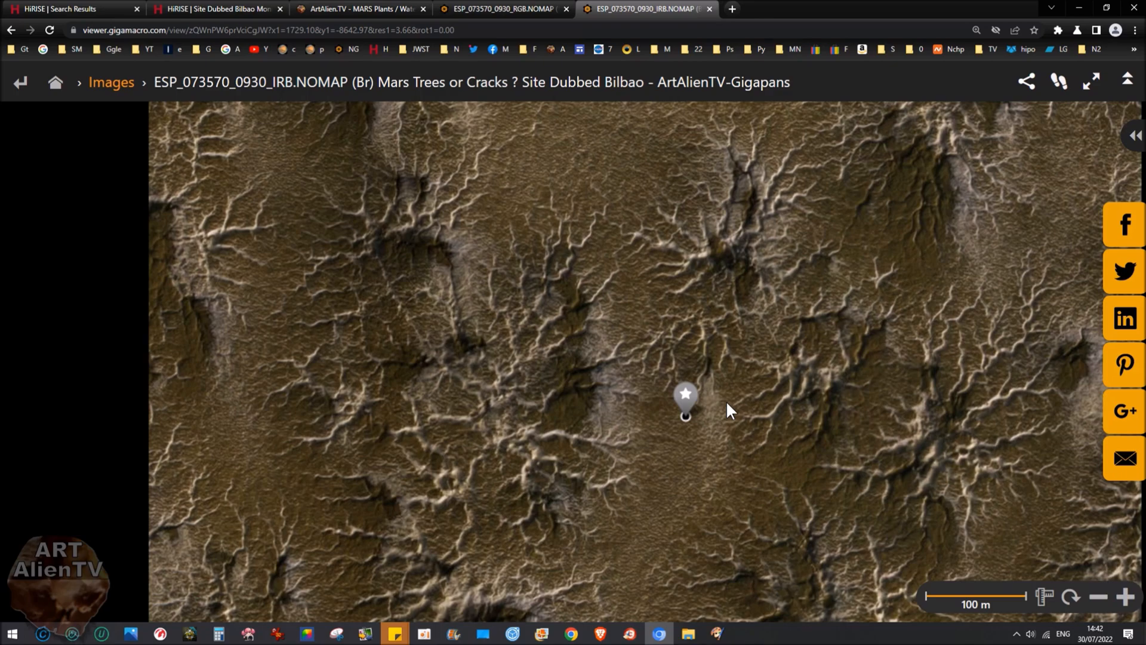
# Pan to a large spider feature at 20 m, then widen to a 200 m stretch
pyautogui.moveTo(727, 410); pyautogui.dragTo(606, 369)
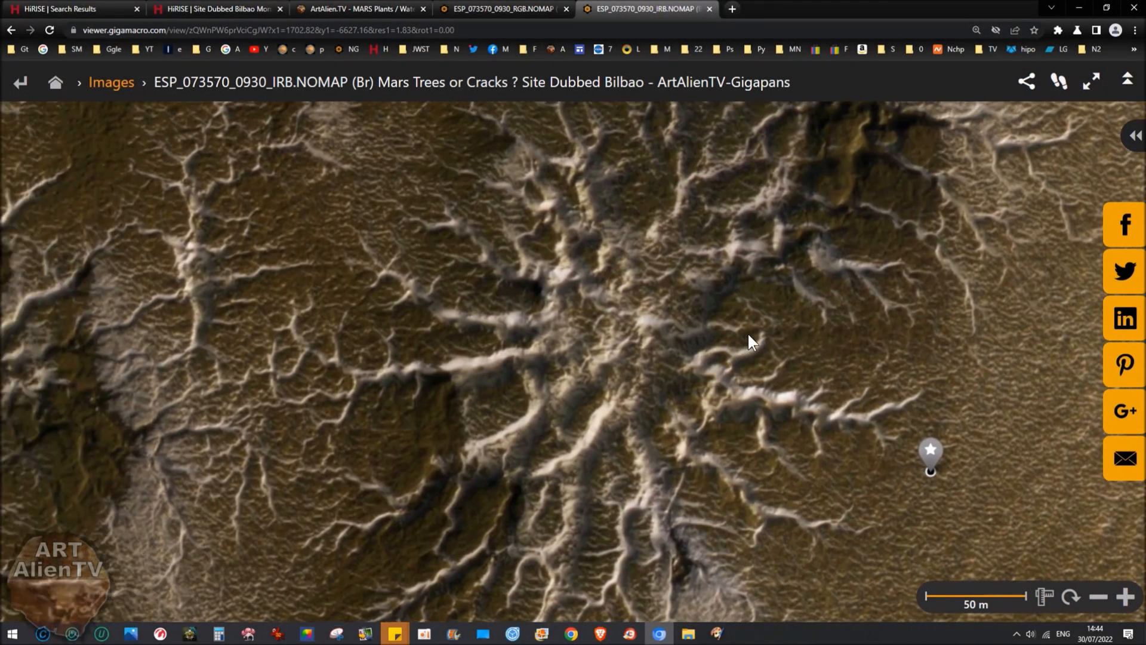
pyautogui.moveTo(753, 342); pyautogui.dragTo(796, 437)
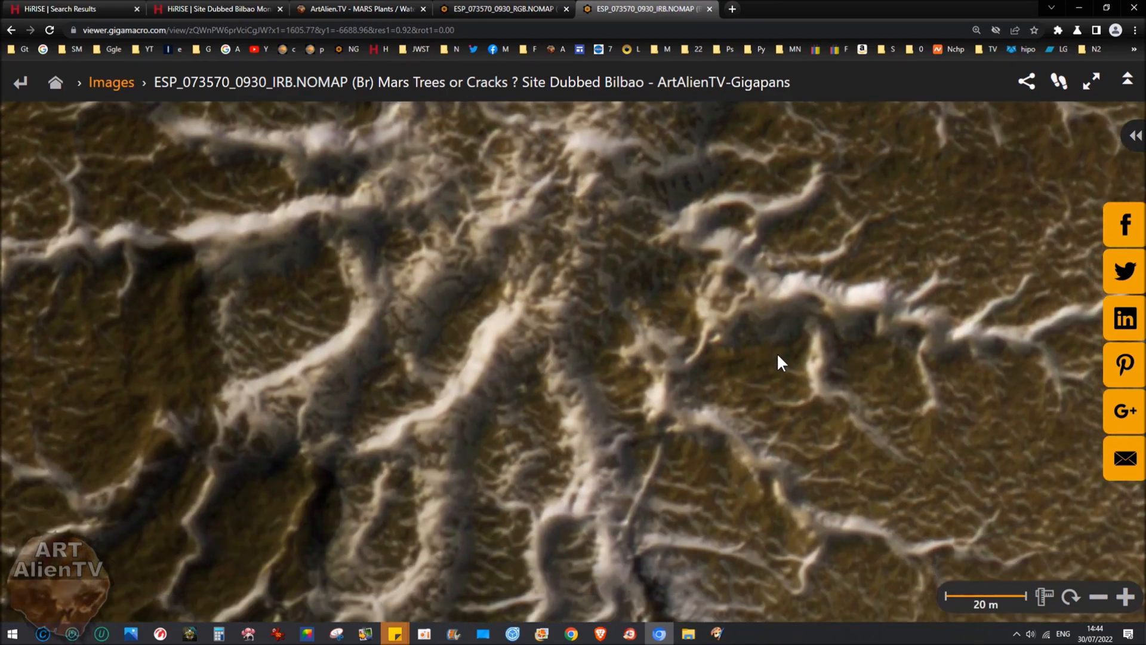
pyautogui.moveTo(779, 364); pyautogui.dragTo(623, 440)
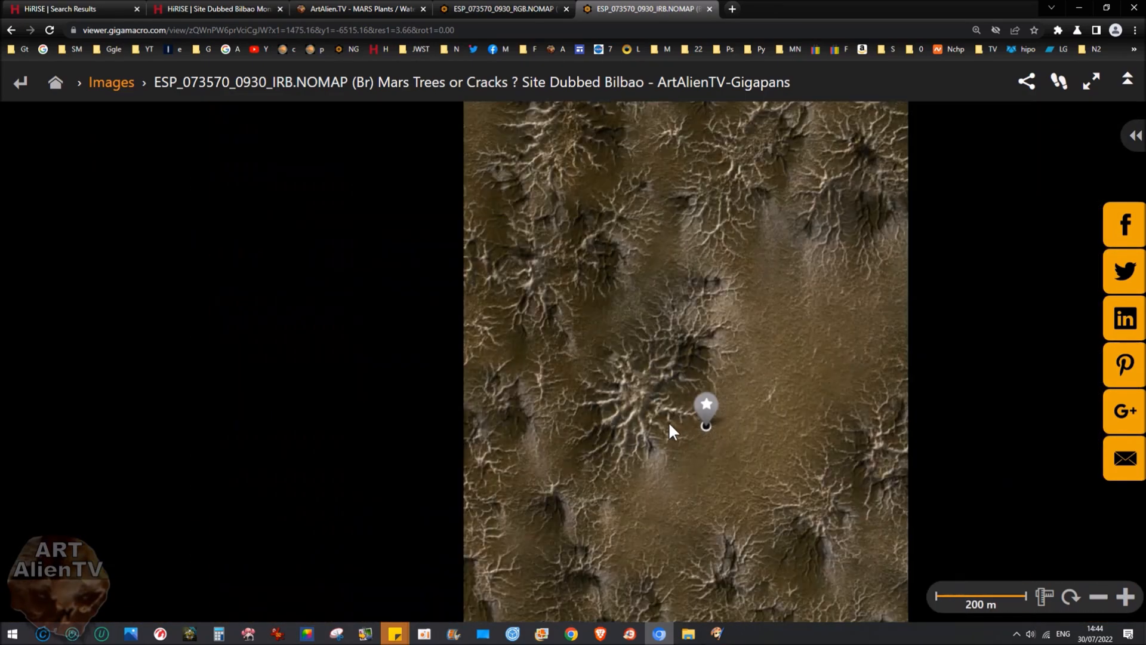
pyautogui.scroll(-3)
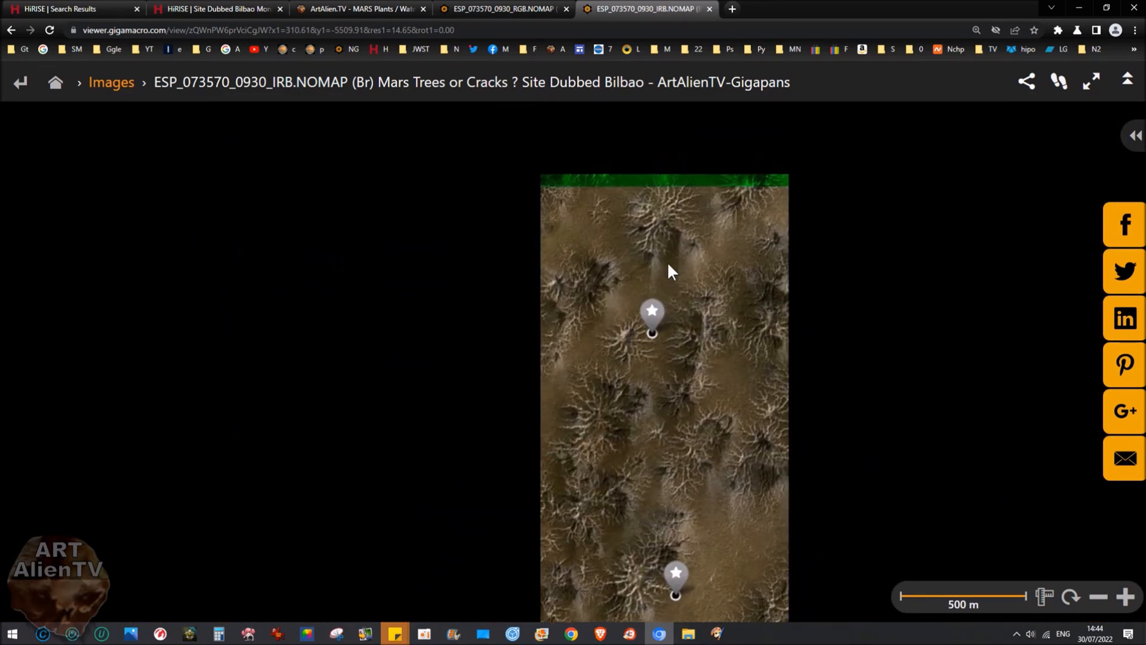
pyautogui.moveTo(671, 270); pyautogui.dragTo(625, 485)
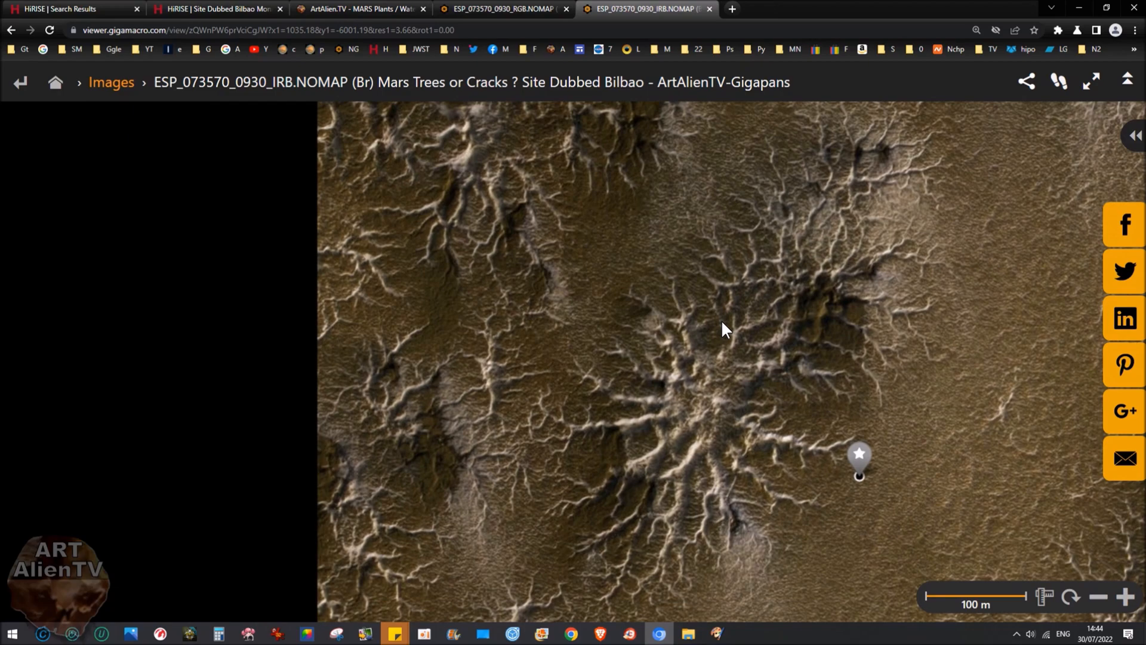
pyautogui.scroll(-3)
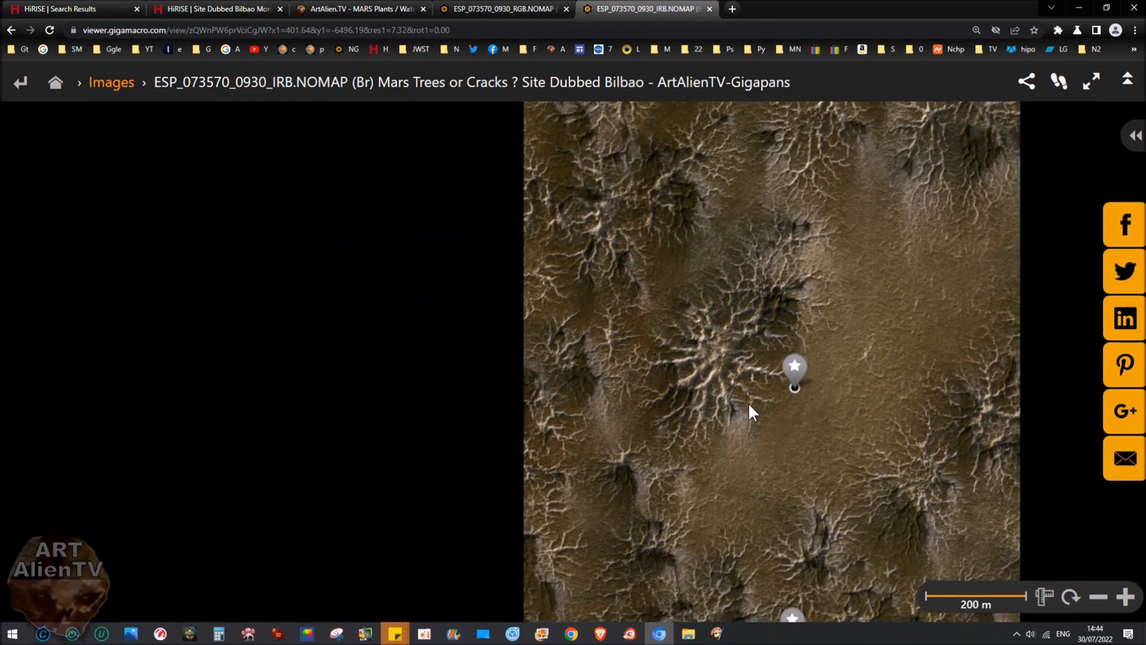
pyautogui.moveTo(753, 412); pyautogui.dragTo(673, 328)
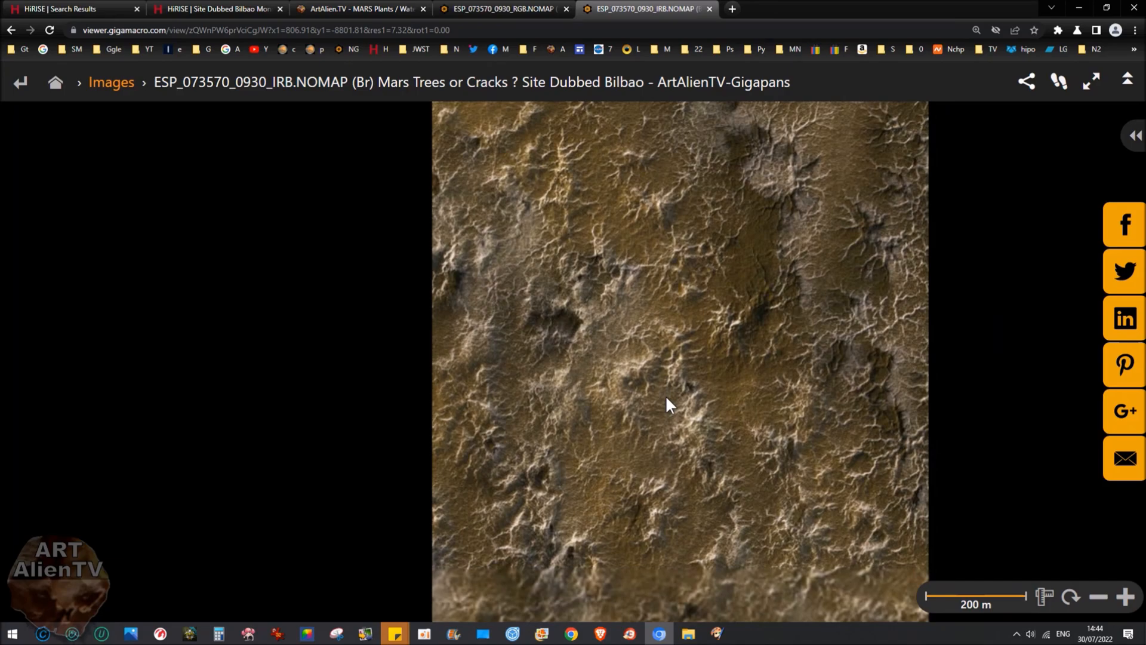
# Pan across ridged terrain at 500 m, ending on a dense spider cluster at 100 m
pyautogui.moveTo(669, 406); pyautogui.dragTo(585, 377)
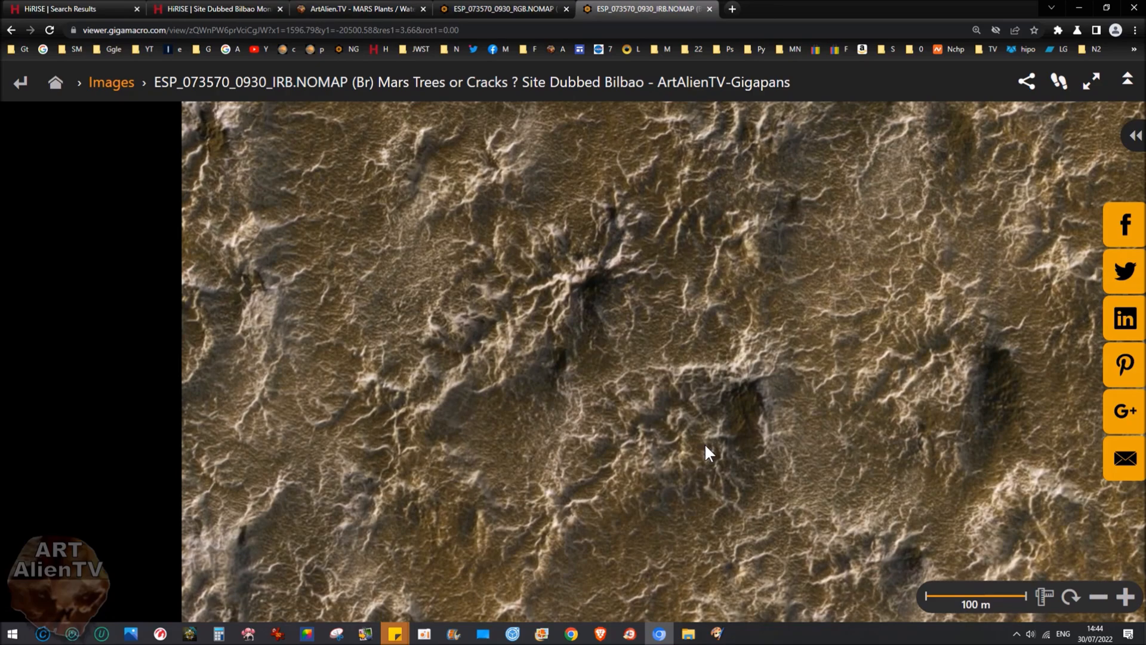
pyautogui.moveTo(706, 452); pyautogui.dragTo(706, 420)
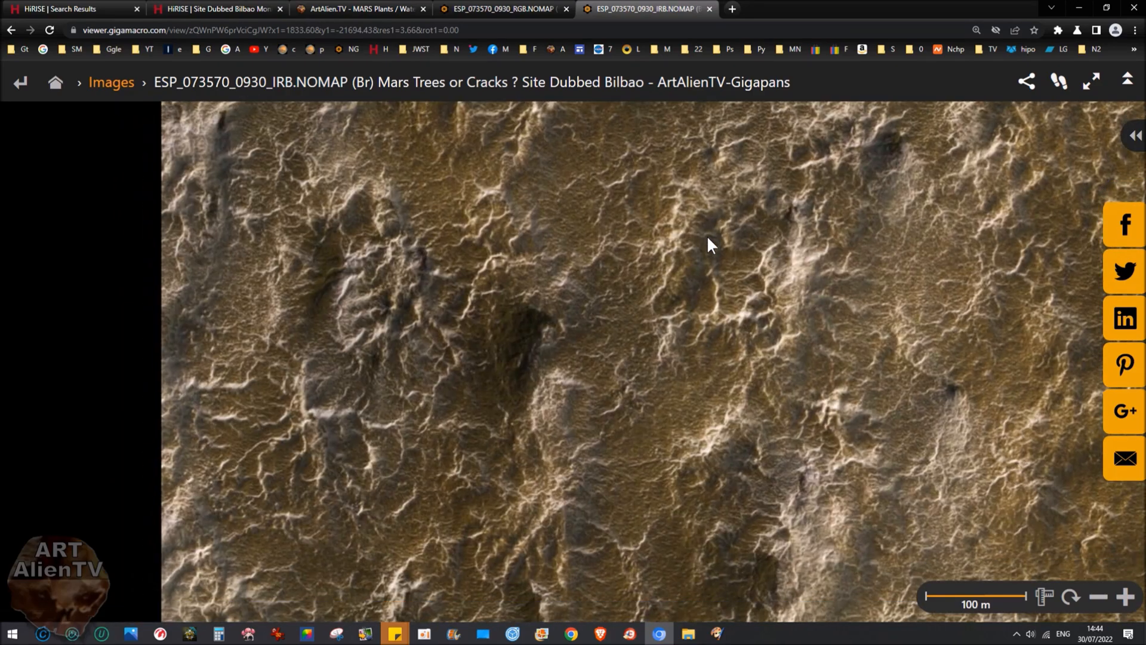
pyautogui.moveTo(713, 245); pyautogui.dragTo(680, 446)
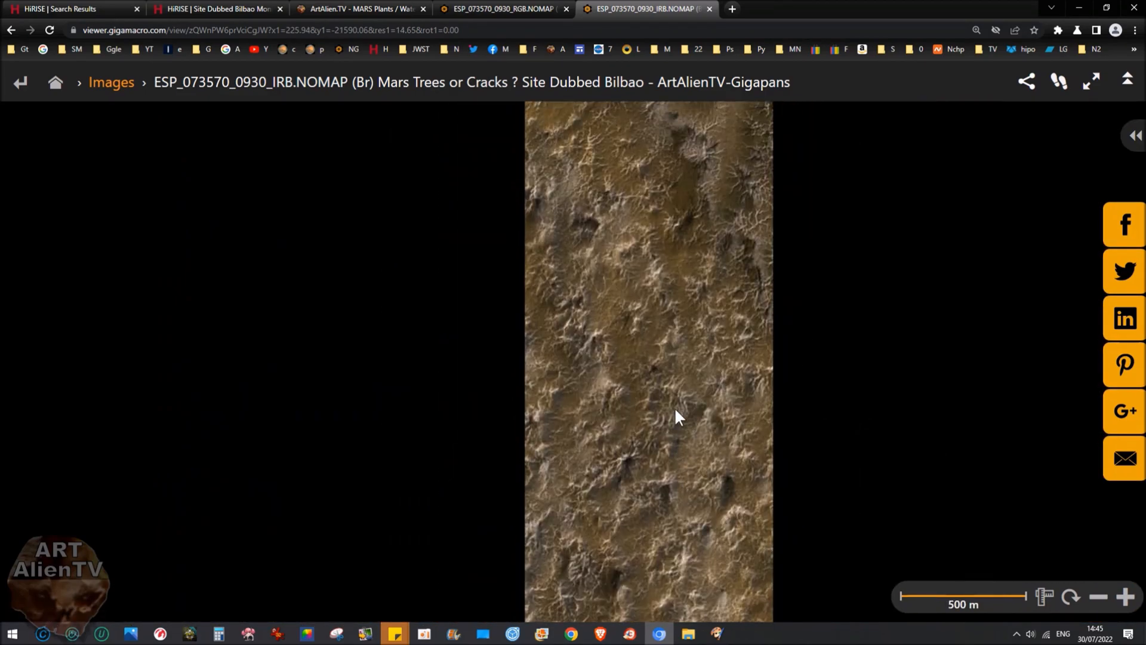
pyautogui.moveTo(677, 417); pyautogui.dragTo(651, 260)
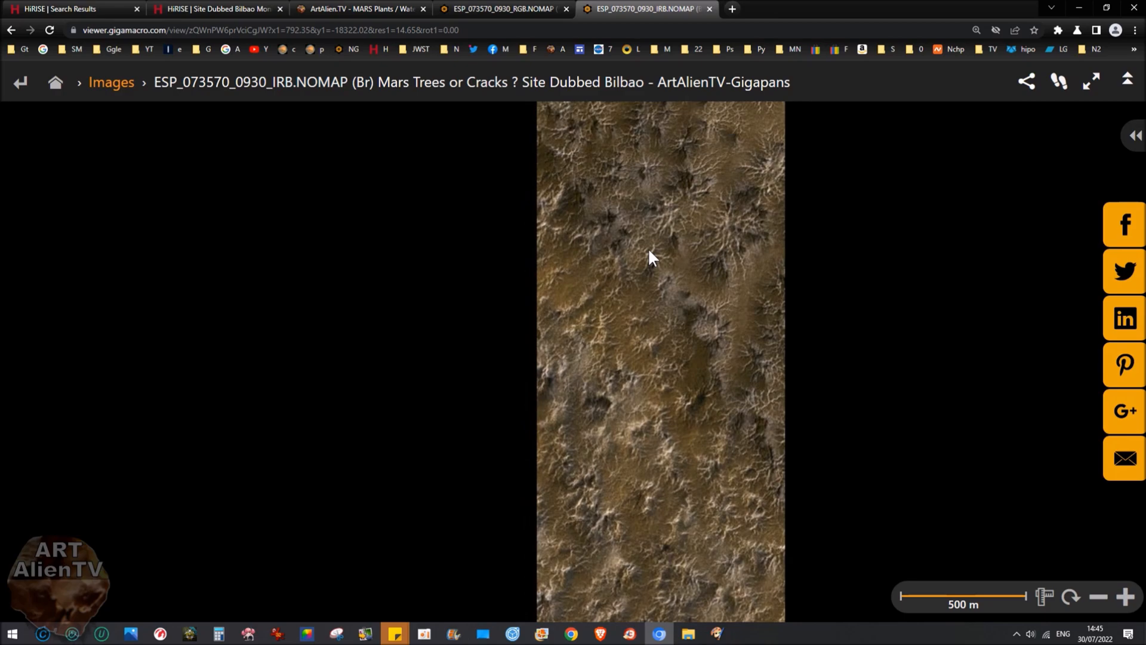
pyautogui.scroll(3)
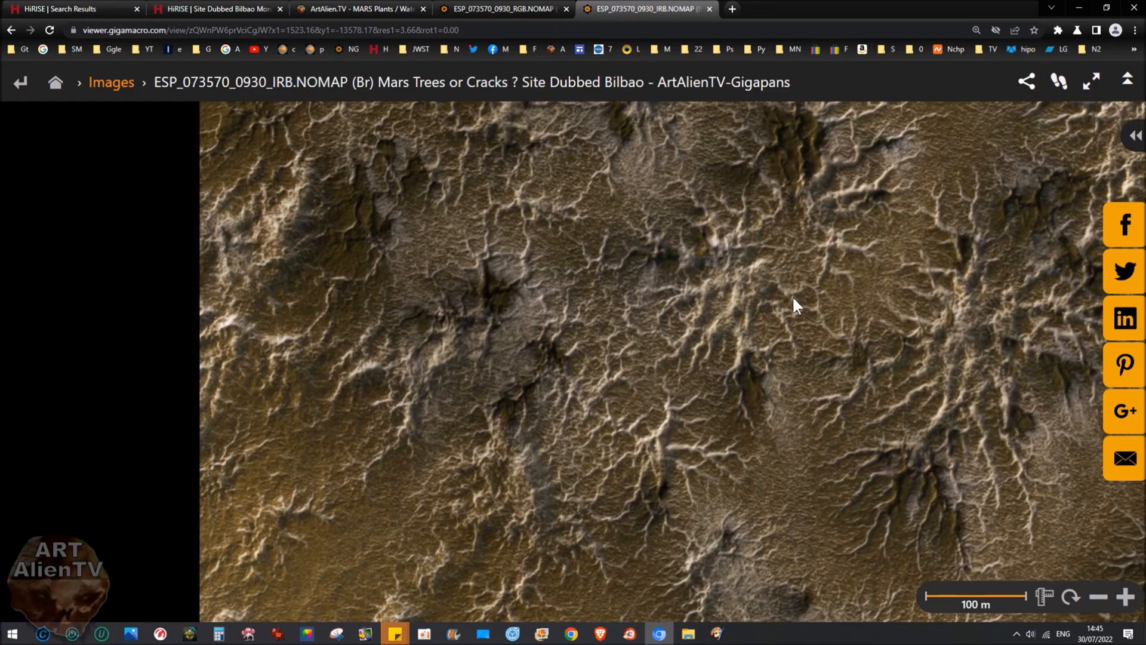
pyautogui.moveTo(795, 306); pyautogui.dragTo(815, 488)
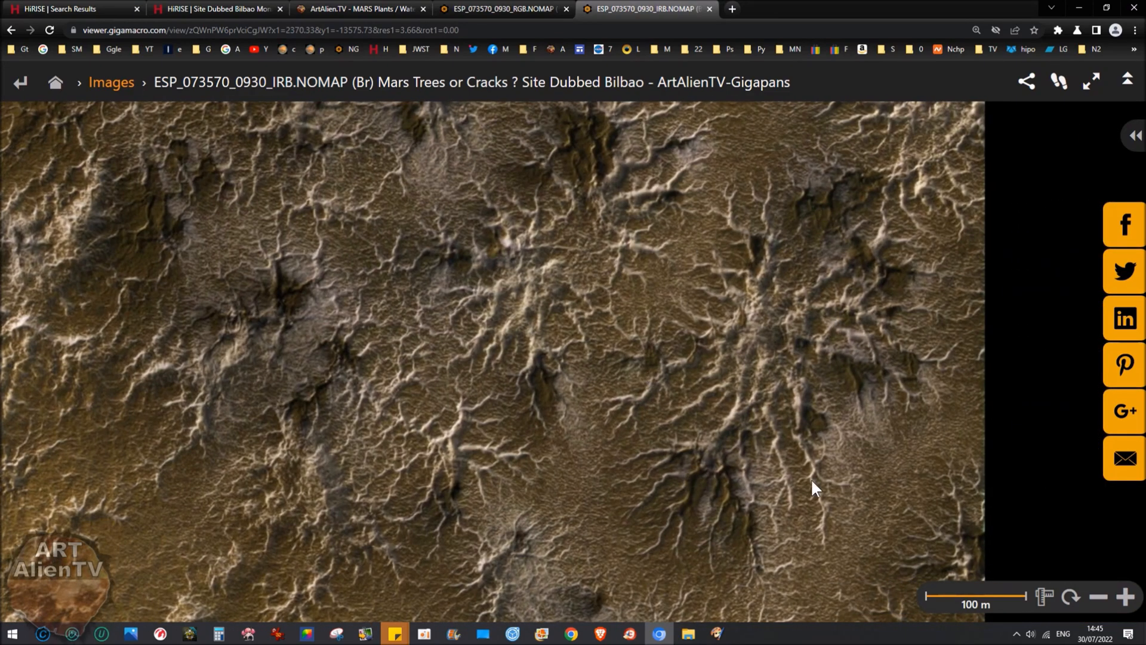
pyautogui.moveTo(735, 462)
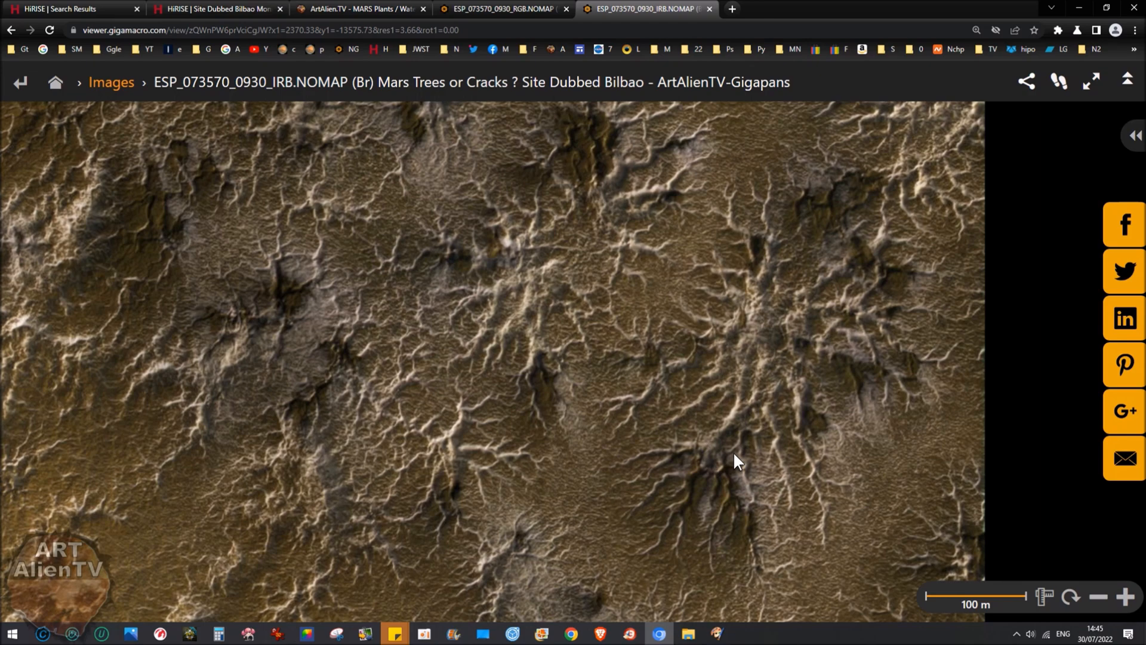
pyautogui.moveTo(775, 324)
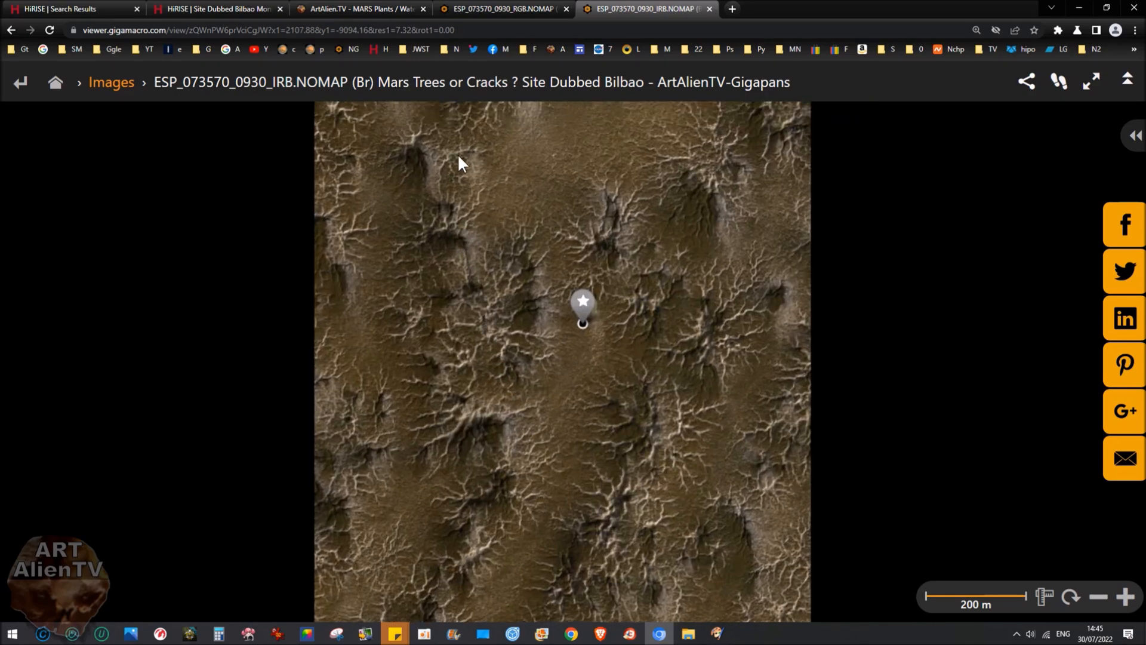
# Pan across the dense branching spider field at the 100 m scale
pyautogui.moveTo(461, 165); pyautogui.dragTo(574, 446)
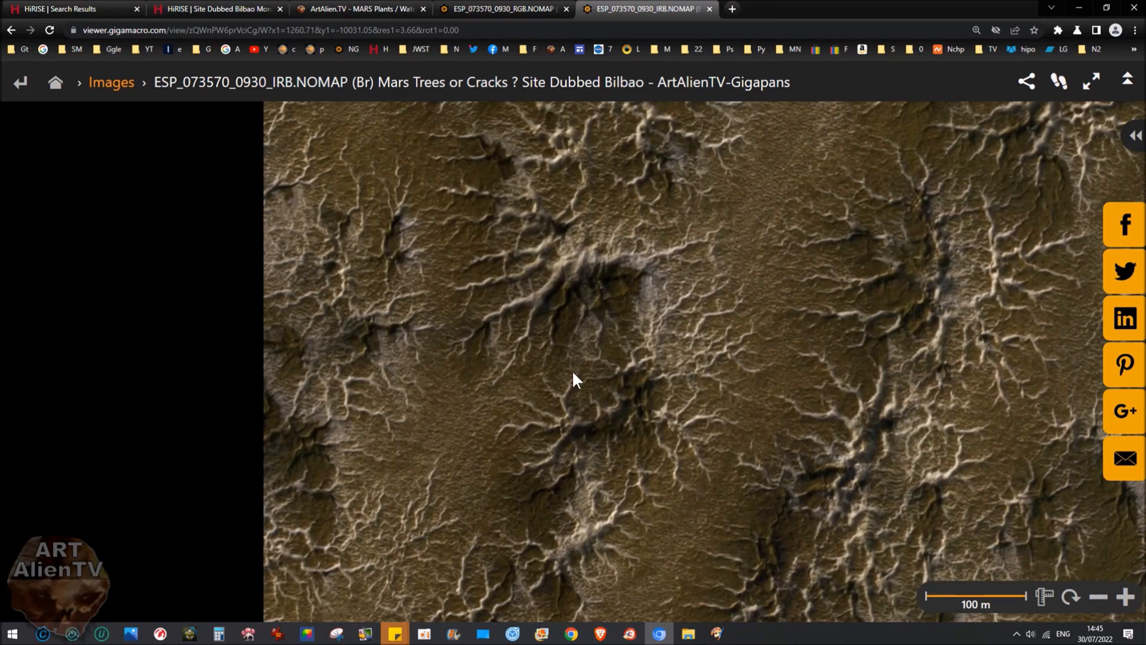
pyautogui.moveTo(574, 380); pyautogui.dragTo(588, 307)
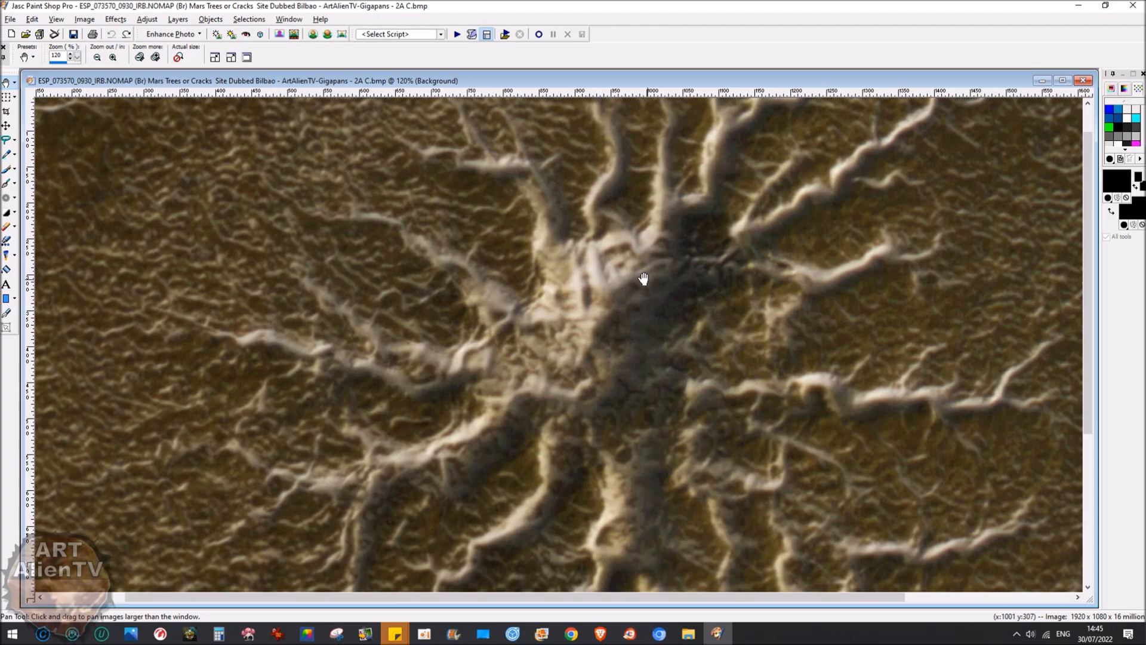
pyautogui.moveTo(574, 344)
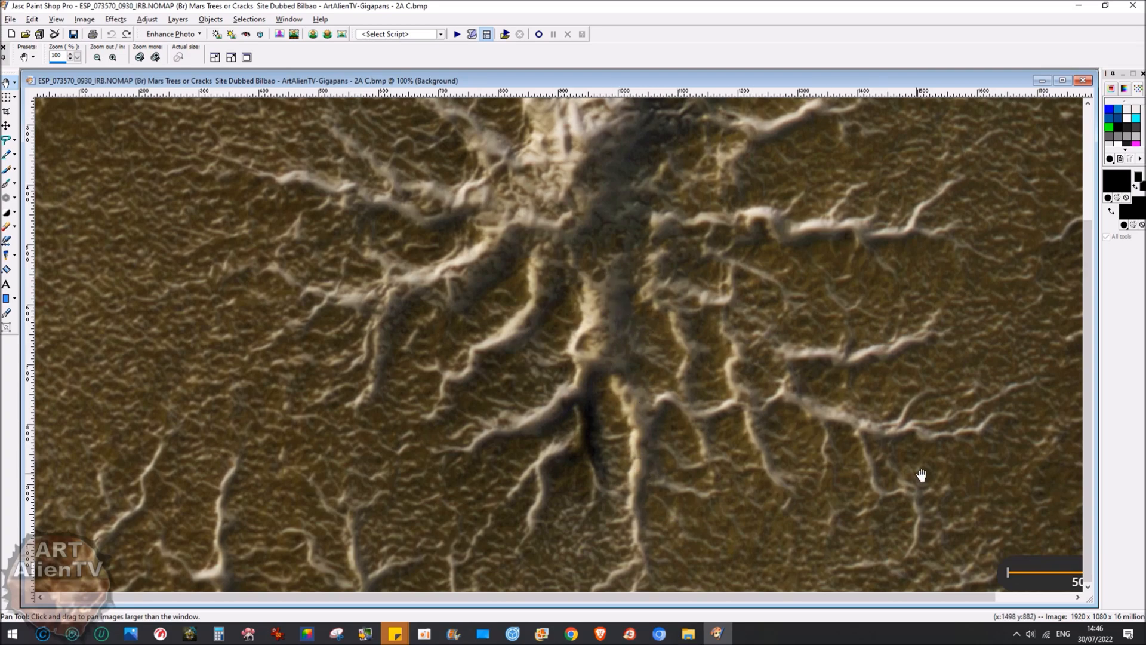
pyautogui.moveTo(576, 233)
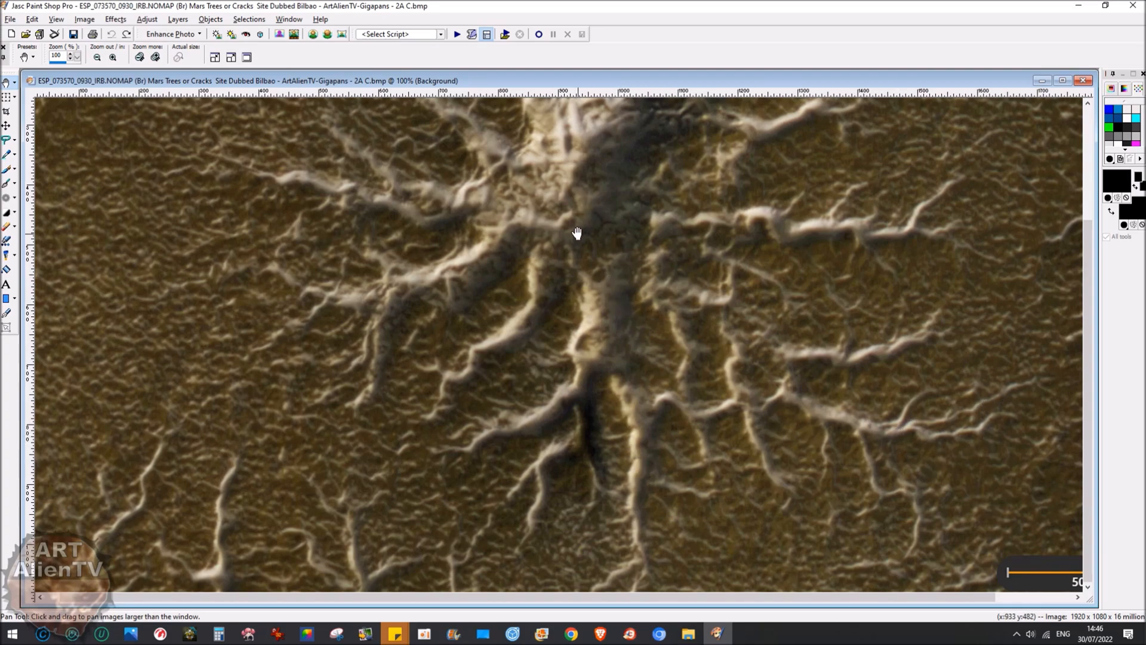
pyautogui.click(95, 58)
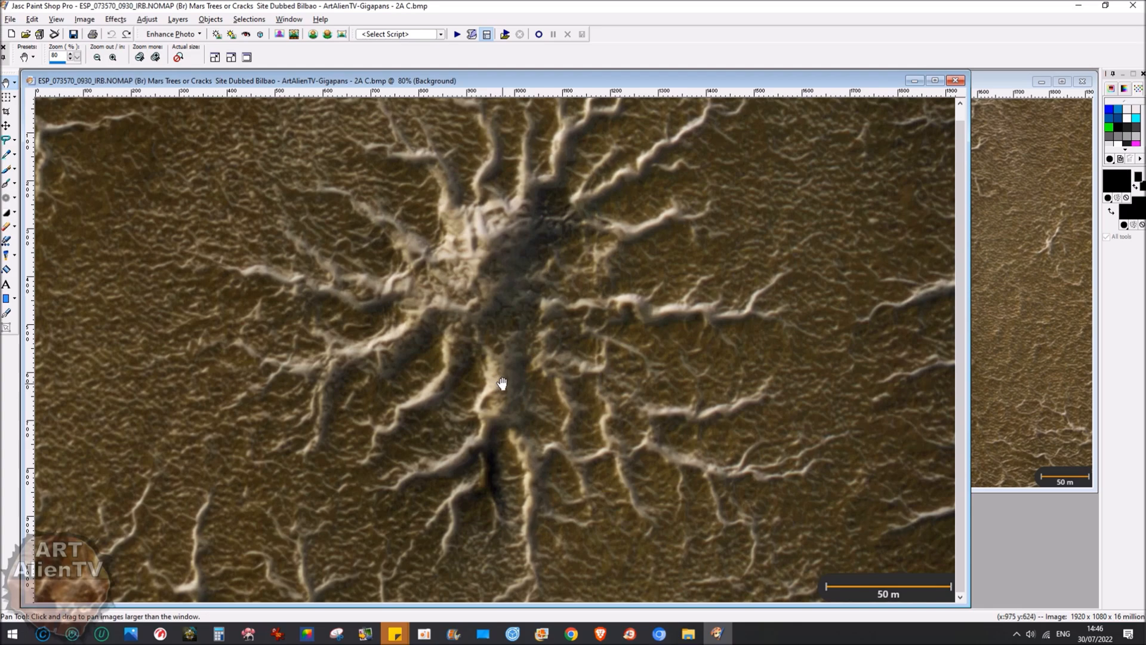
pyautogui.moveTo(551, 380)
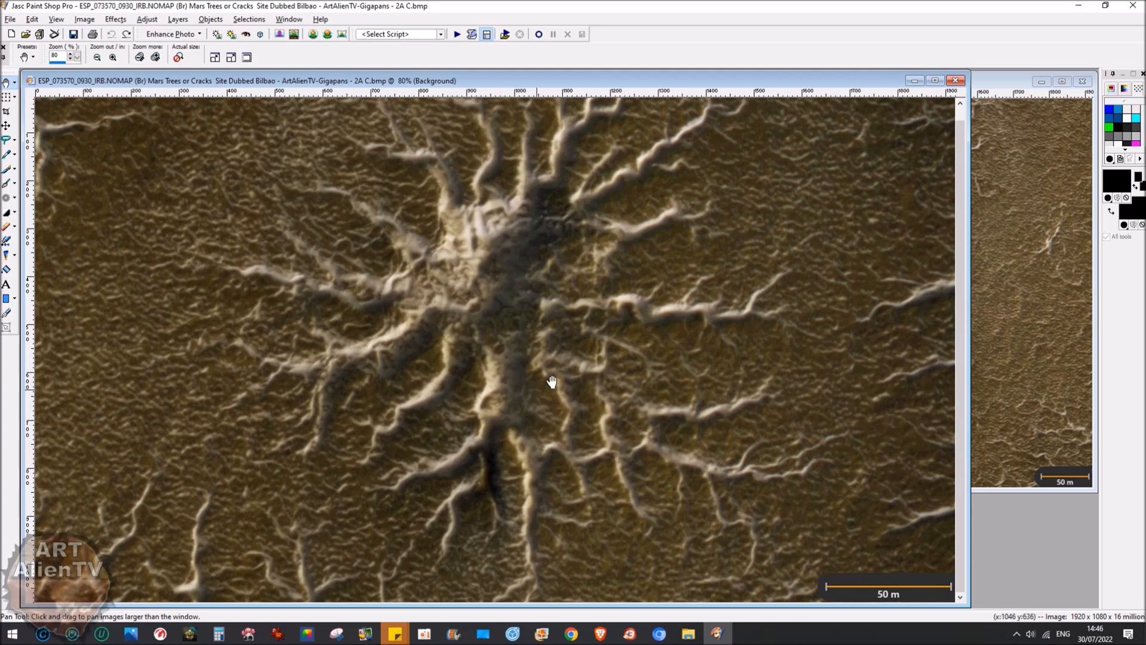
pyautogui.moveTo(512, 365)
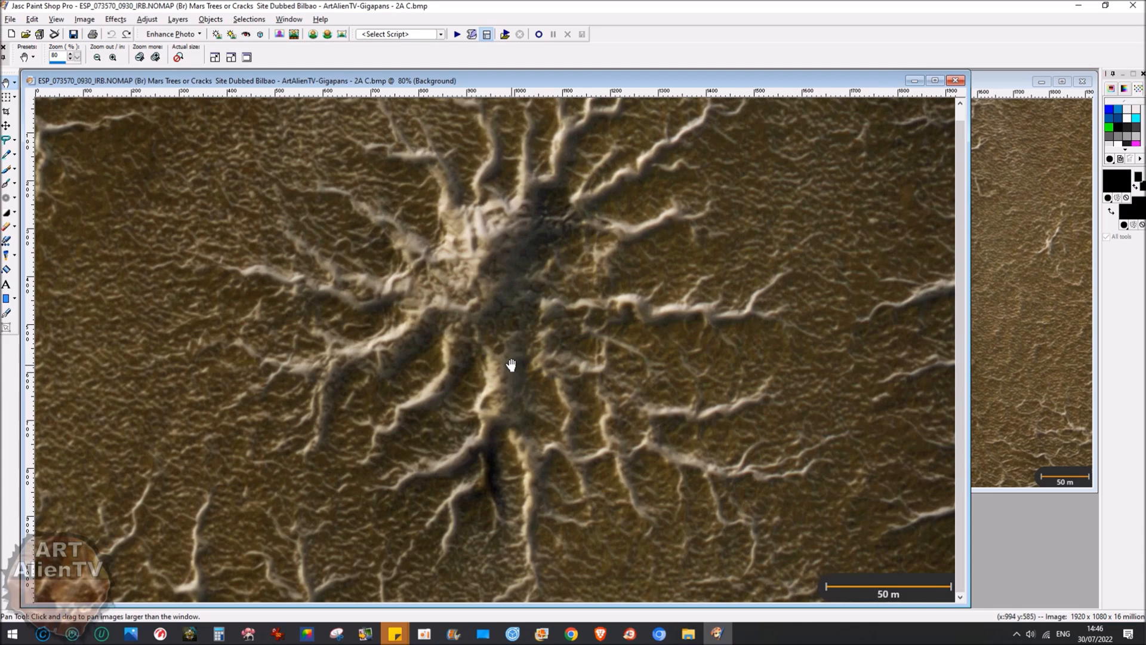
pyautogui.click(101, 52)
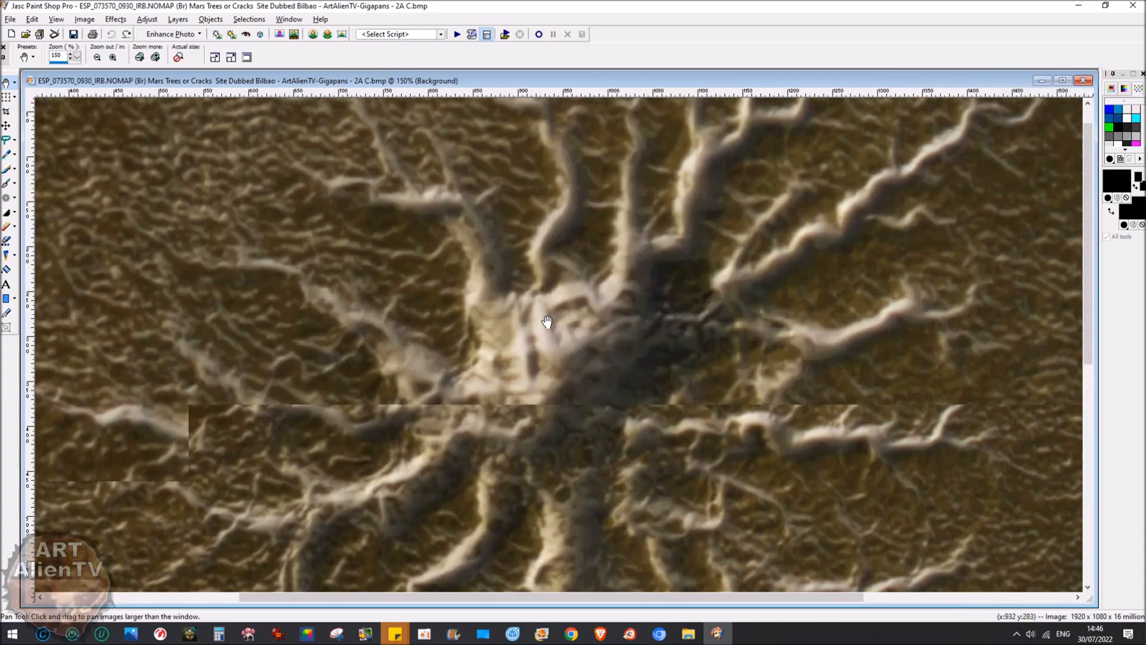
pyautogui.moveTo(547, 320); pyautogui.dragTo(471, 217)
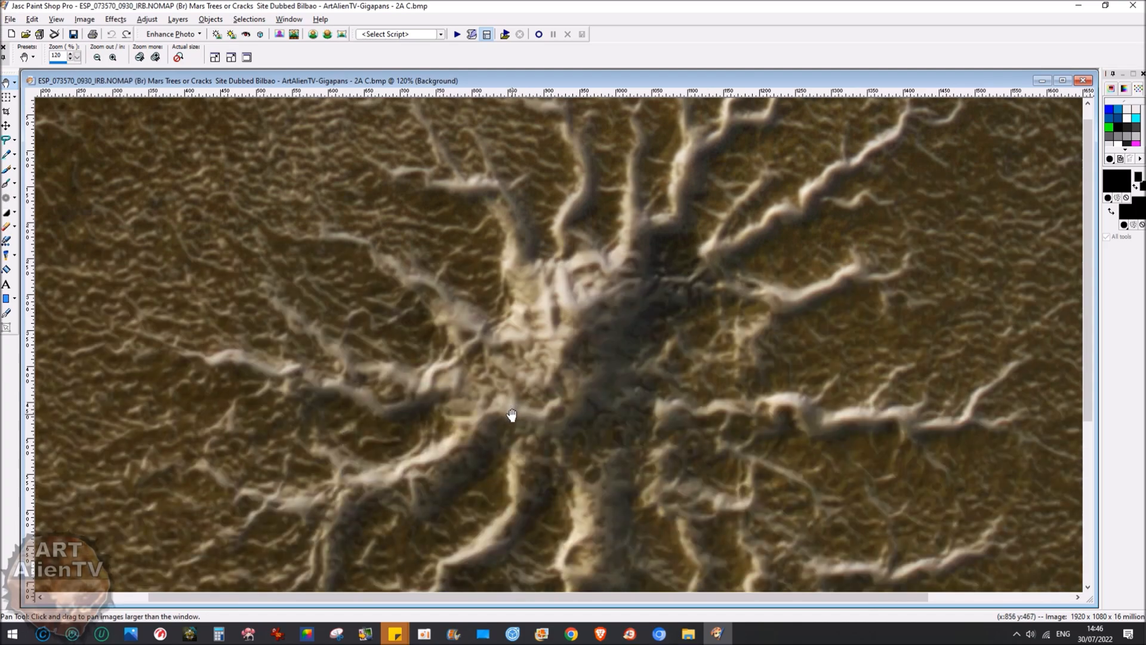
pyautogui.click(112, 58)
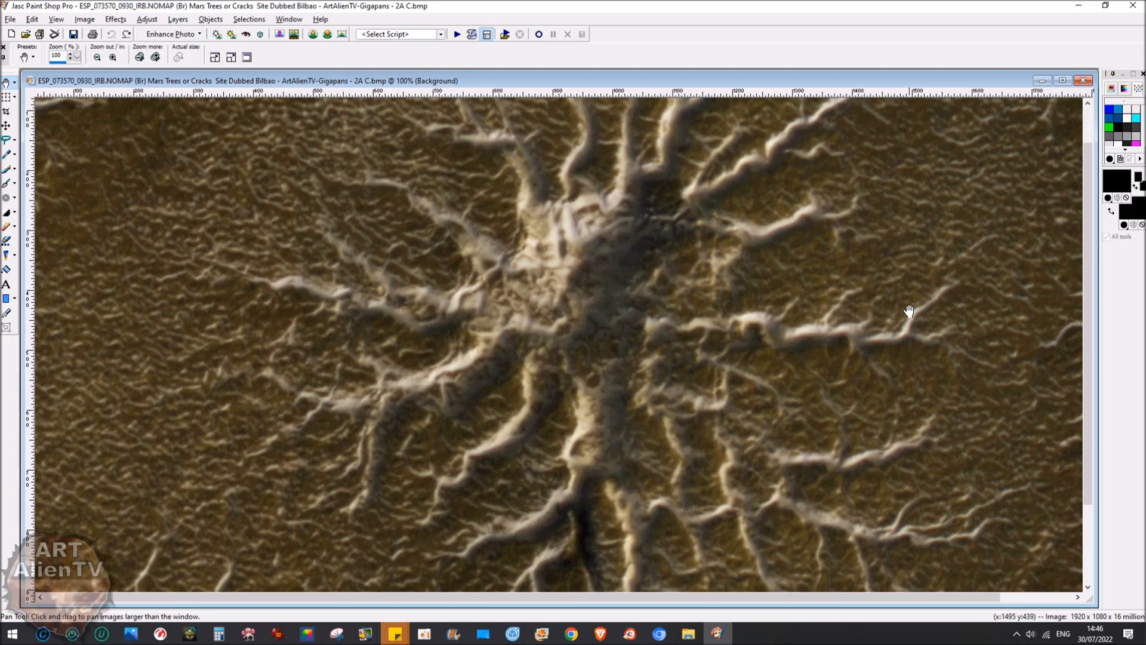
pyautogui.click(139, 57)
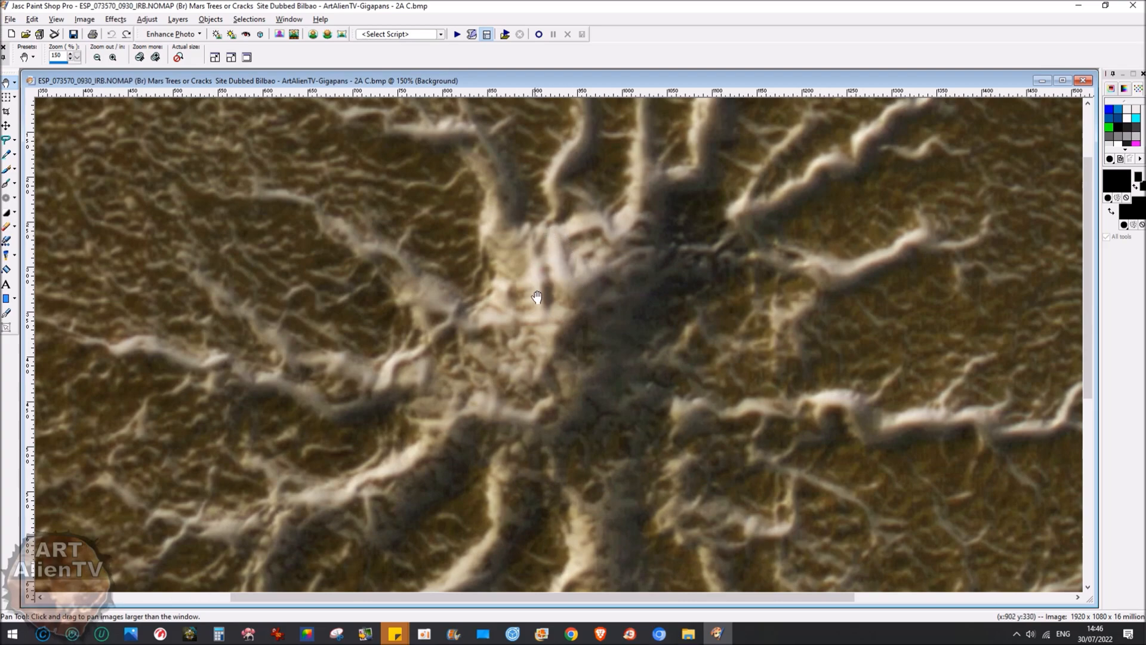
pyautogui.moveTo(436, 316)
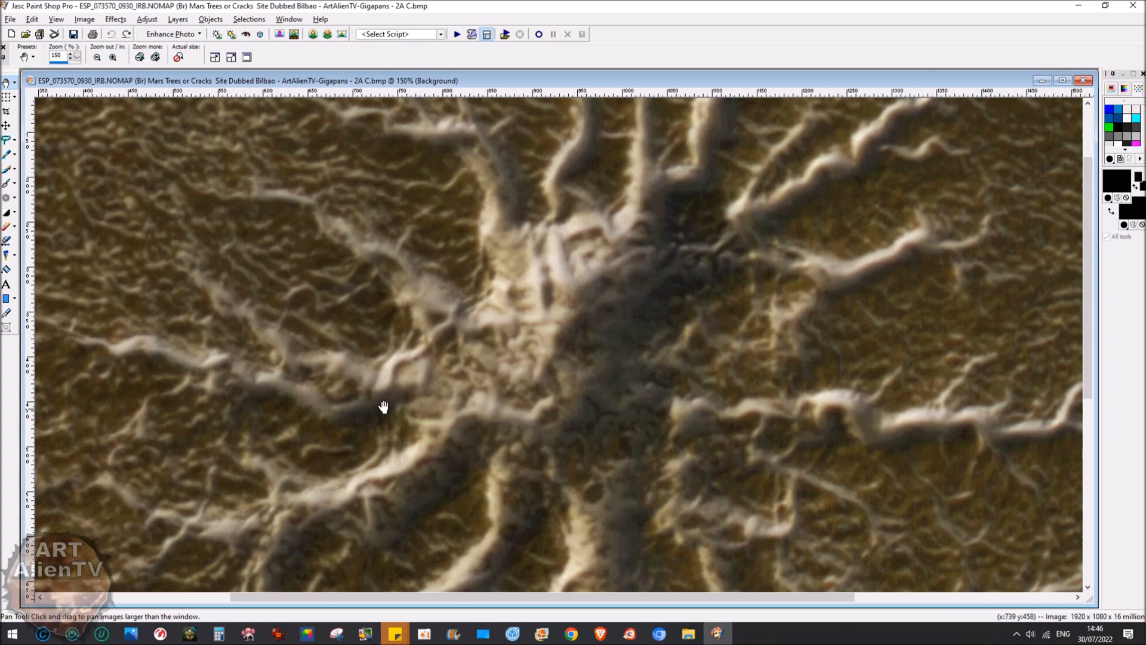
pyautogui.click(105, 56)
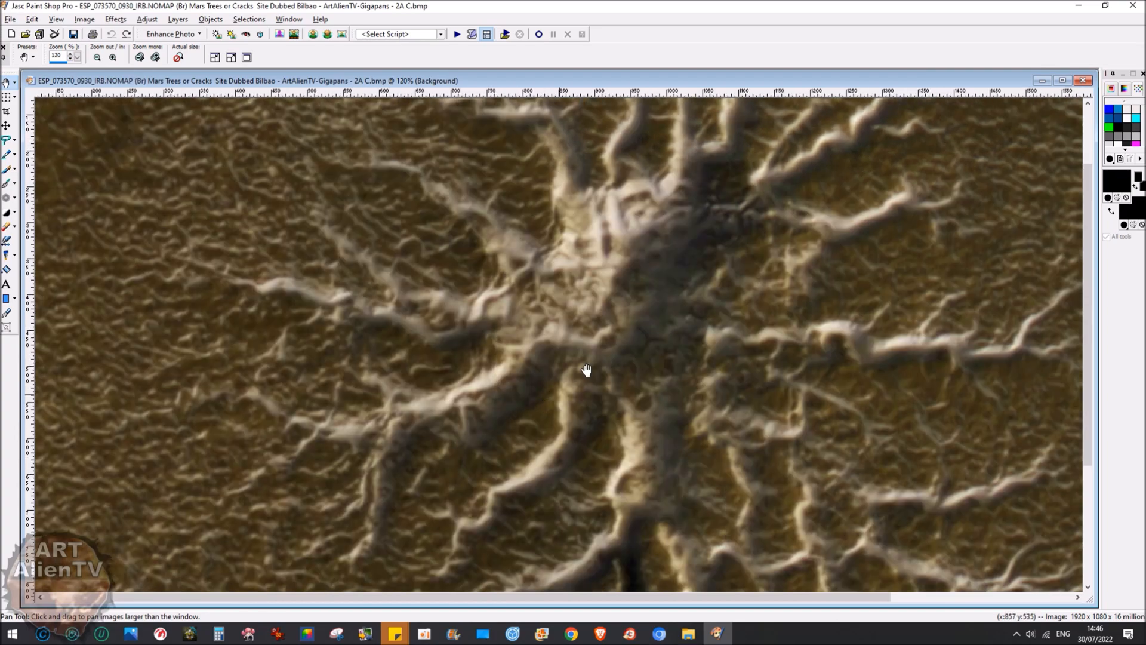
pyautogui.moveTo(573, 442)
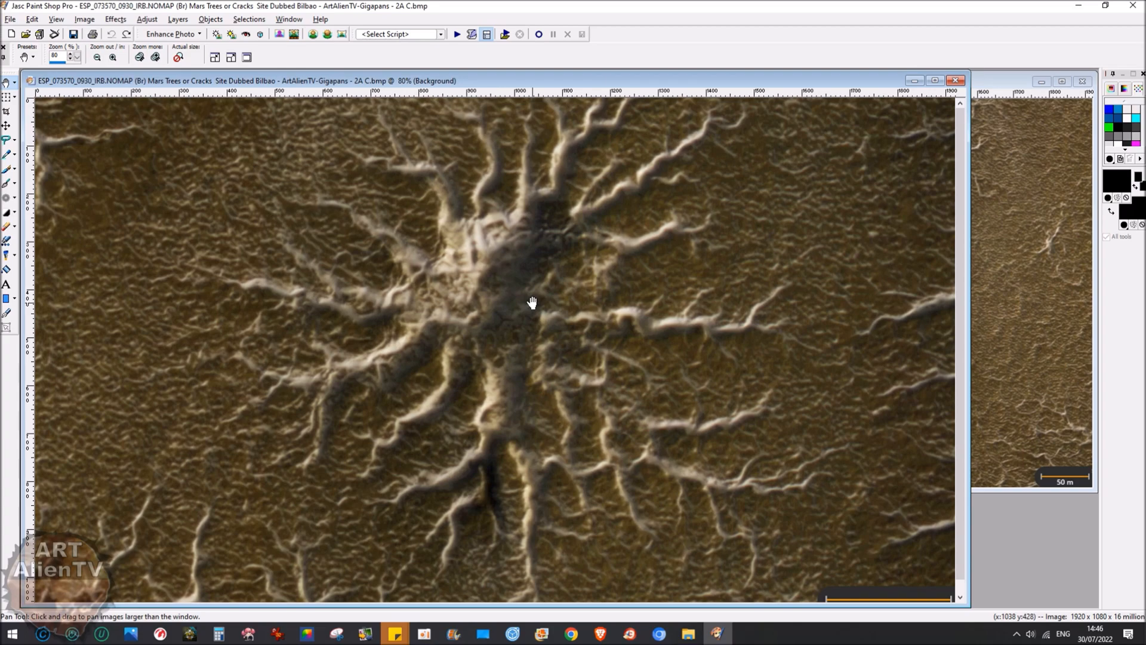
pyautogui.moveTo(533, 304)
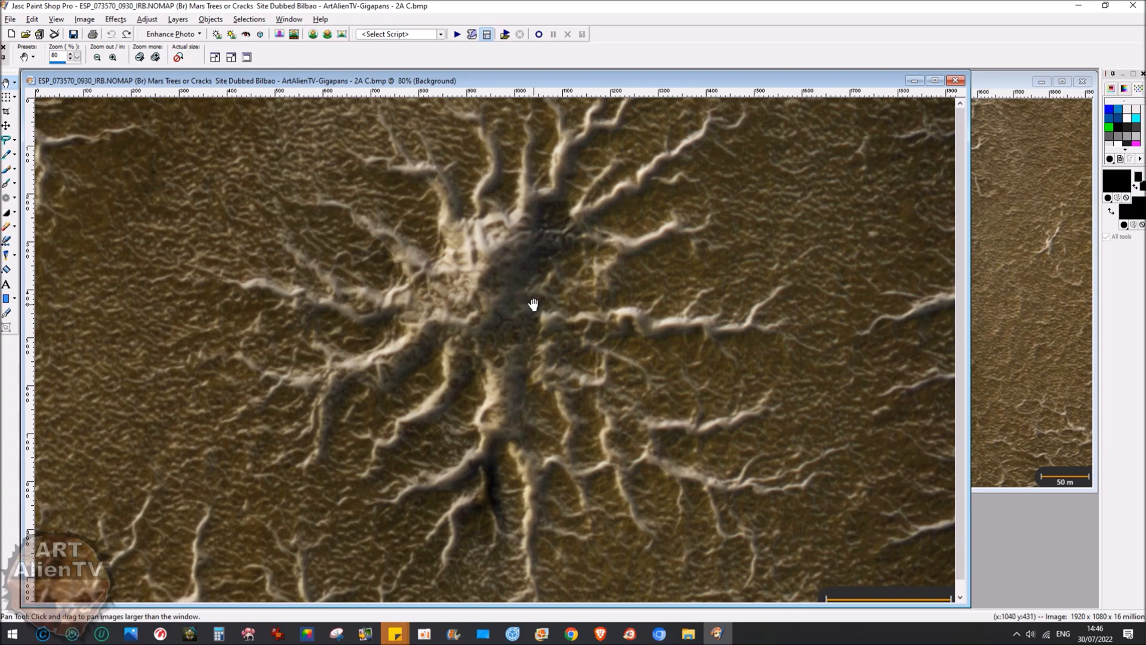
pyautogui.moveTo(532, 306)
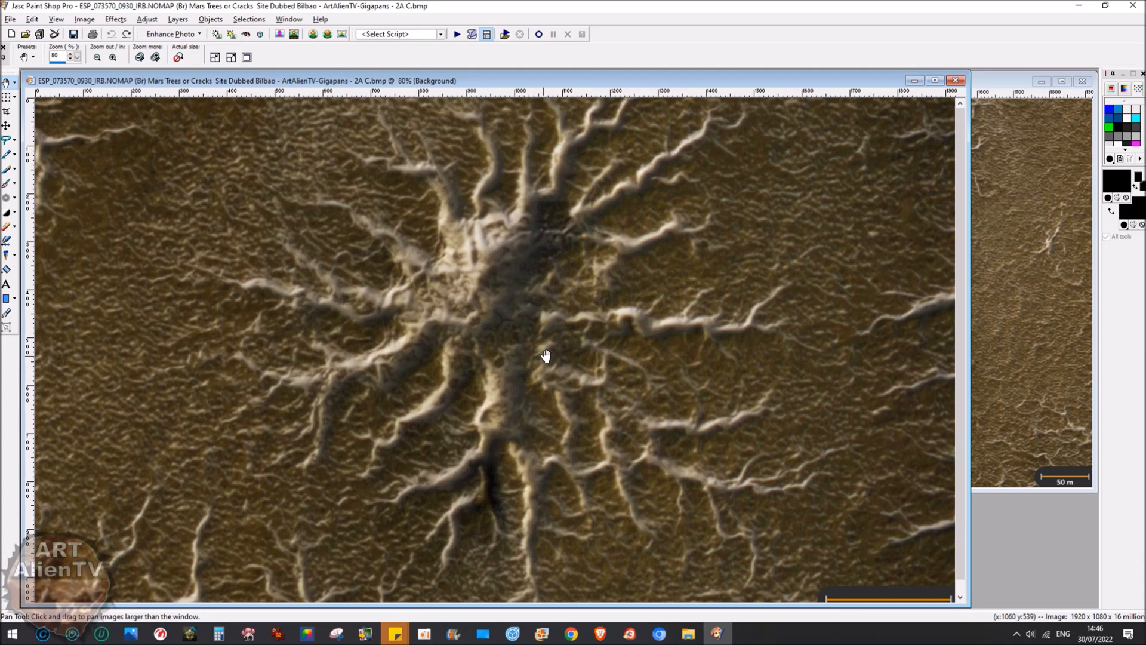
pyautogui.moveTo(621, 625)
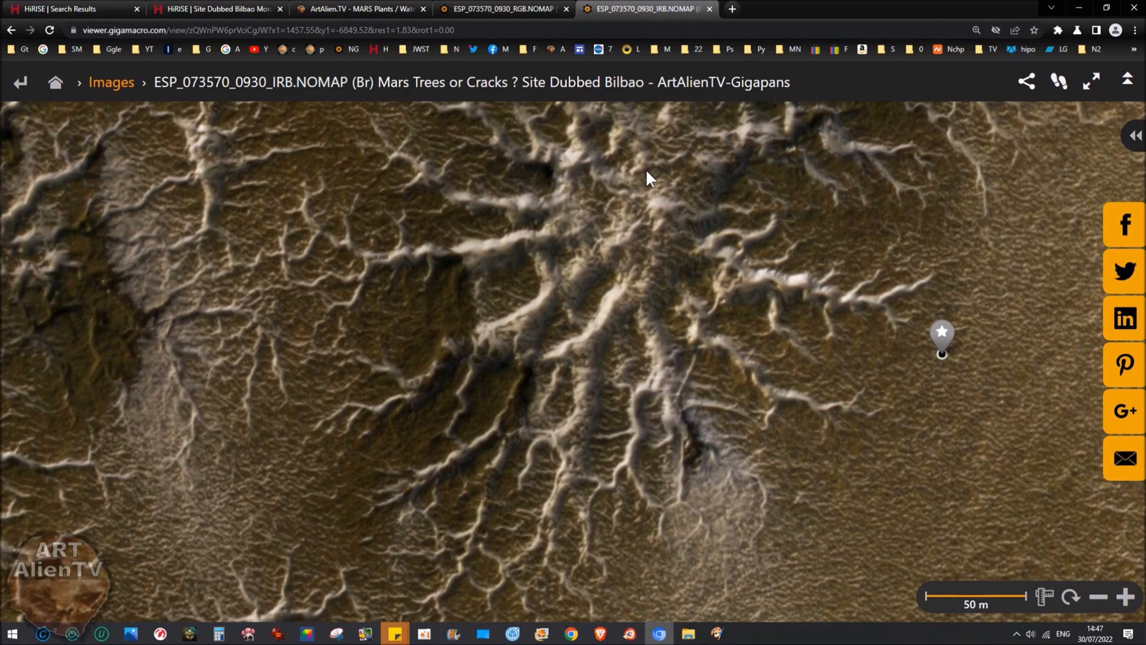
# Pan the IRB spider cluster toward the image's left edge and zoom out
pyautogui.moveTo(650, 179); pyautogui.dragTo(511, 358)
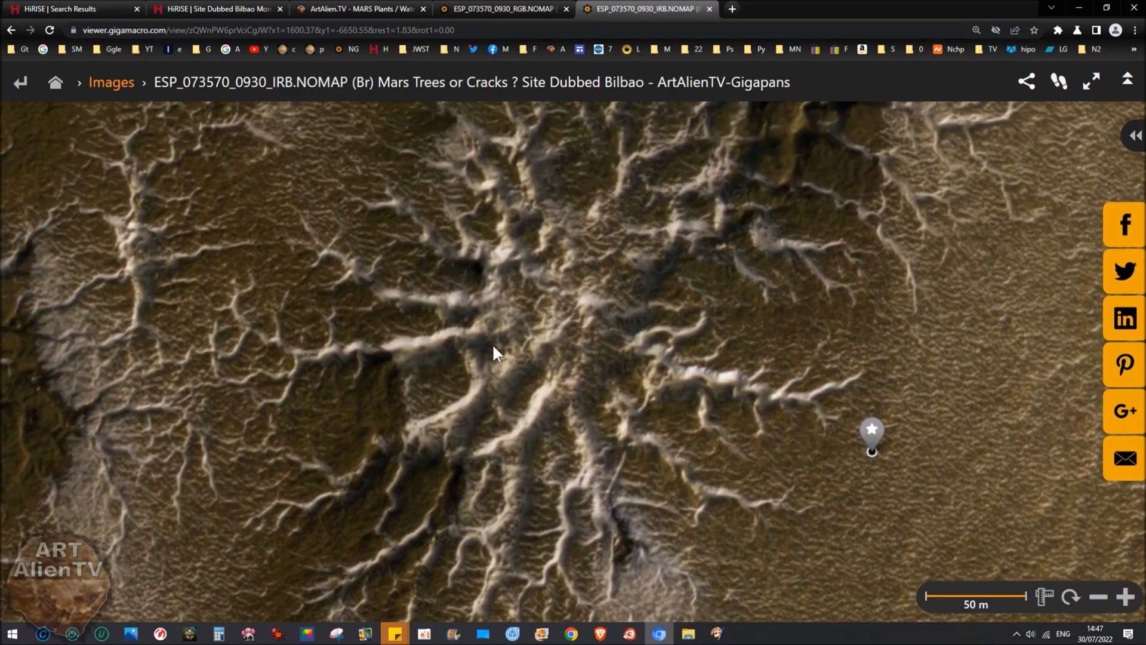
pyautogui.moveTo(796, 408)
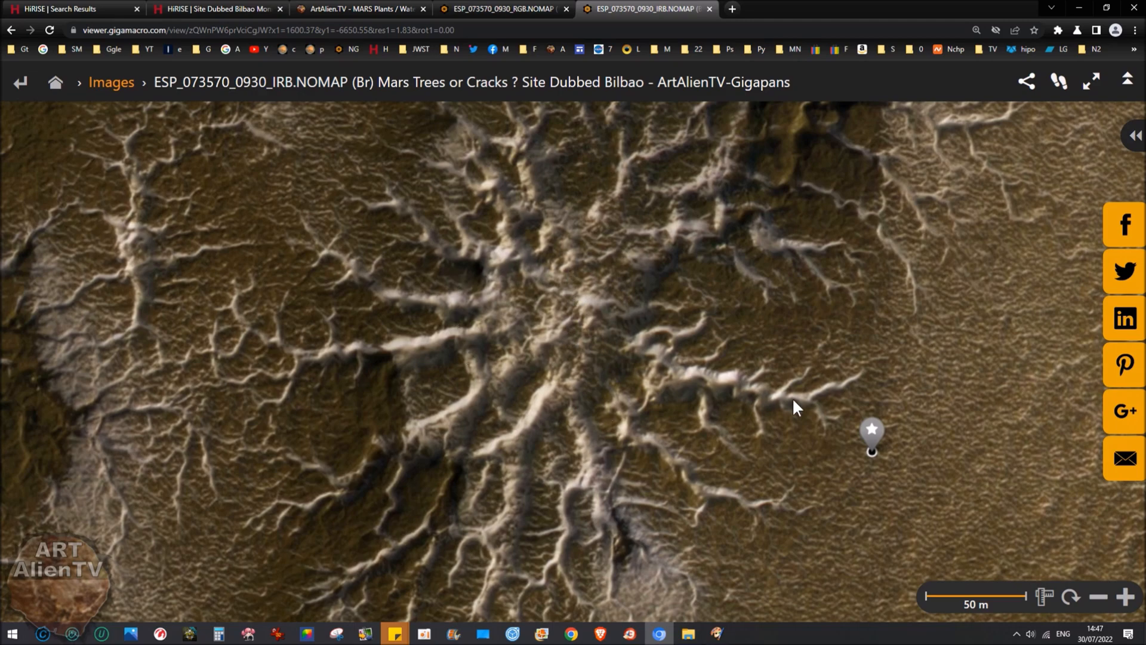
pyautogui.moveTo(359, 380)
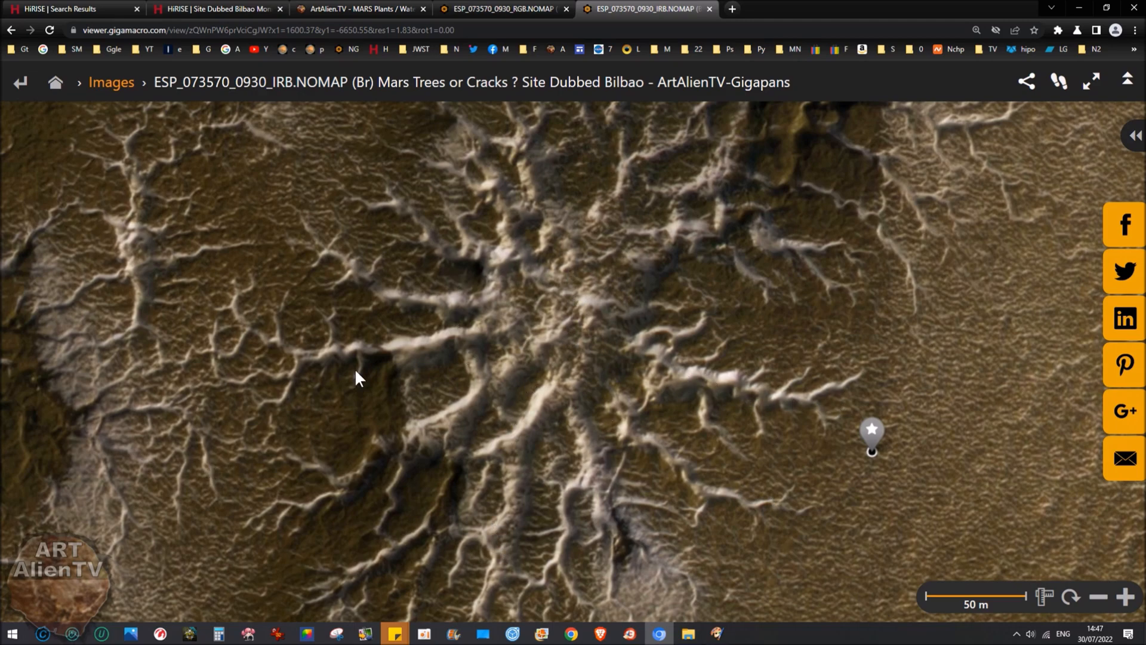
pyautogui.moveTo(359, 378); pyautogui.dragTo(388, 344)
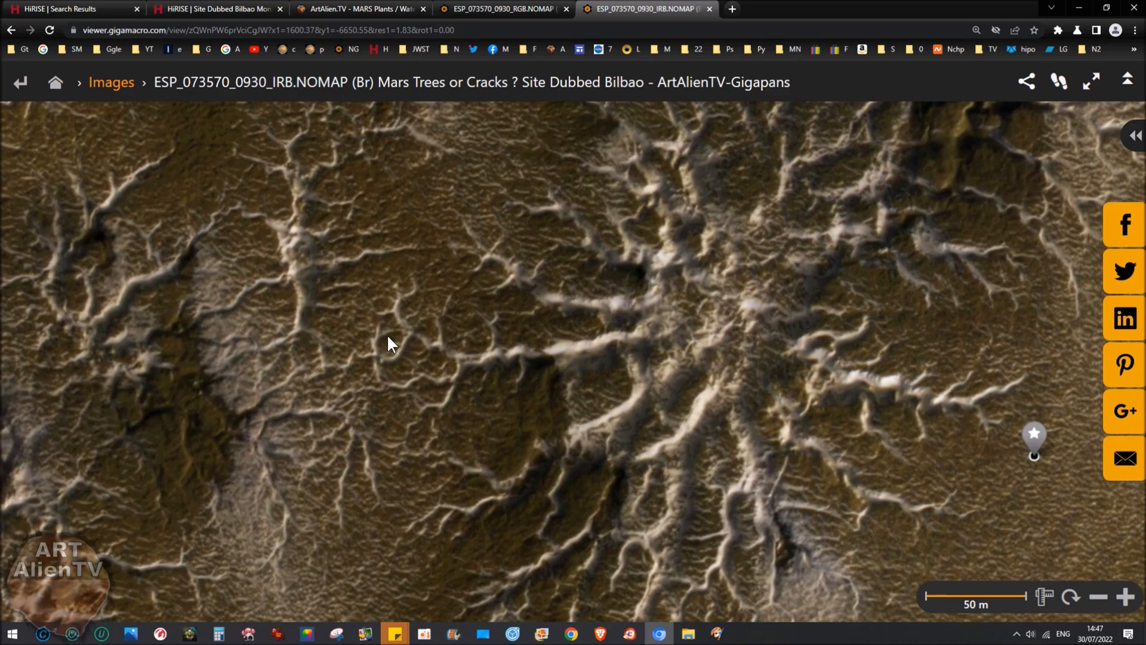
pyautogui.moveTo(388, 344); pyautogui.dragTo(548, 303)
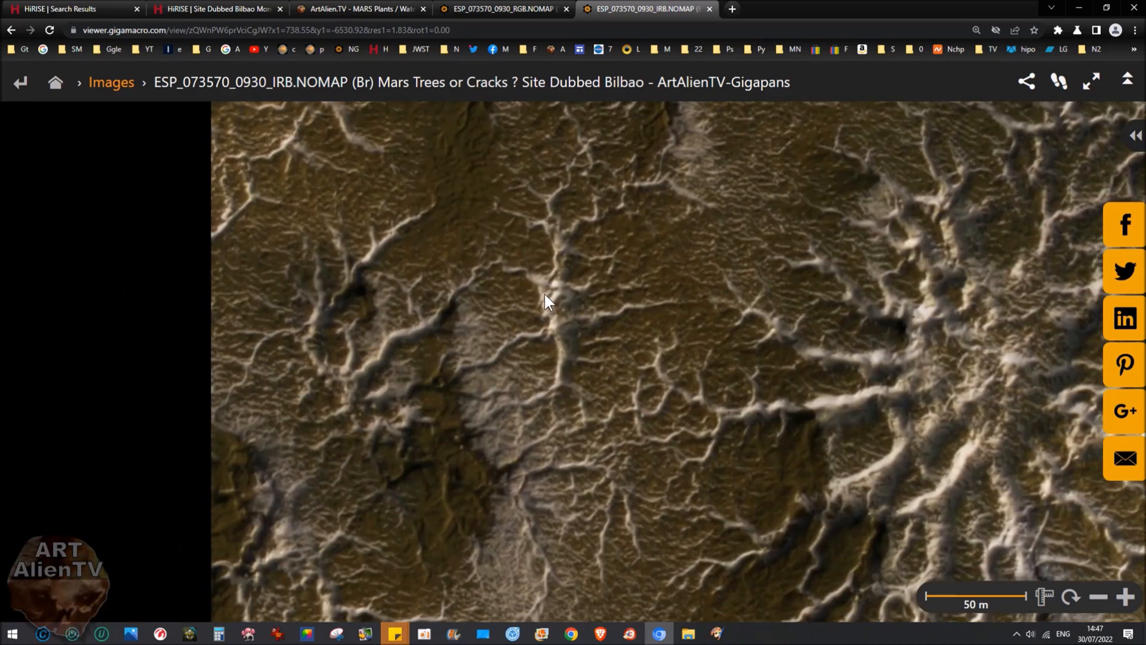
pyautogui.scroll(-3)
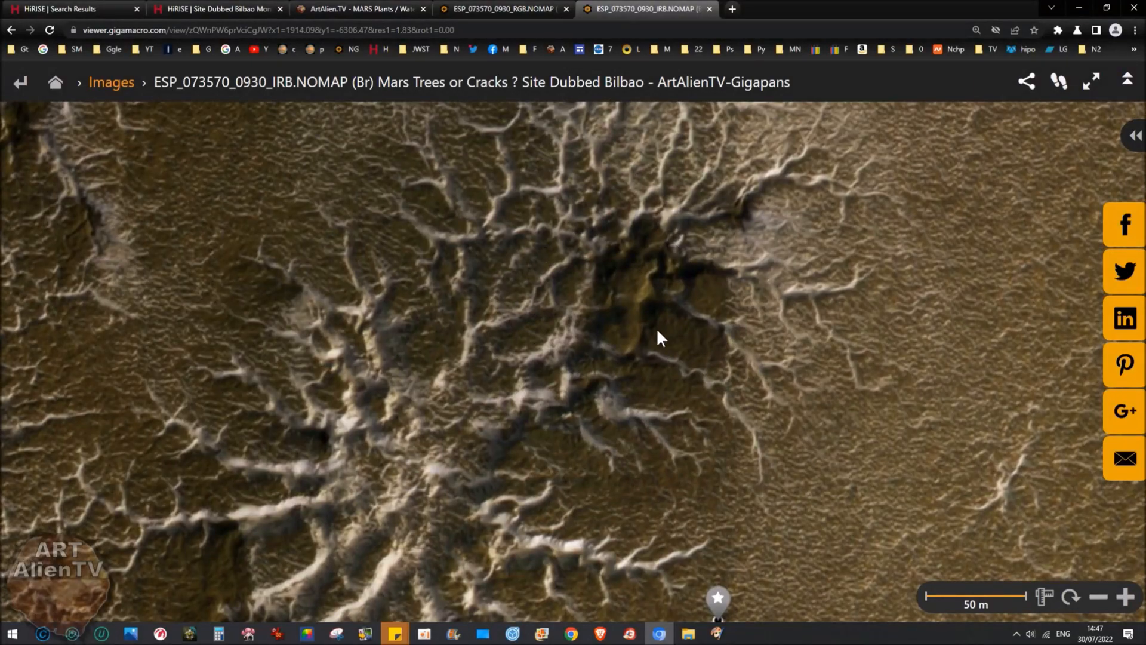
pyautogui.moveTo(590, 368)
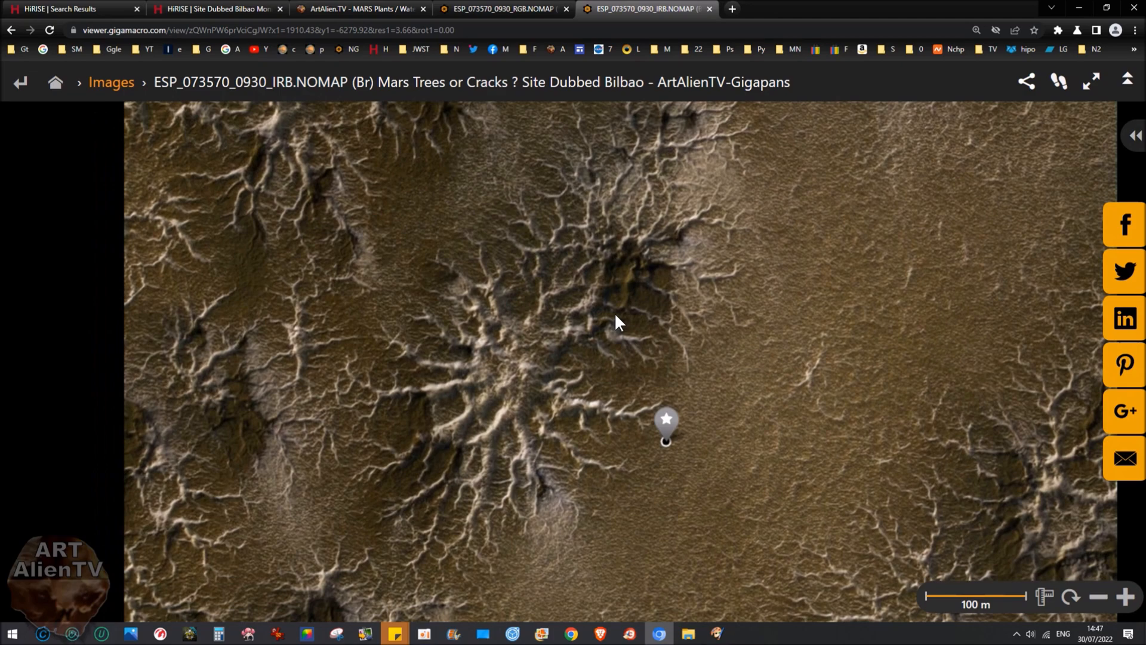
# Centre on the spider cluster, compare with the RGB gigapan, then show ArtAlien.TV
pyautogui.moveTo(618, 322); pyautogui.dragTo(567, 377)
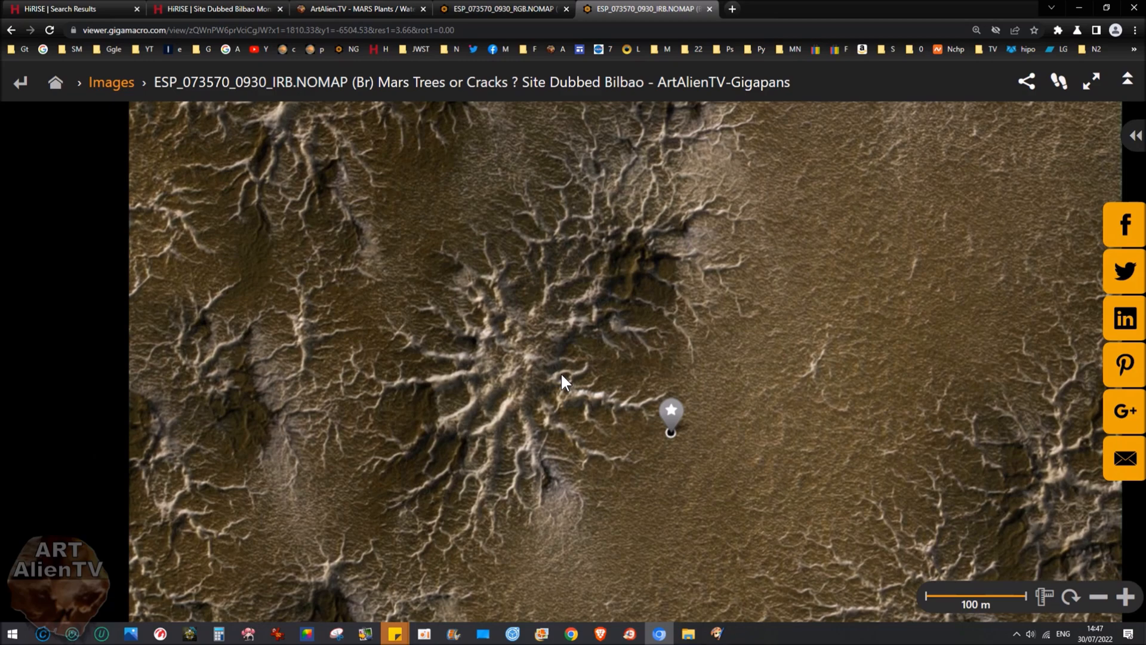
pyautogui.moveTo(570, 389)
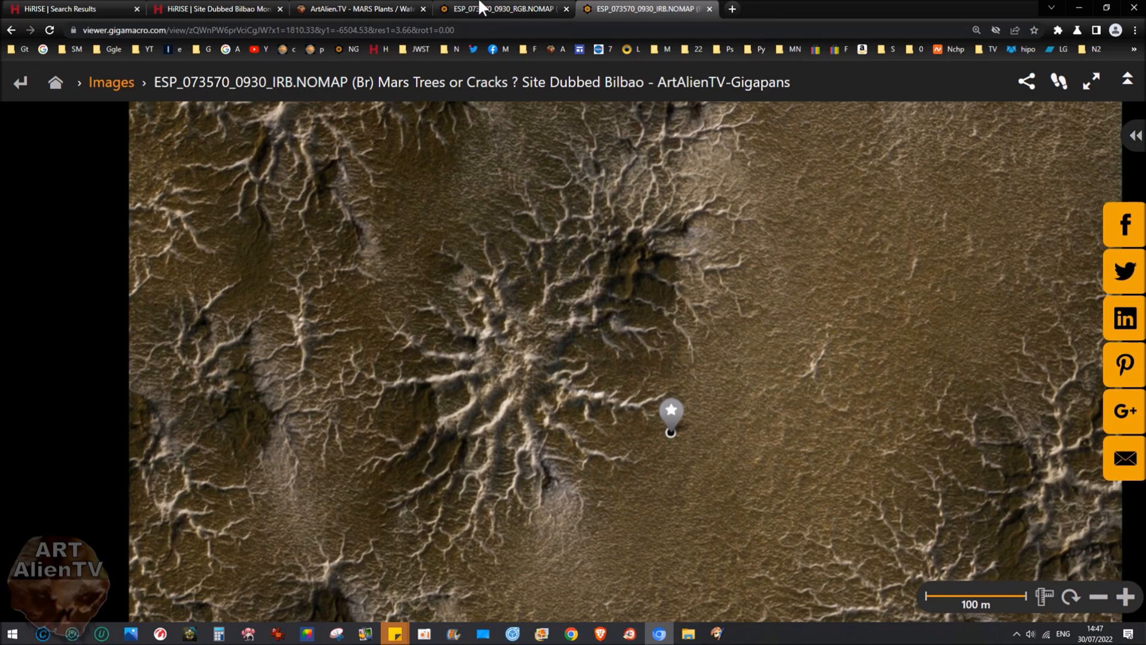
pyautogui.click(503, 9)
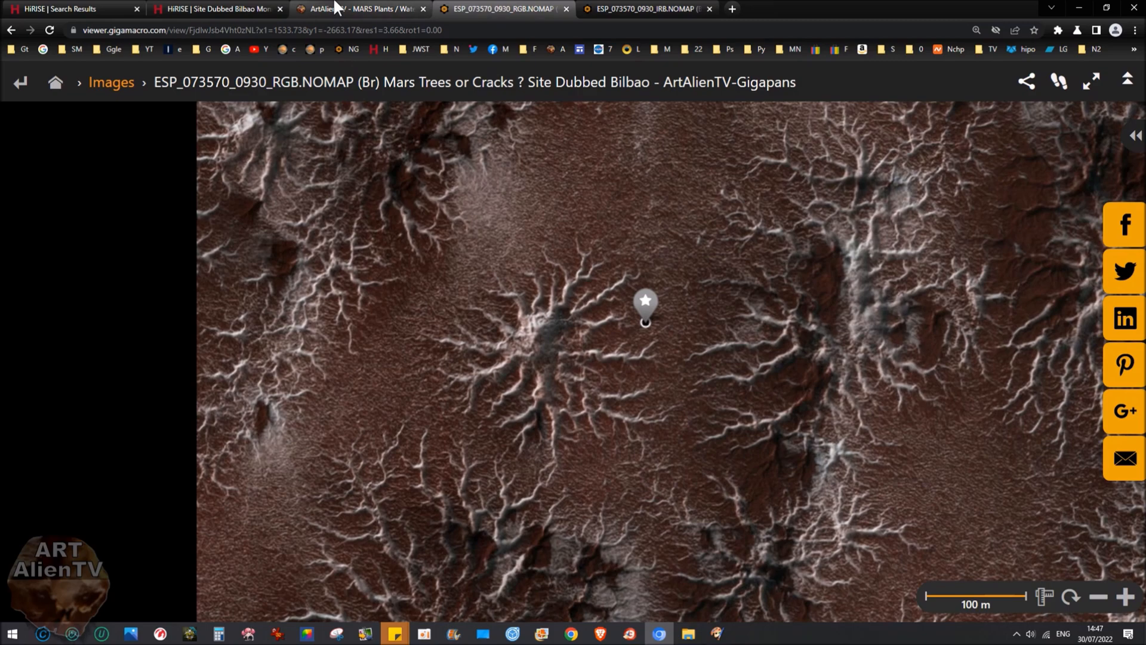
pyautogui.click(358, 9)
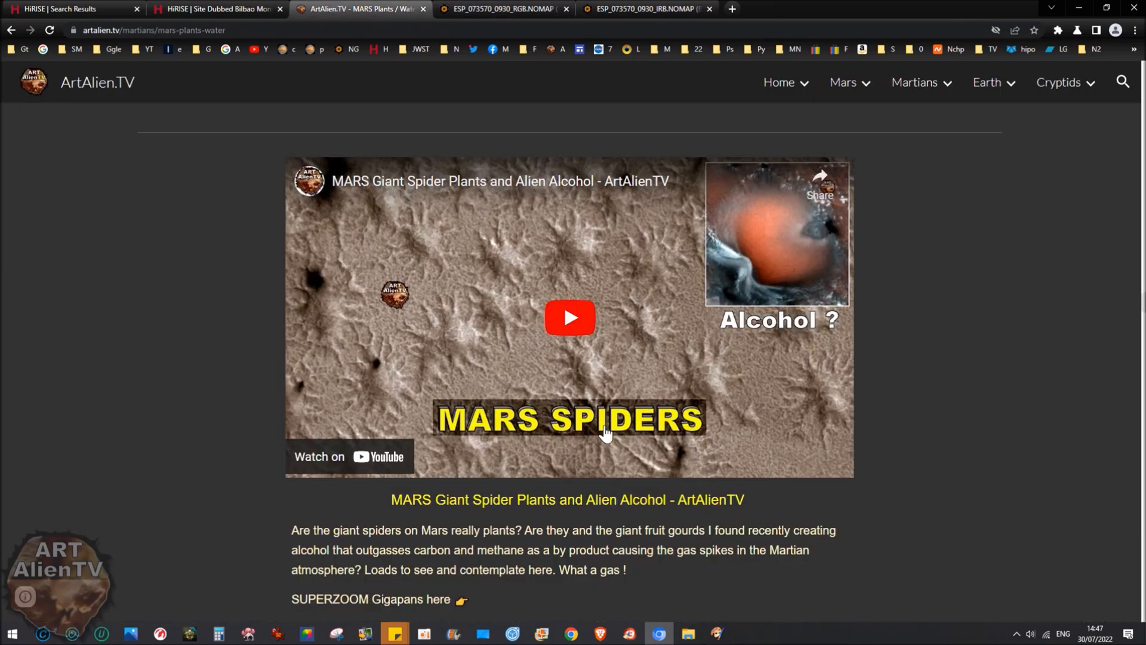
pyautogui.moveTo(879, 458)
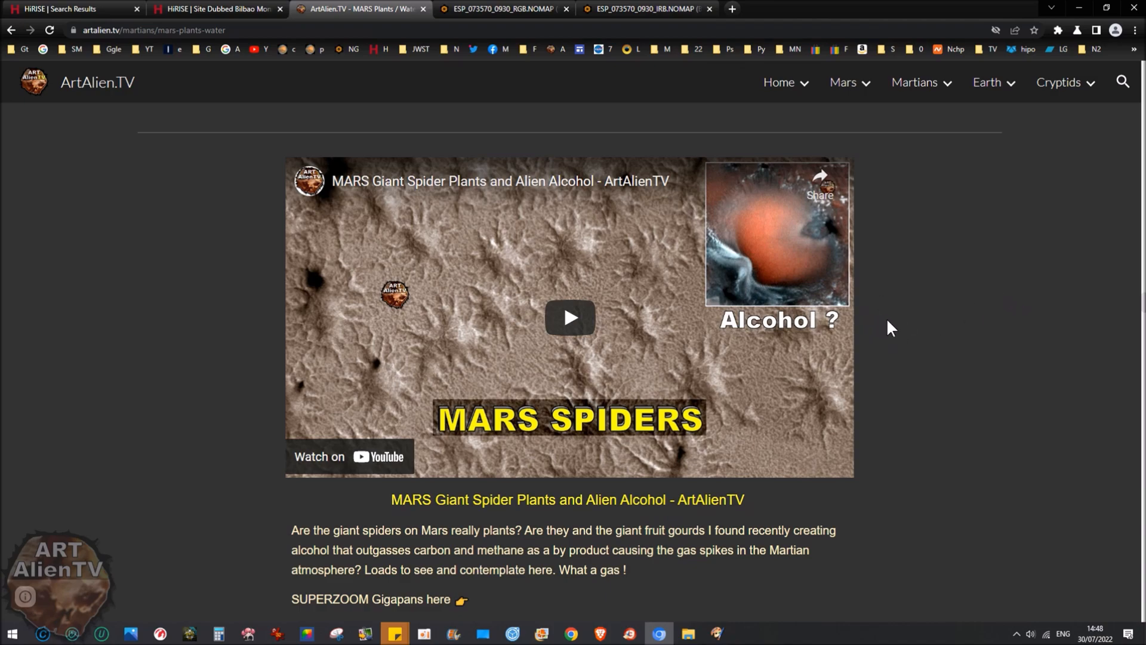
pyautogui.moveTo(746, 219)
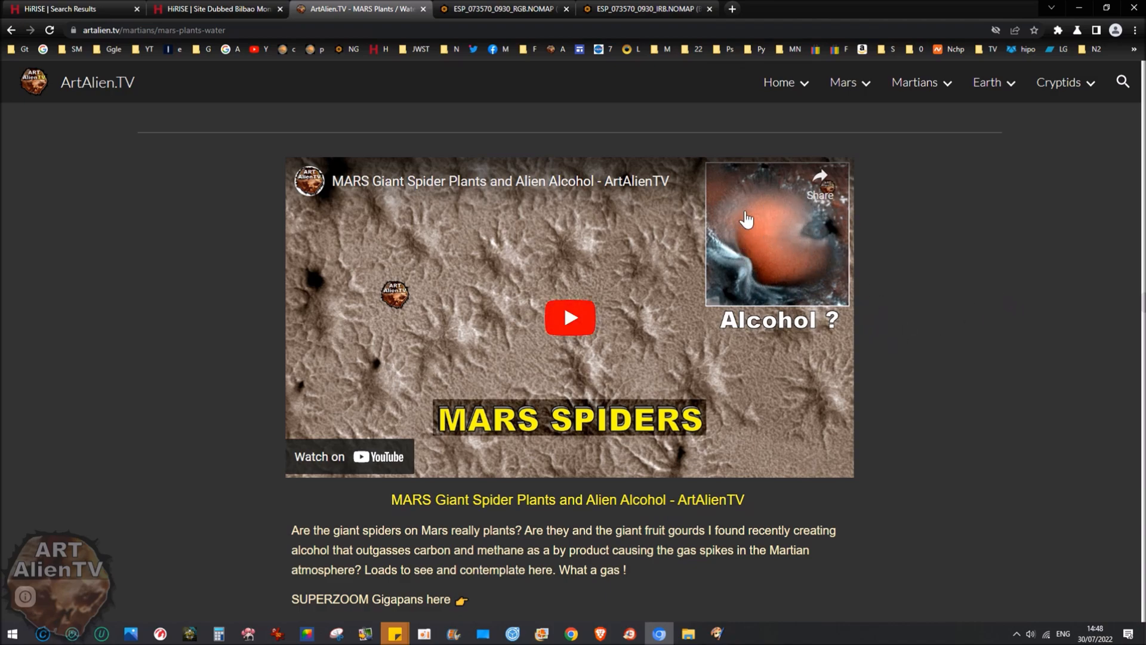
pyautogui.moveTo(779, 238)
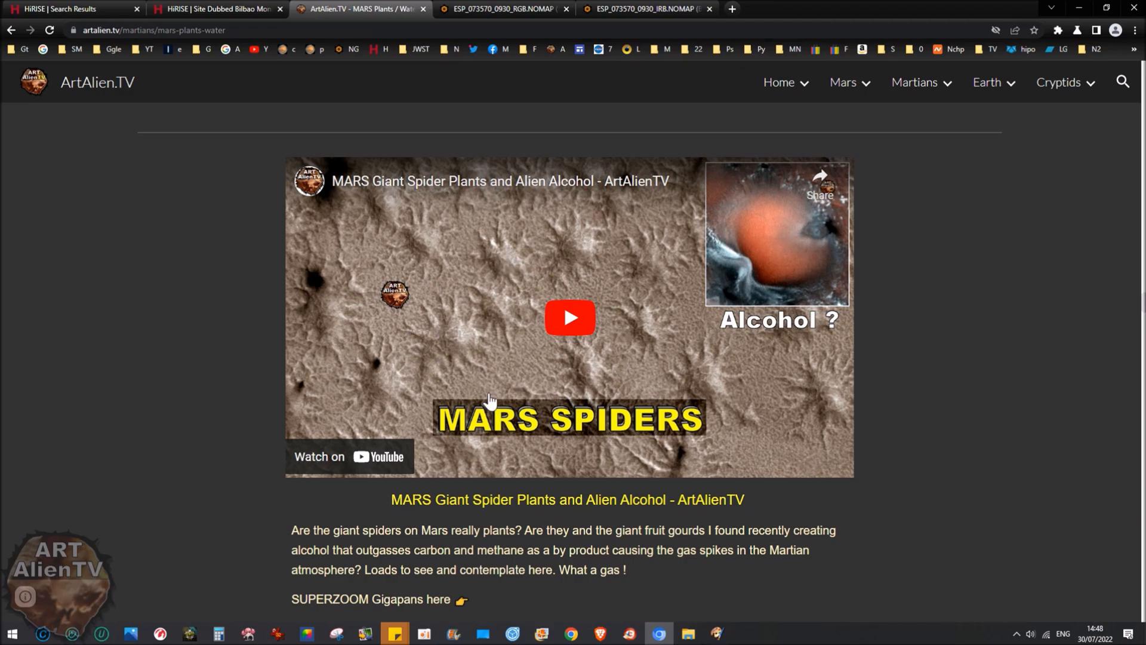
pyautogui.moveTo(478, 335)
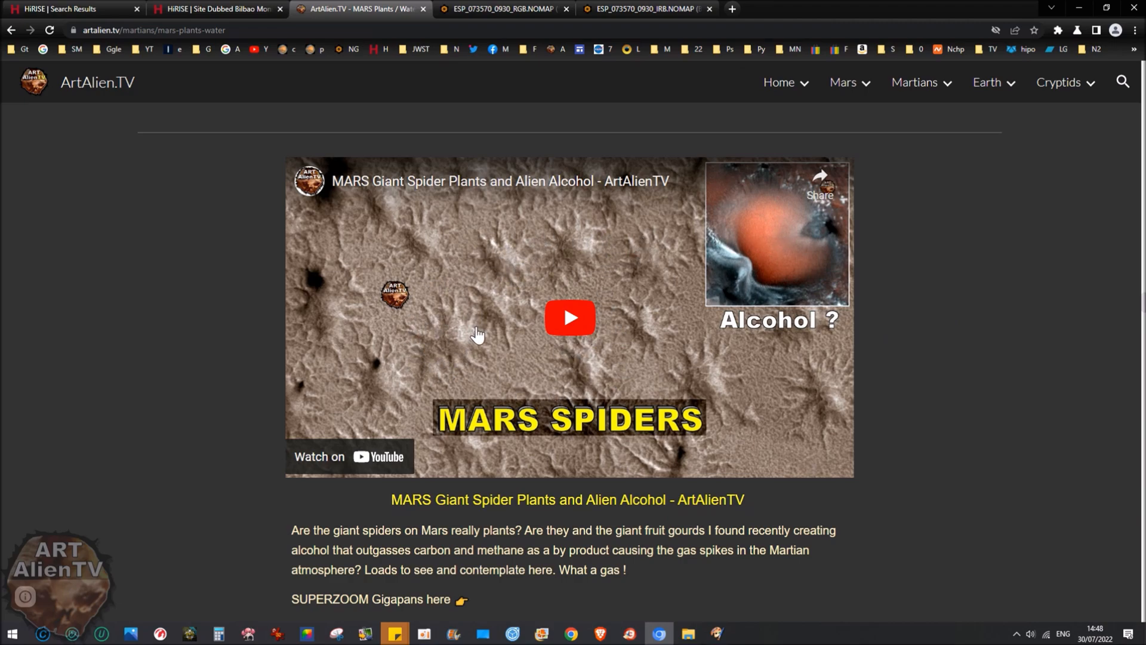
pyautogui.moveTo(475, 329)
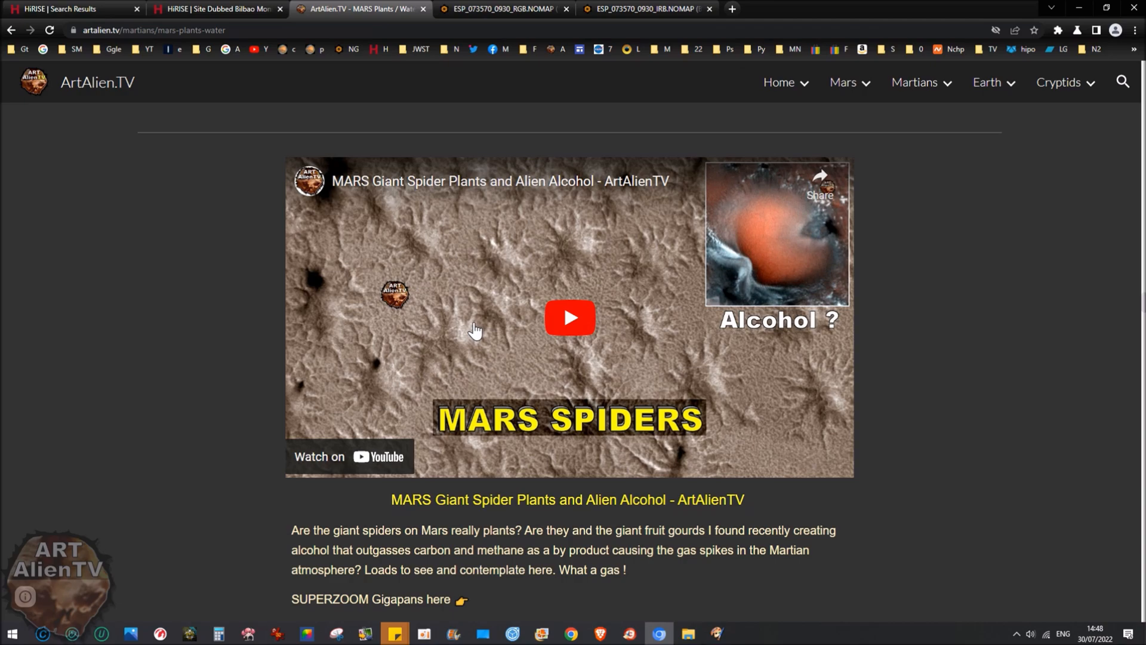
pyautogui.moveTo(478, 320)
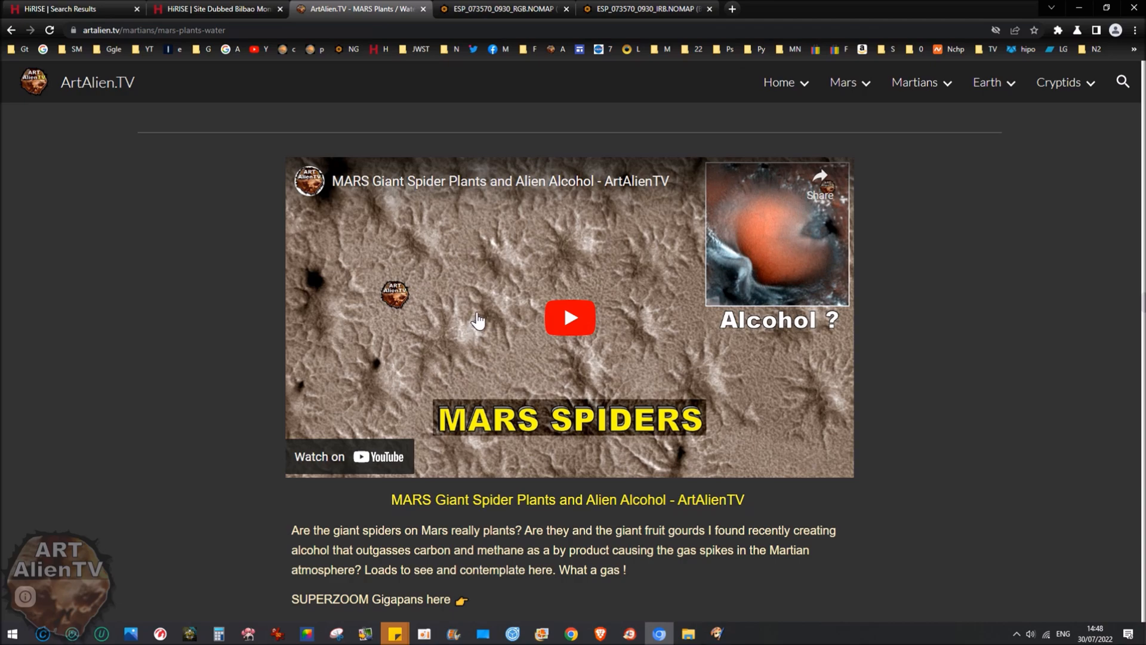
pyautogui.moveTo(499, 277)
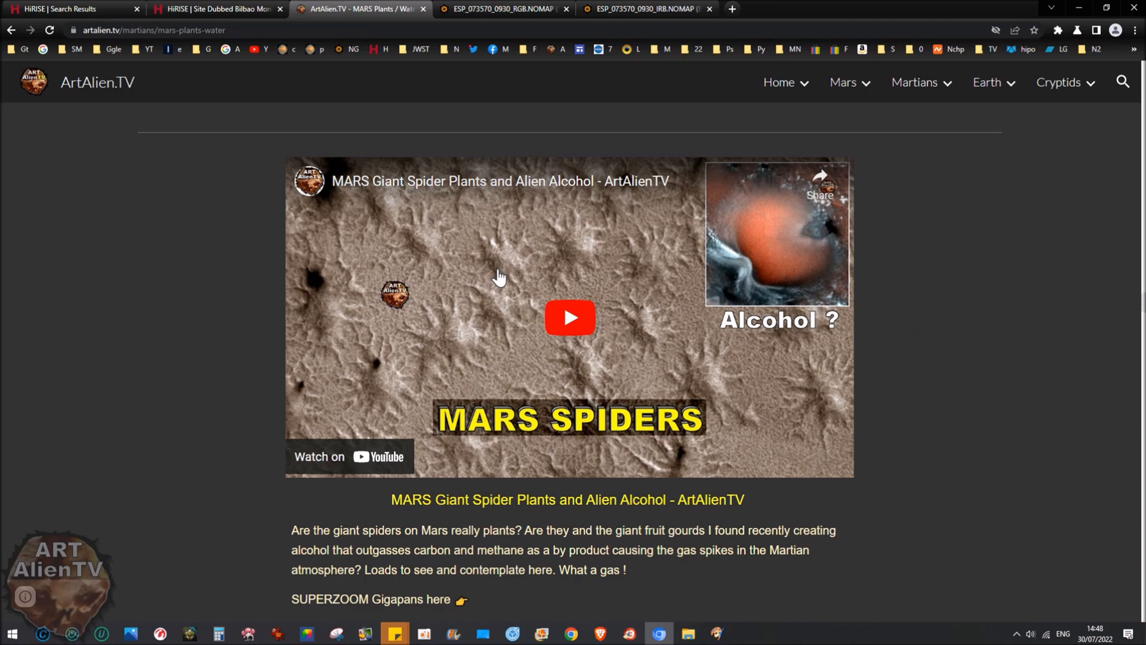
pyautogui.moveTo(480, 311)
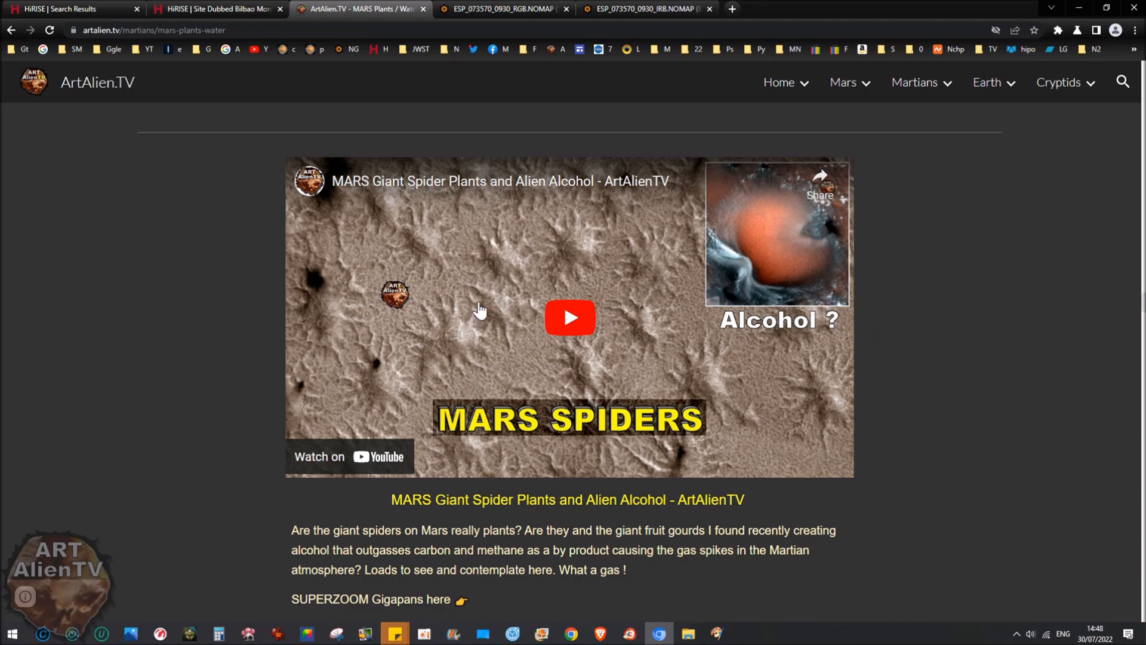
pyautogui.moveTo(508, 252)
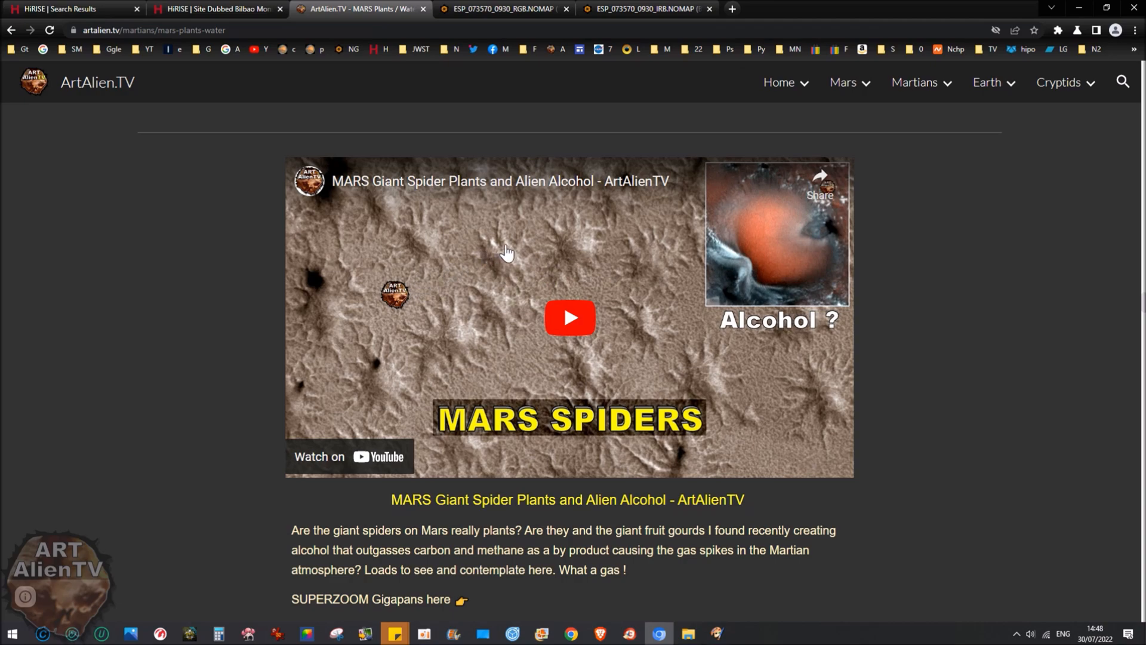
pyautogui.moveTo(537, 306)
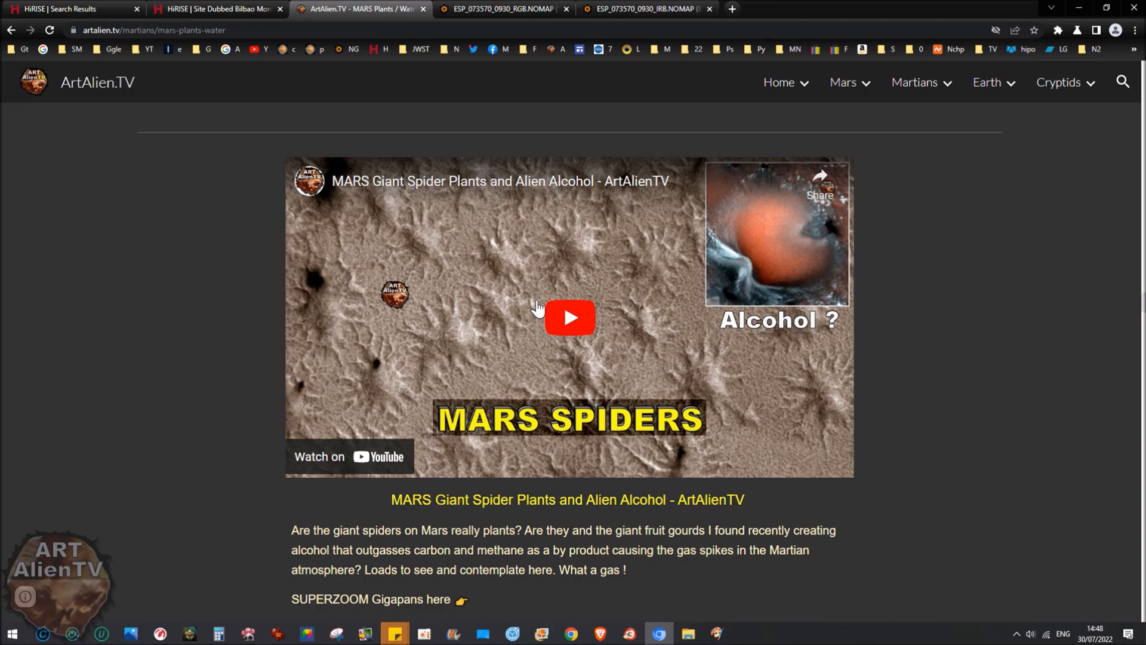
pyautogui.moveTo(509, 294)
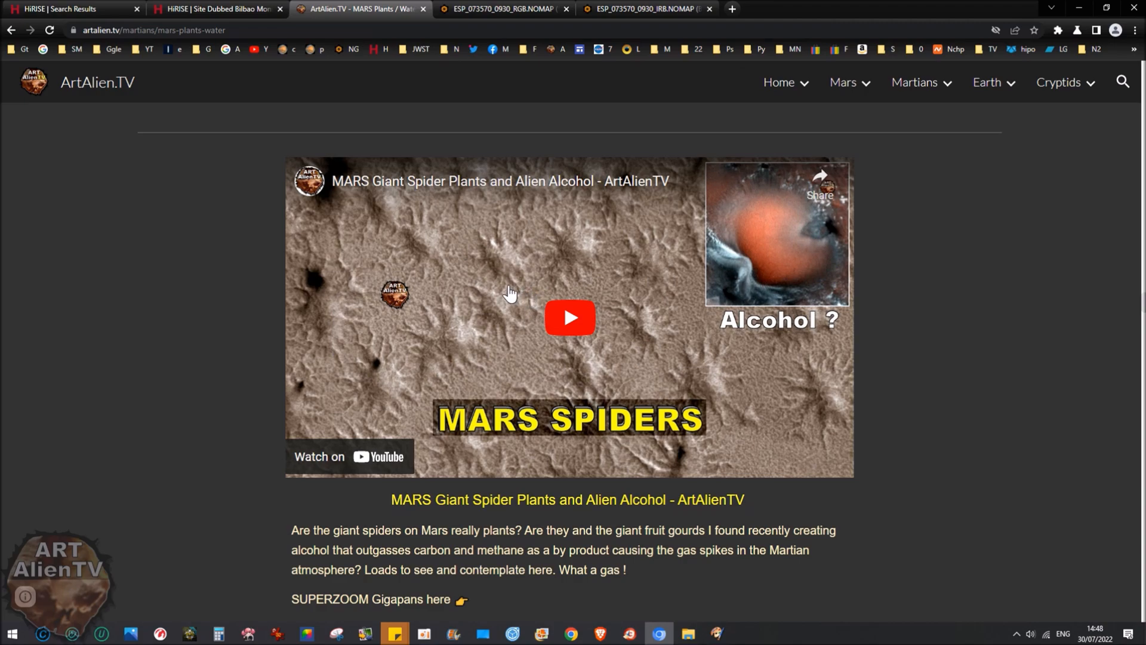
pyautogui.moveTo(507, 295)
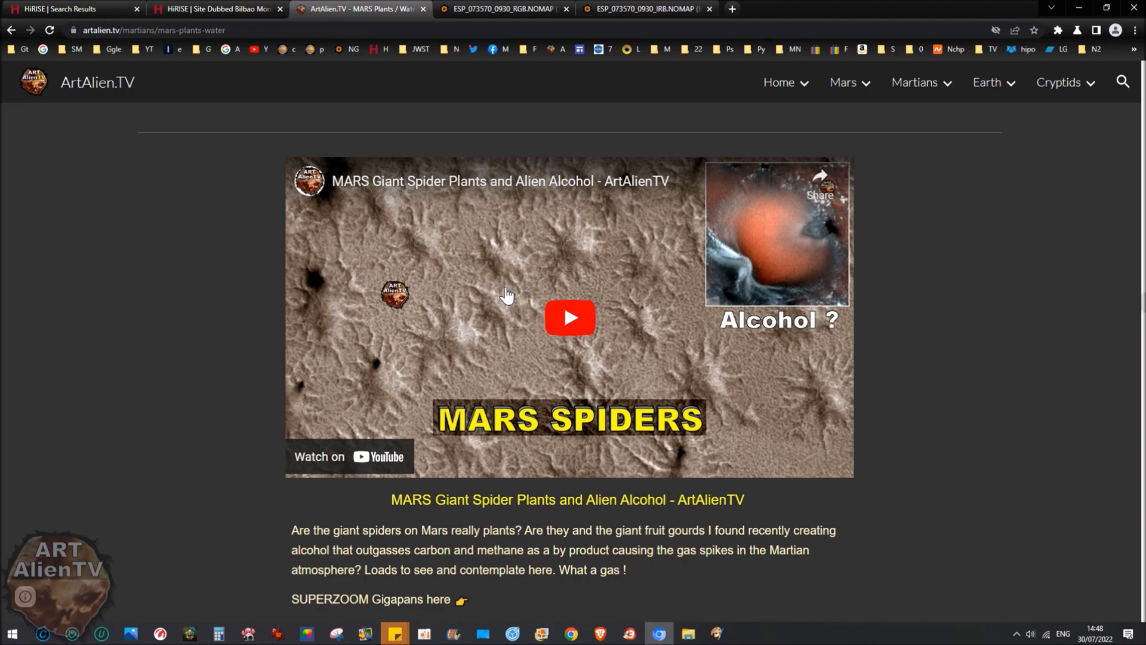
pyautogui.moveTo(499, 316)
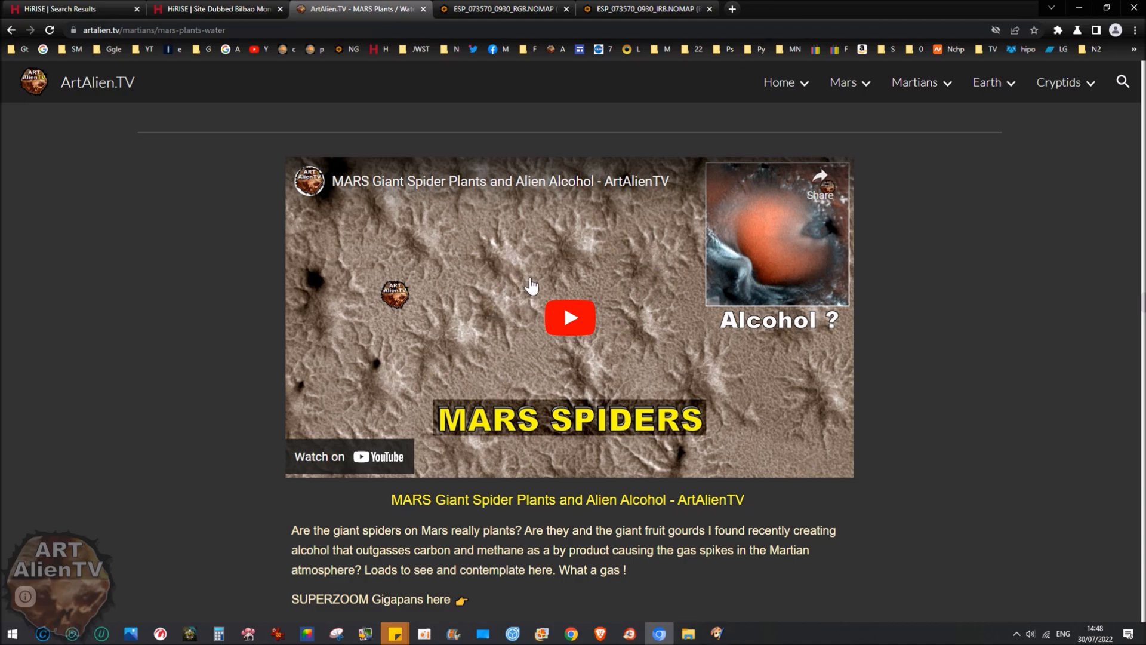
# Return from the ArtAlien.TV spider plants page to the IRB Bilbao gigapan
pyautogui.click(646, 9)
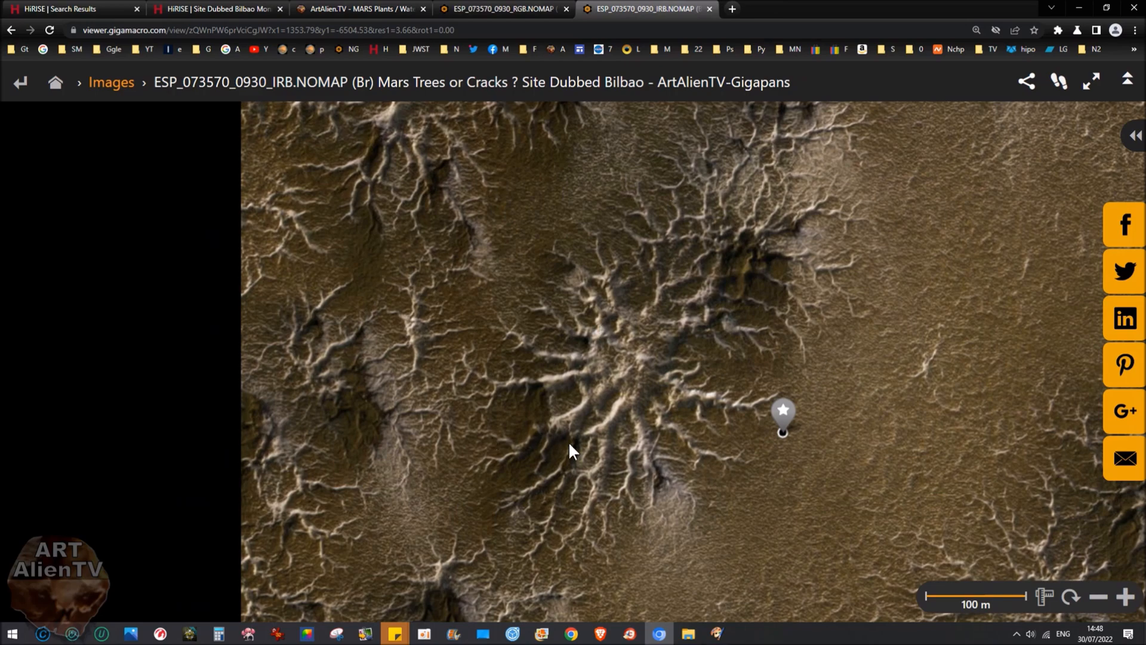
pyautogui.moveTo(607, 481)
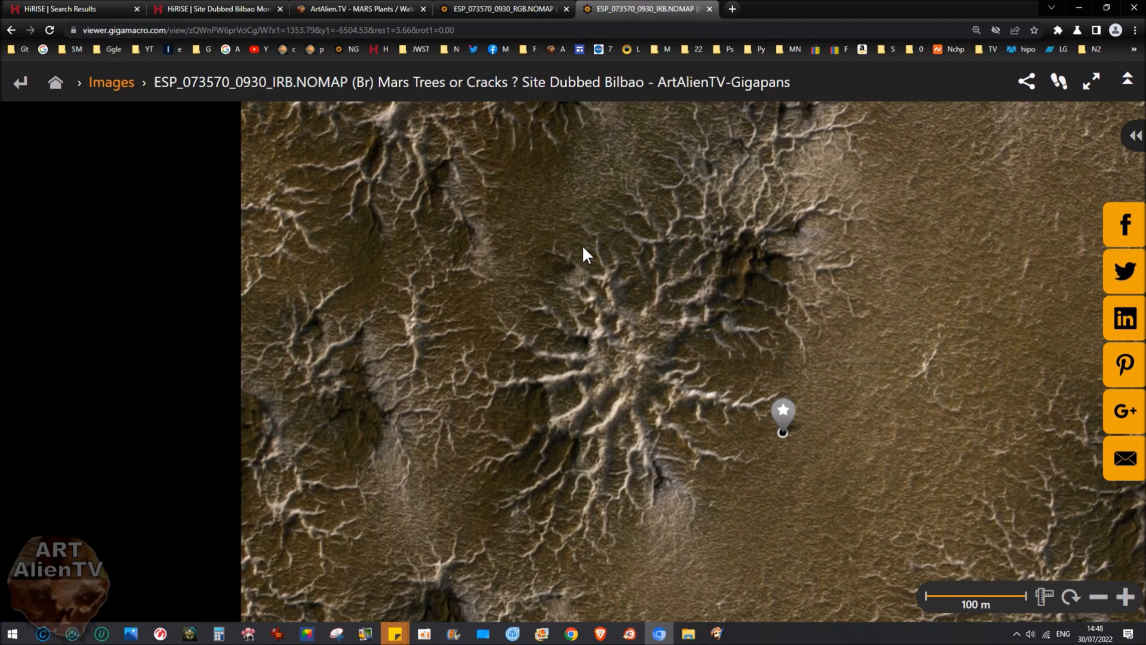
pyautogui.moveTo(509, 171)
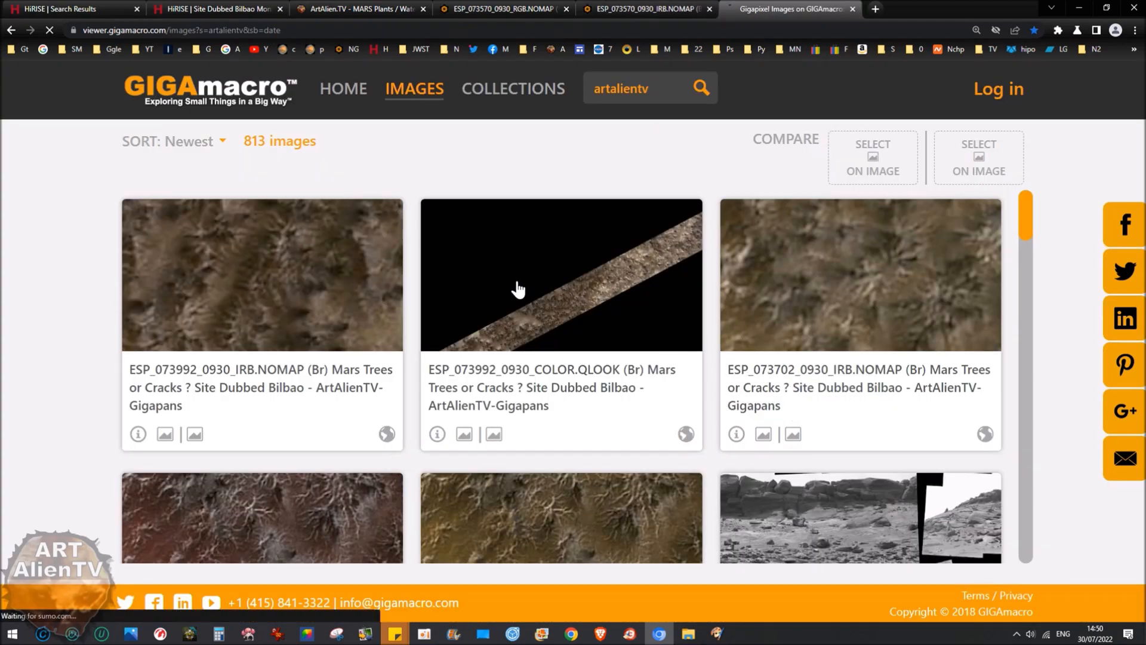
# Zoom on the spider in the ESP_073992_0930 colour GigaPan, then pan the IRB image to another spider
pyautogui.click(561, 274)
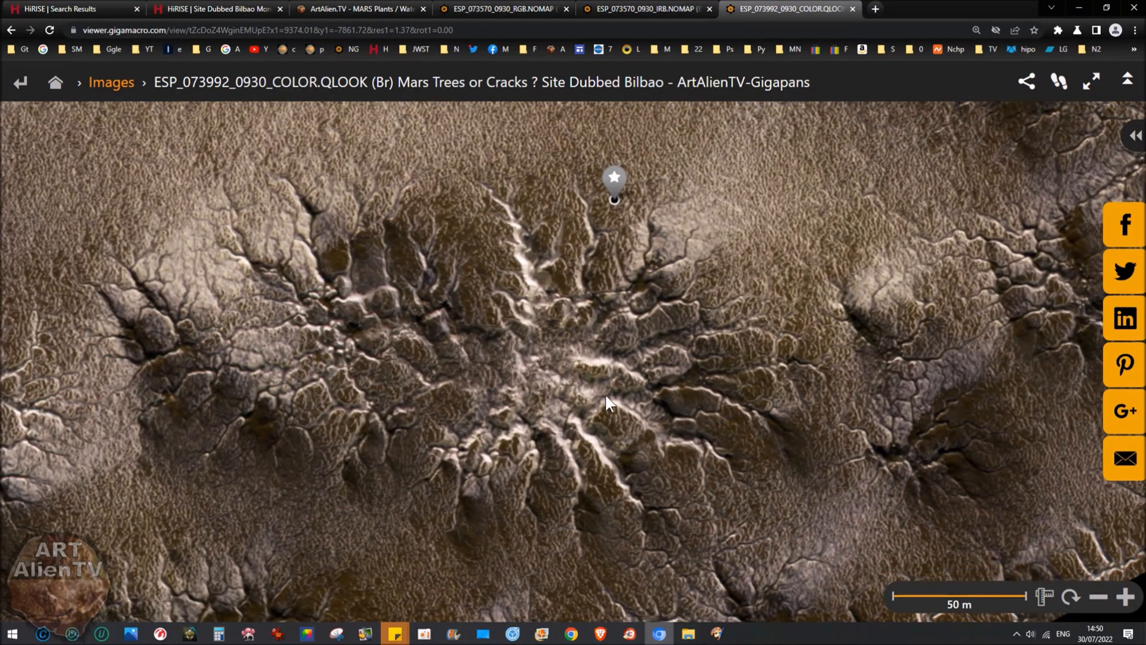
pyautogui.moveTo(563, 352)
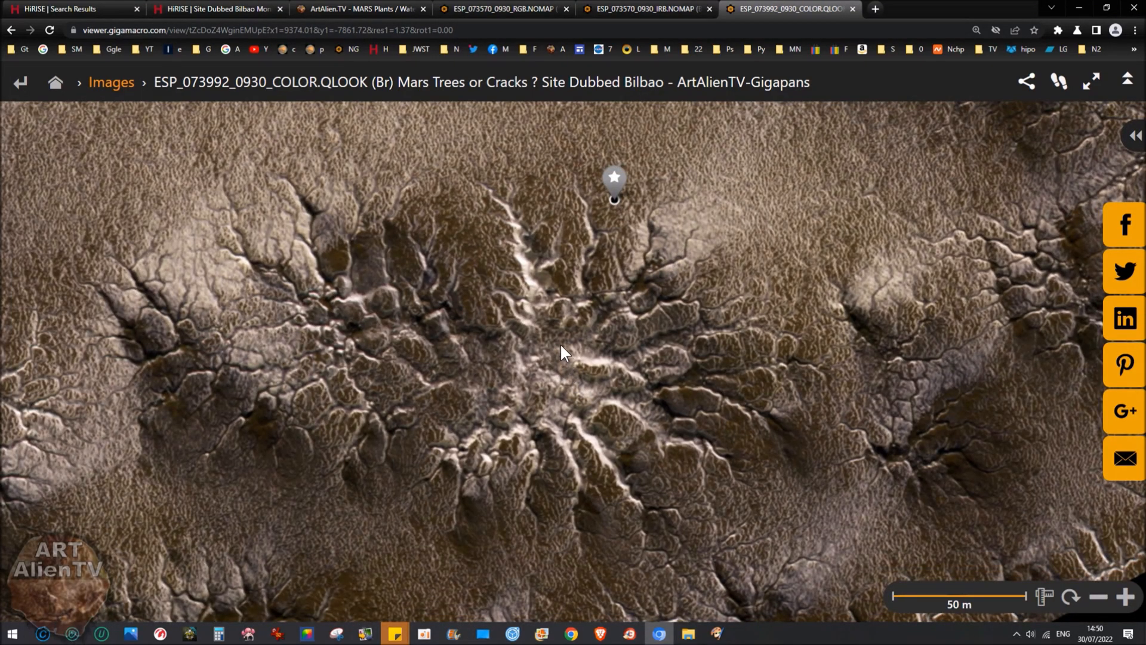
pyautogui.moveTo(453, 452)
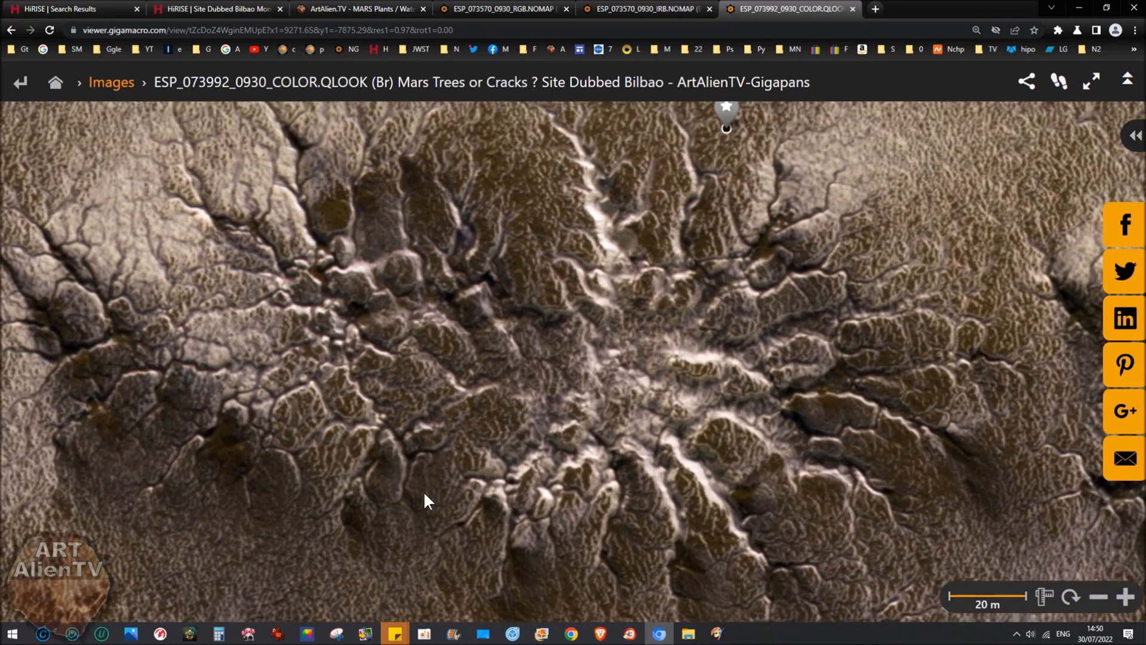
pyautogui.moveTo(424, 399)
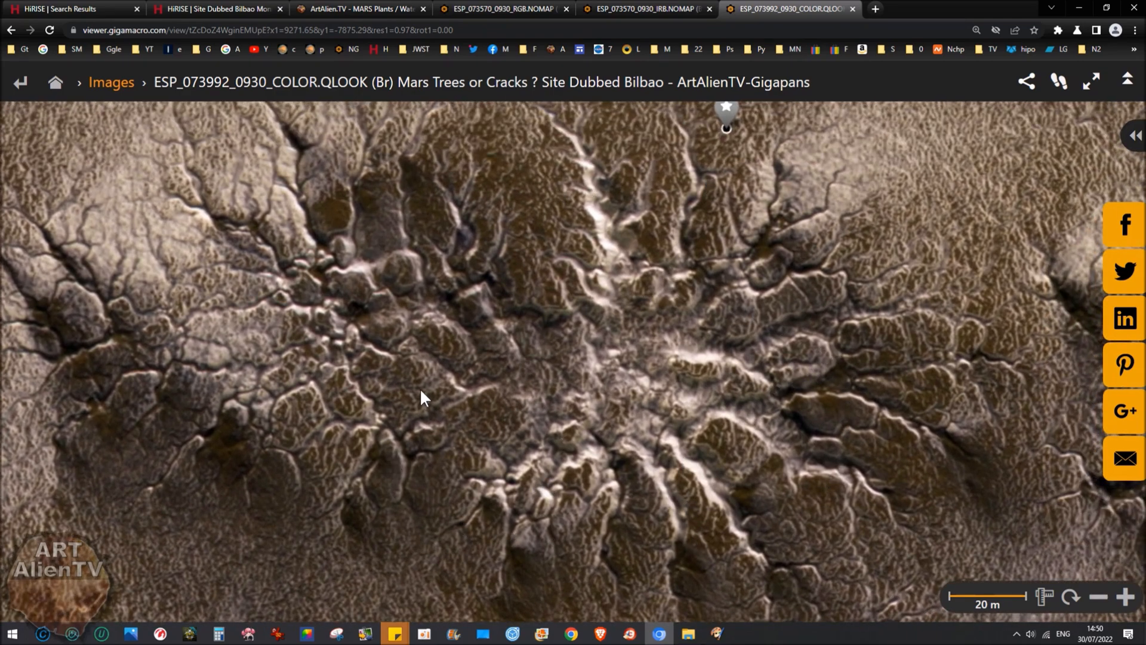
pyautogui.moveTo(680, 348)
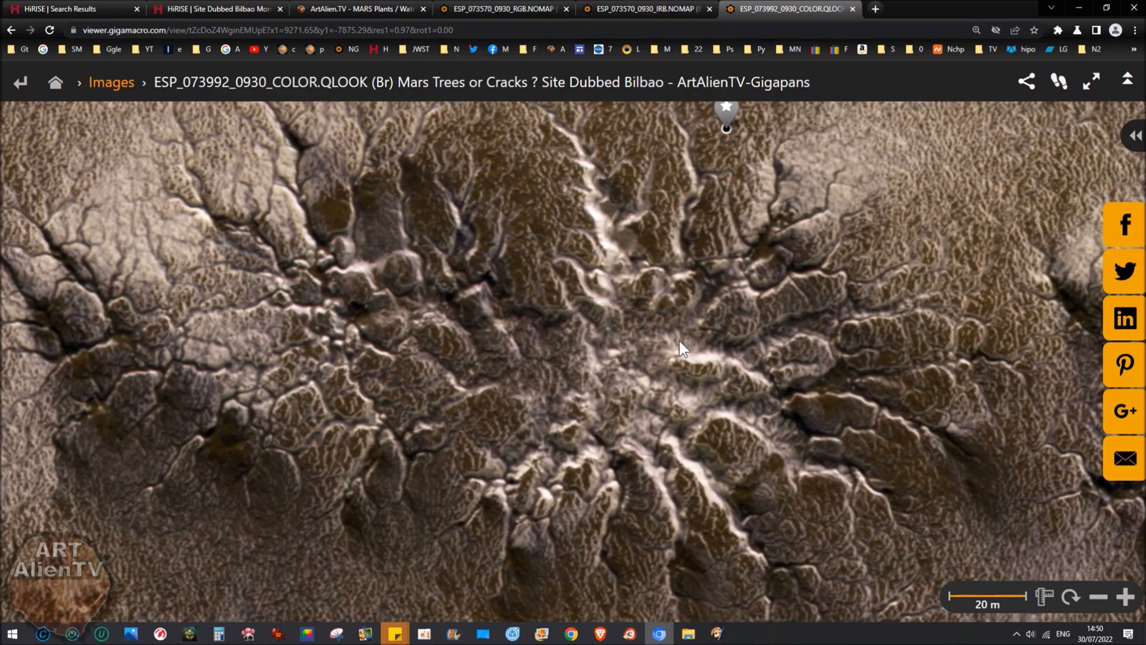
pyautogui.scroll(-3)
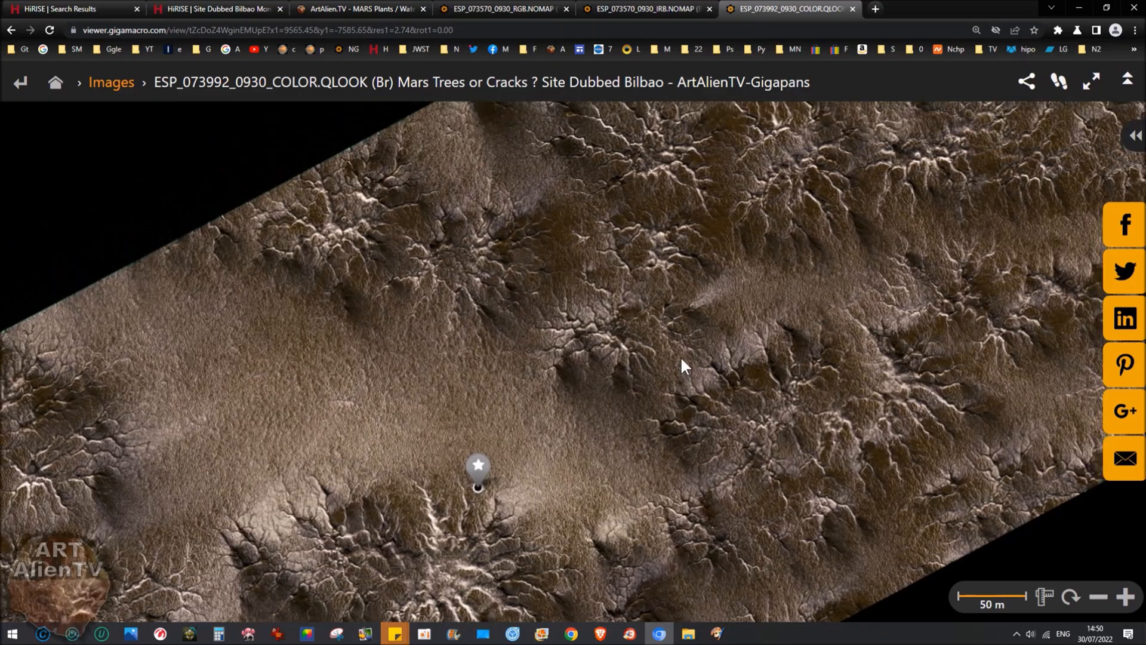
pyautogui.click(644, 9)
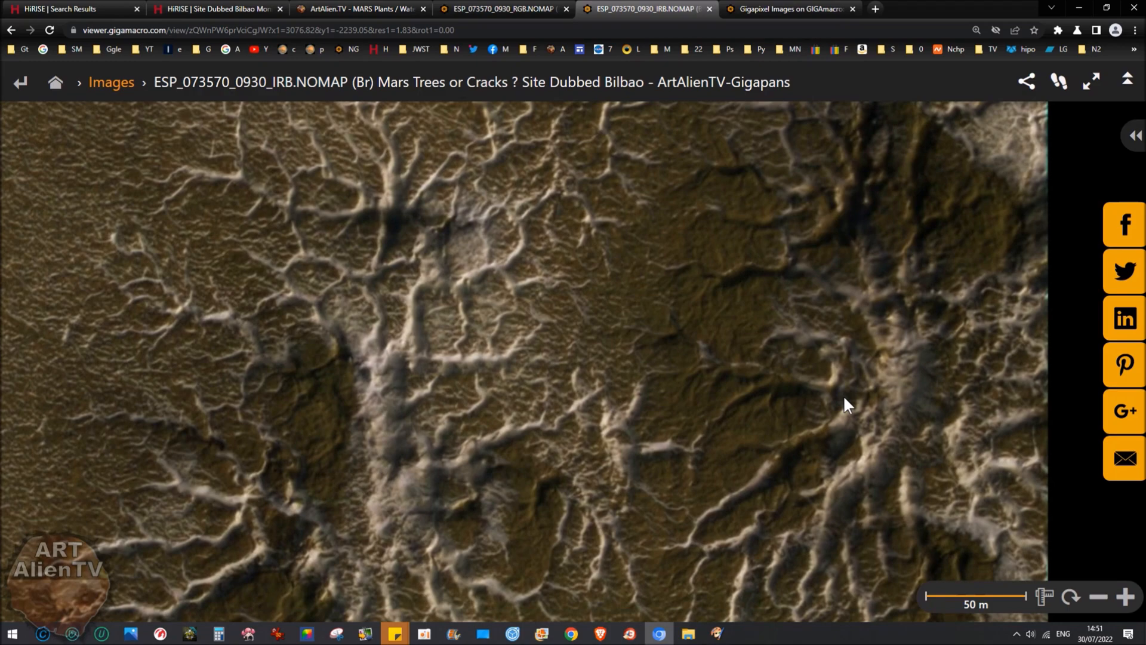
pyautogui.moveTo(846, 405); pyautogui.dragTo(776, 303)
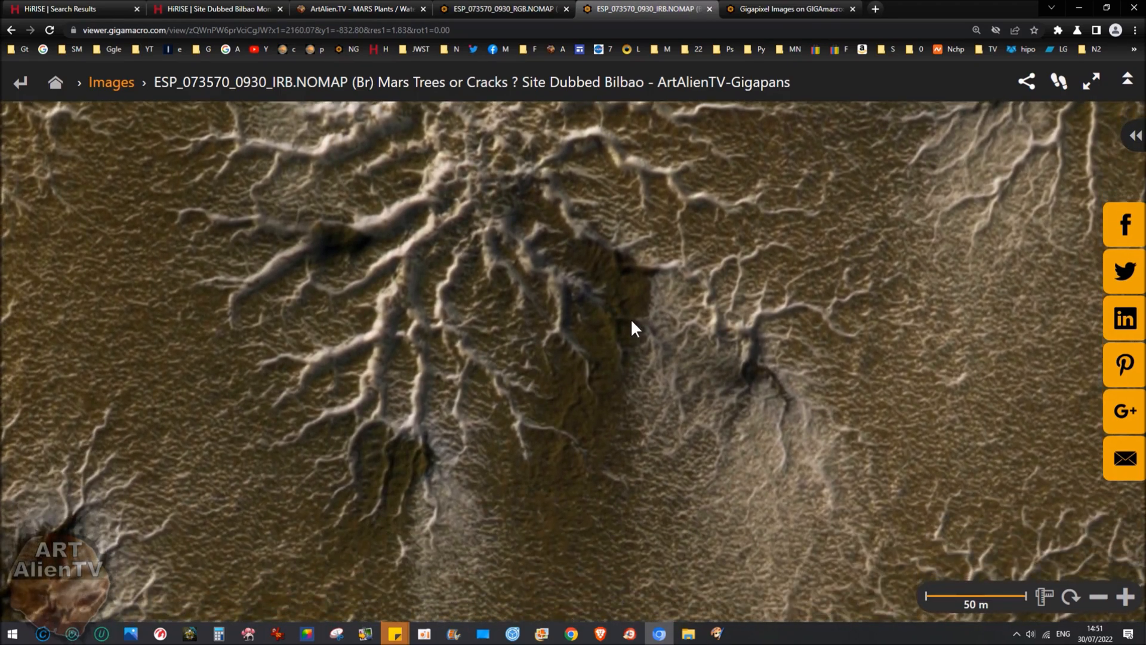
pyautogui.click(70, 9)
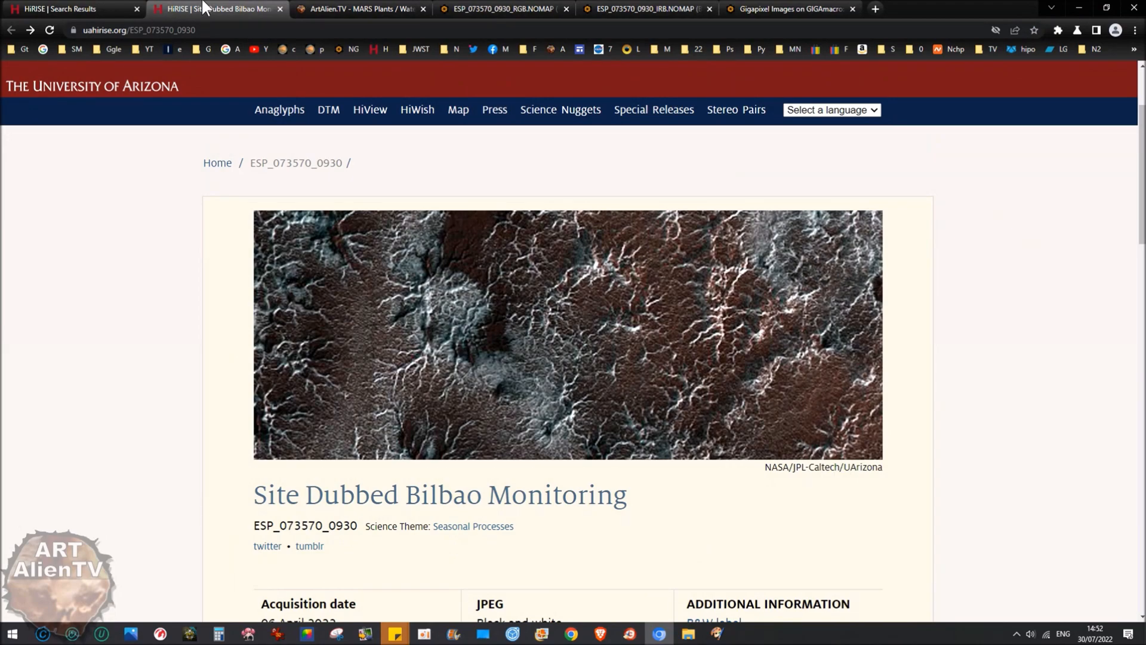
# Look over the Site Dubbed Bilbao Monitoring page before heading back to the ArtAlienTV spiders post
pyautogui.click(358, 9)
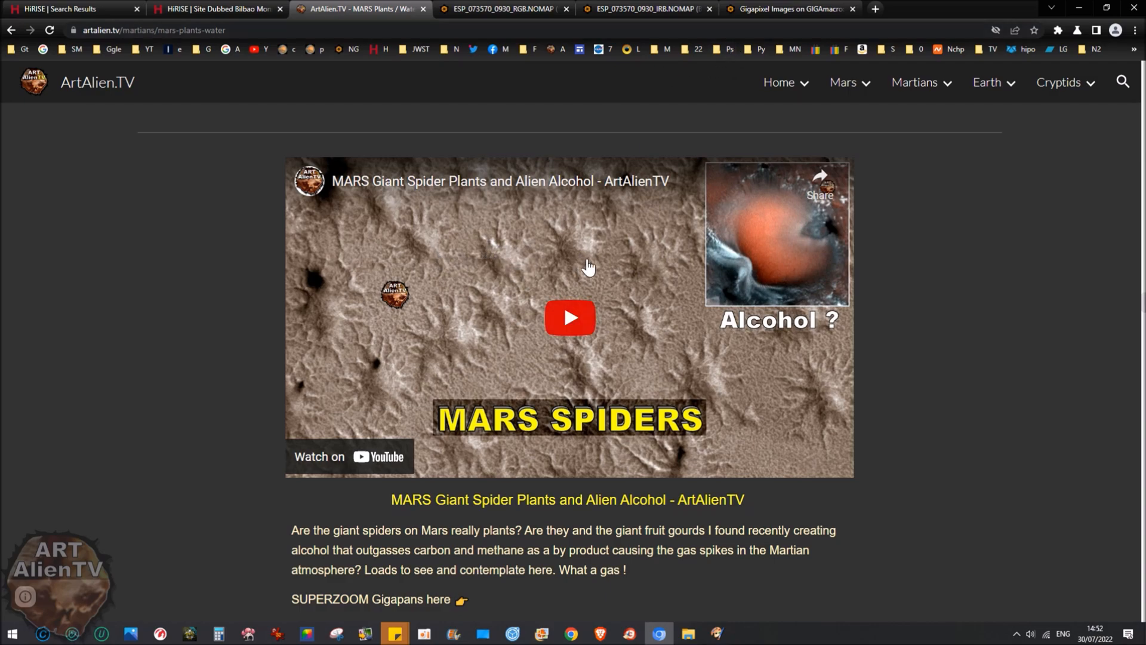
pyautogui.moveTo(743, 254)
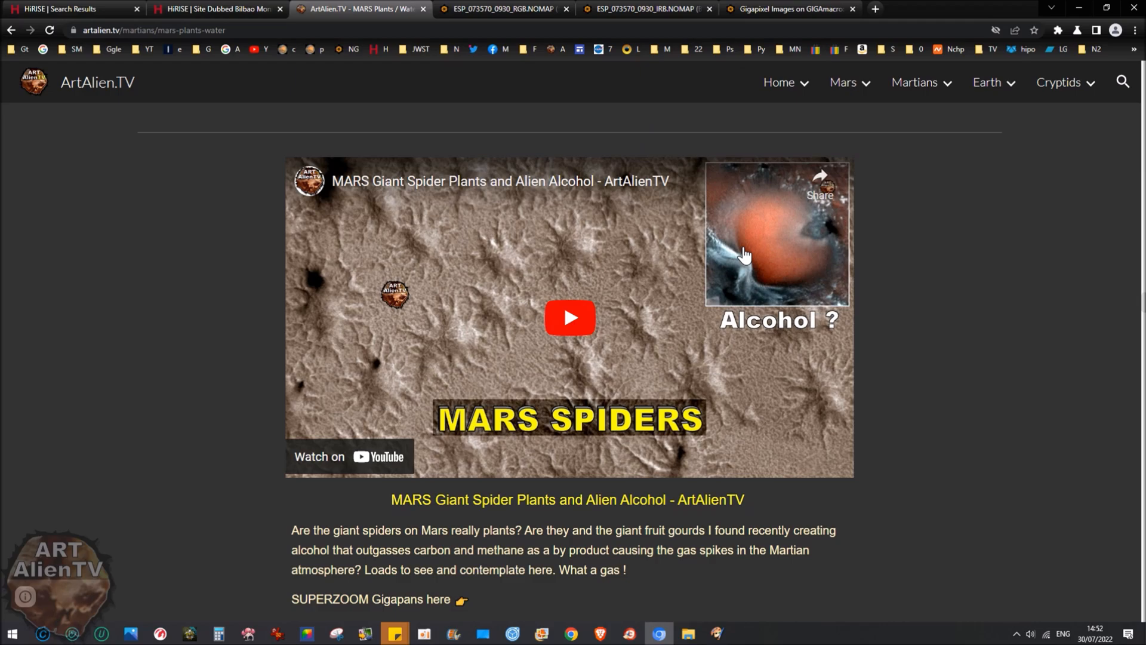
# Scroll the Mars Plants page down to the grey gourd dune image and its video
pyautogui.scroll(-3)
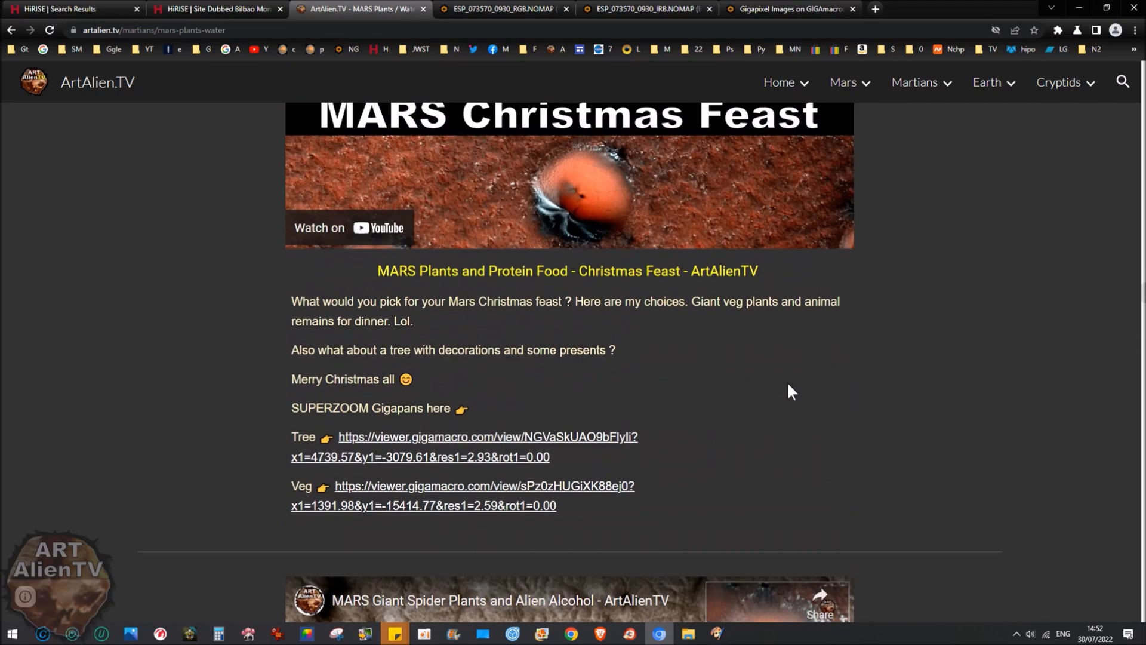
pyautogui.scroll(-3)
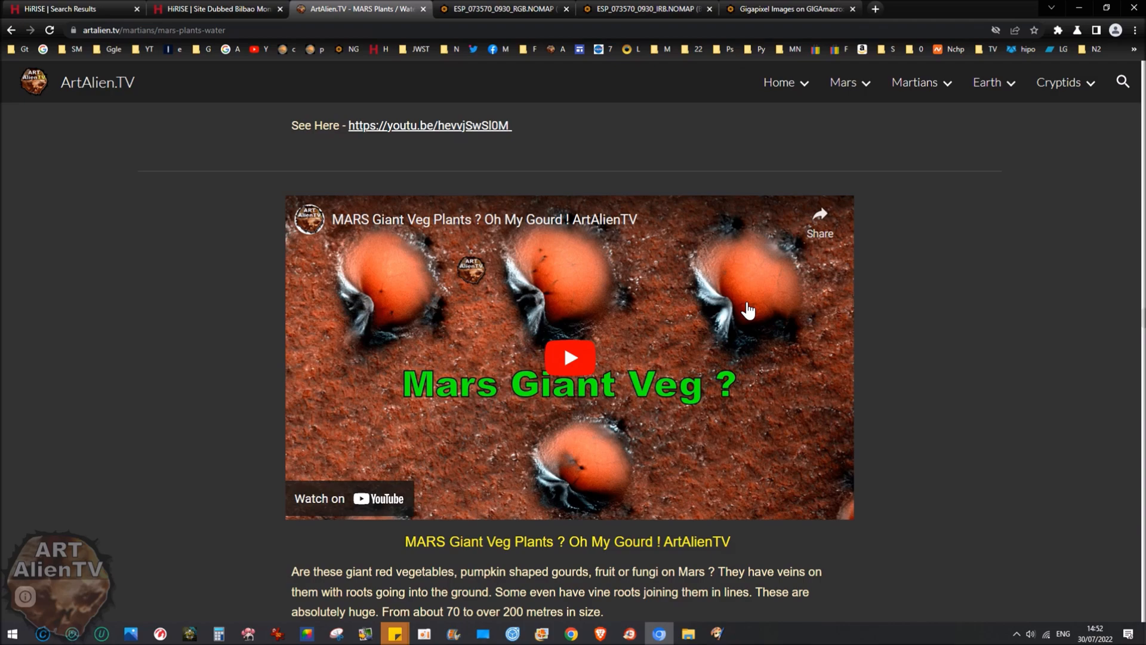
pyautogui.moveTo(789, 316)
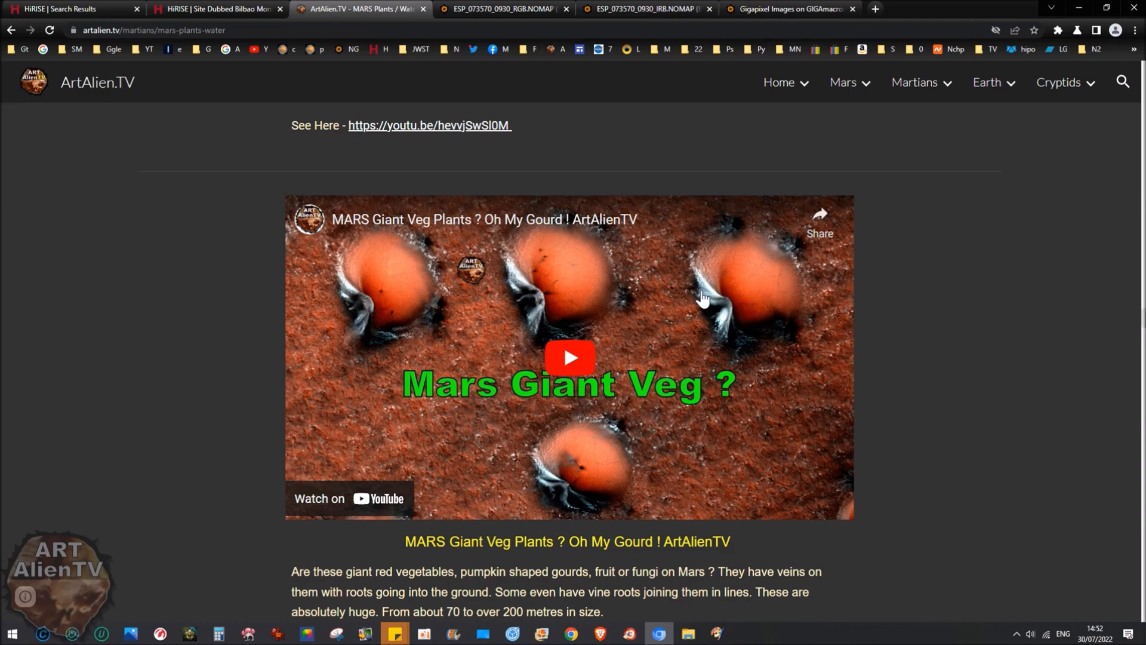
pyautogui.moveTo(974, 377)
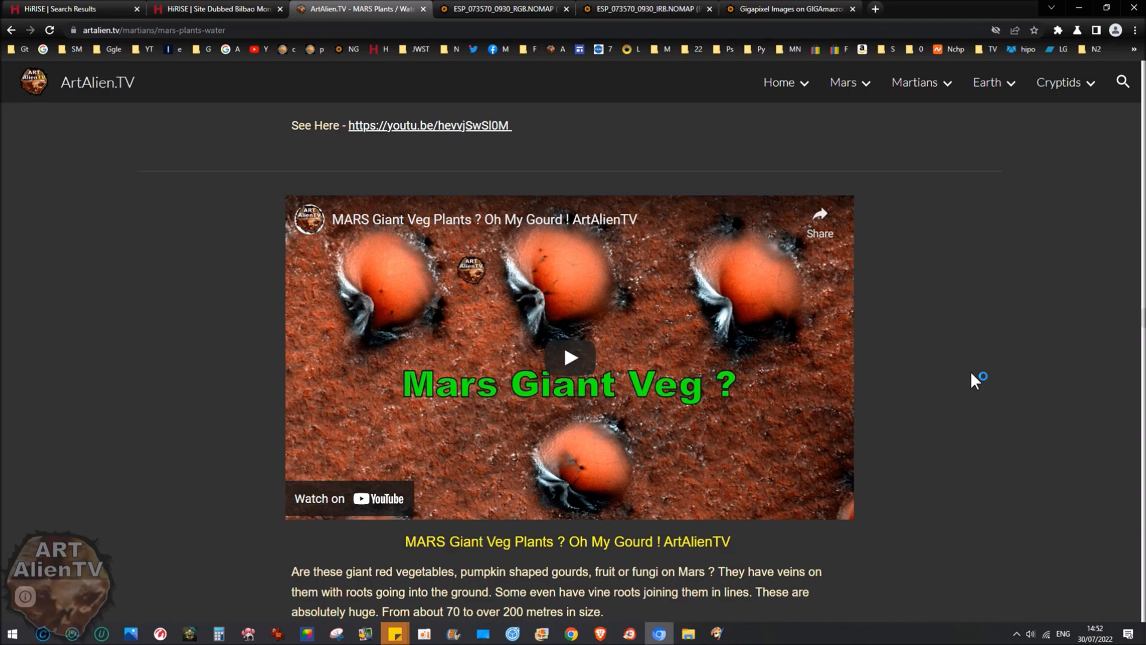
pyautogui.moveTo(777, 320)
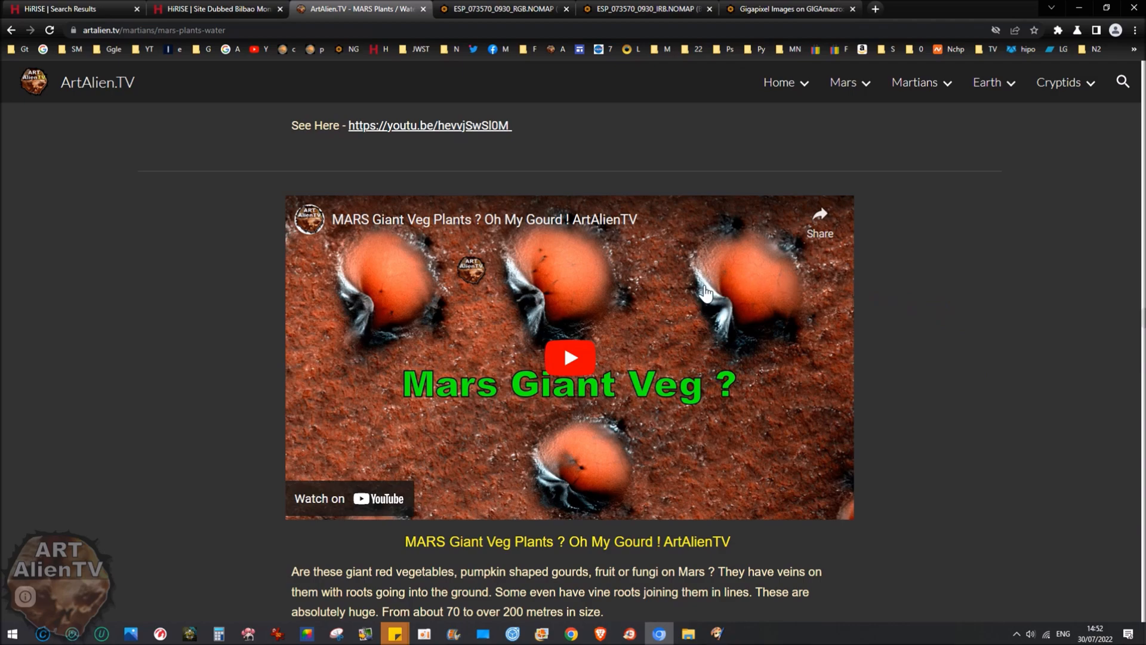
pyautogui.moveTo(708, 273)
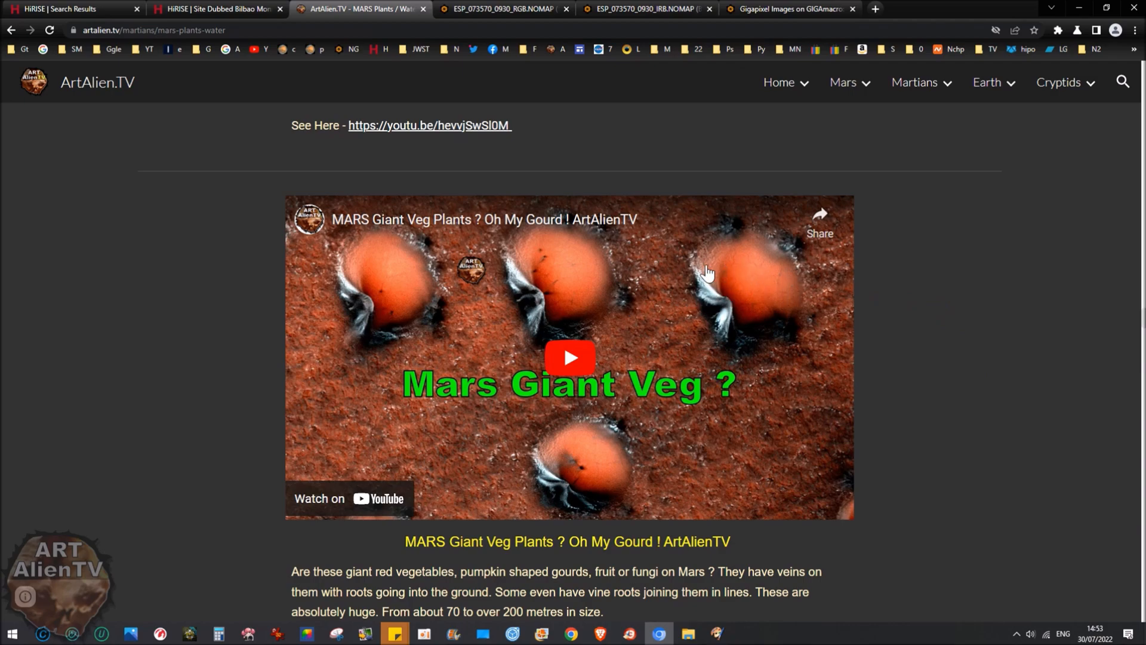
pyautogui.moveTo(651, 373)
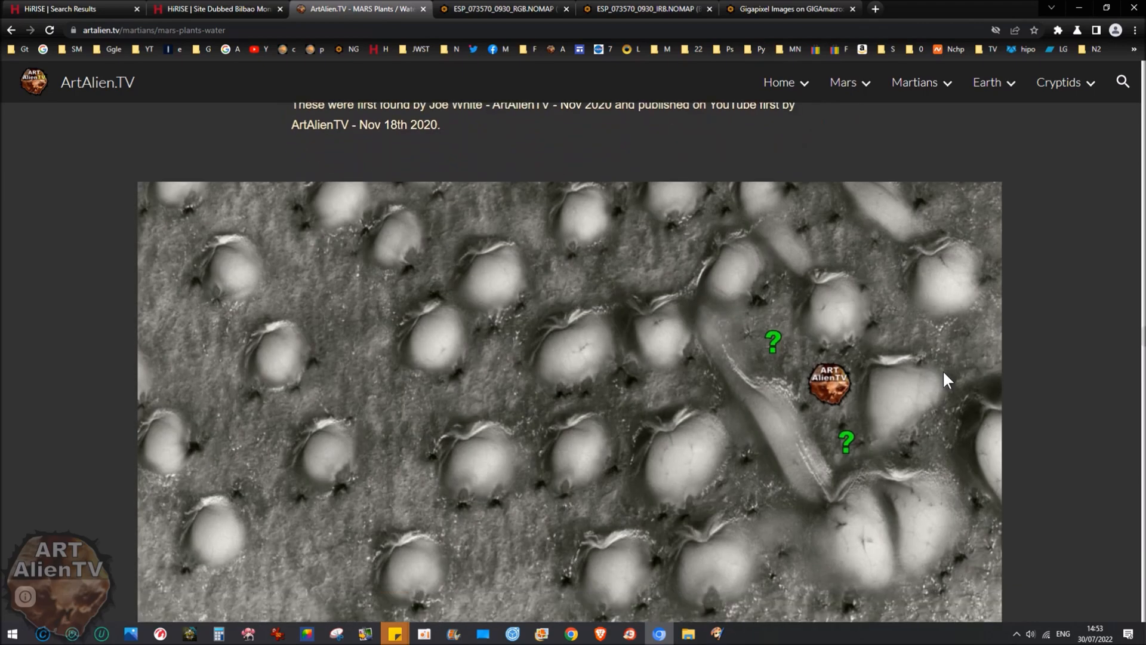
# Scroll past the gourd image and open then close the Chrome extensions menu
pyautogui.scroll(-3)
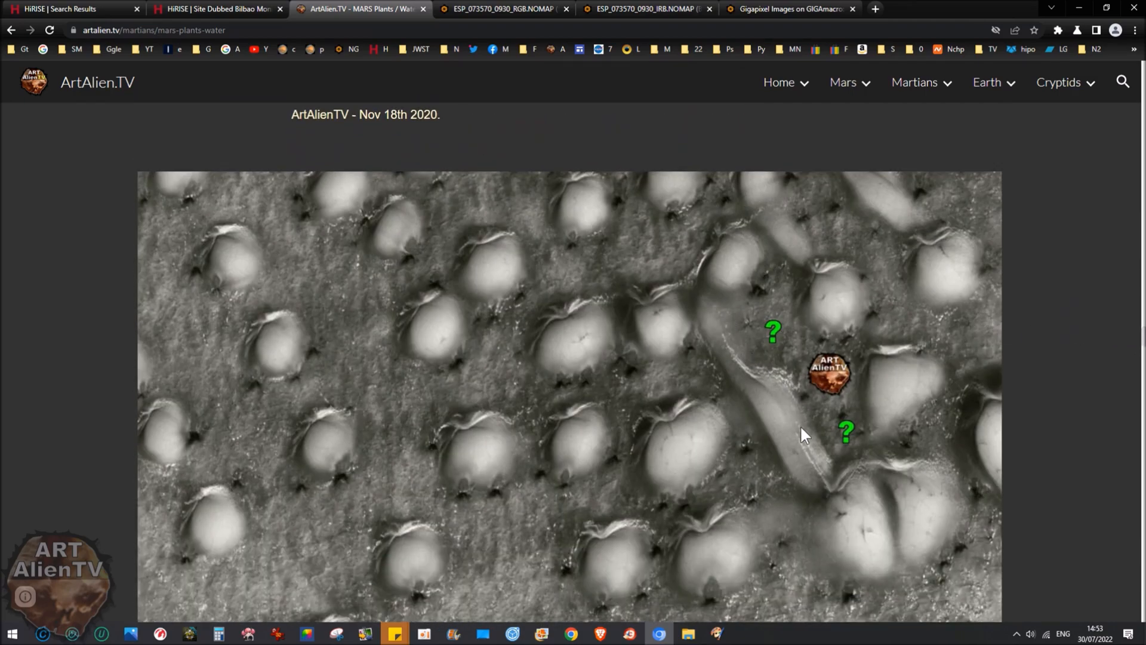
pyautogui.moveTo(655, 312)
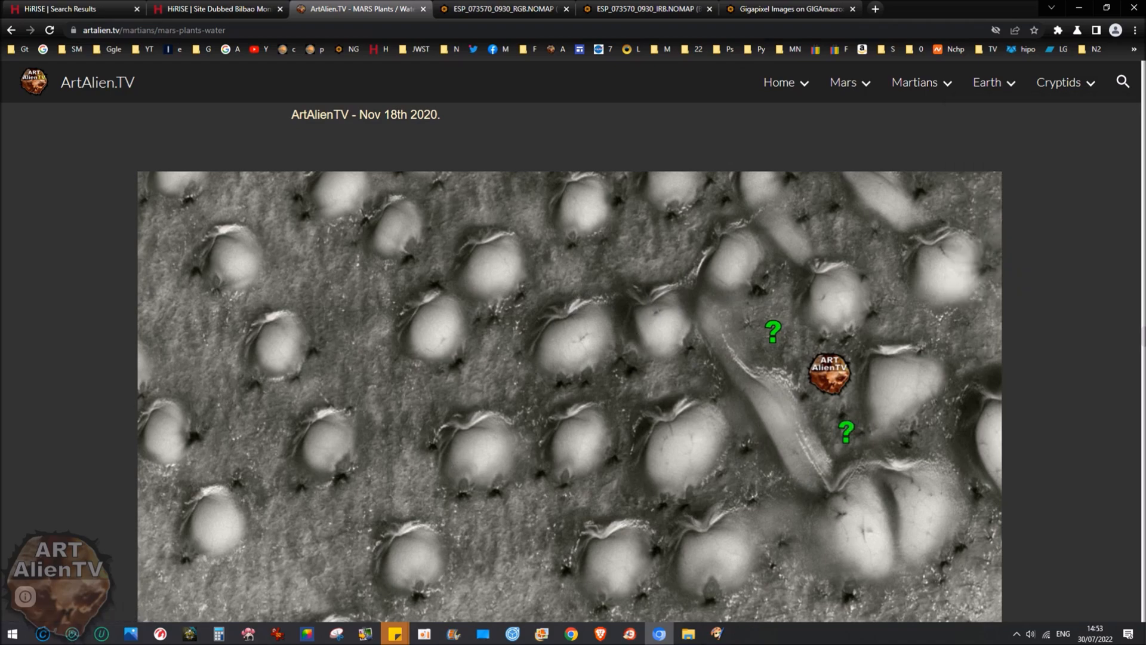
pyautogui.moveTo(1104, 285)
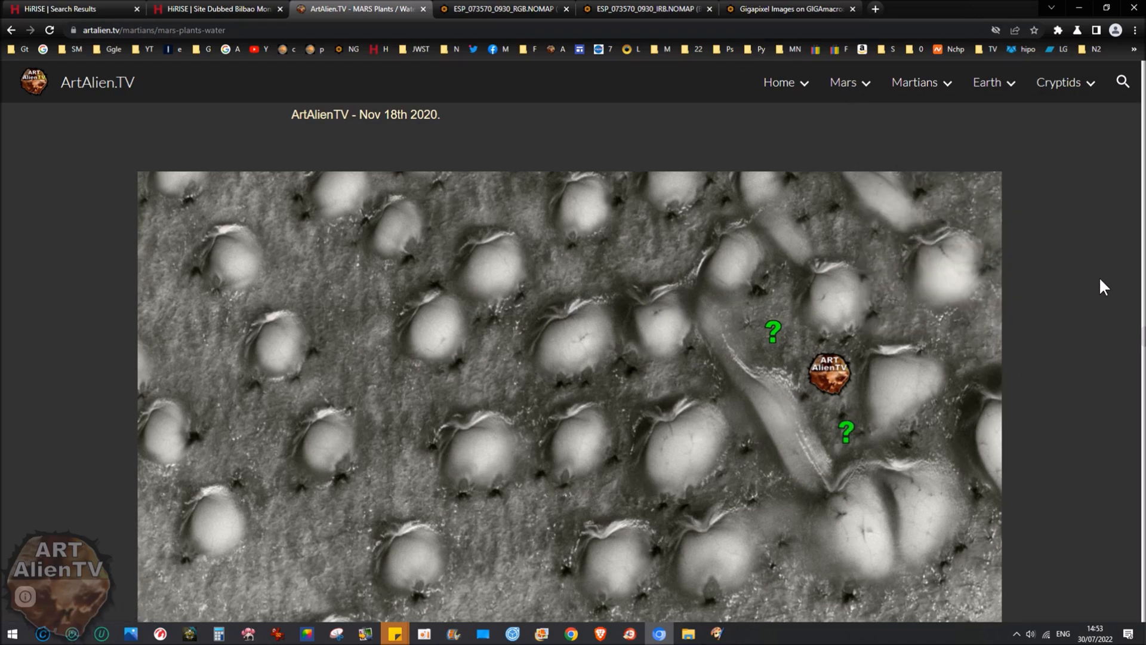
pyautogui.click(1056, 30)
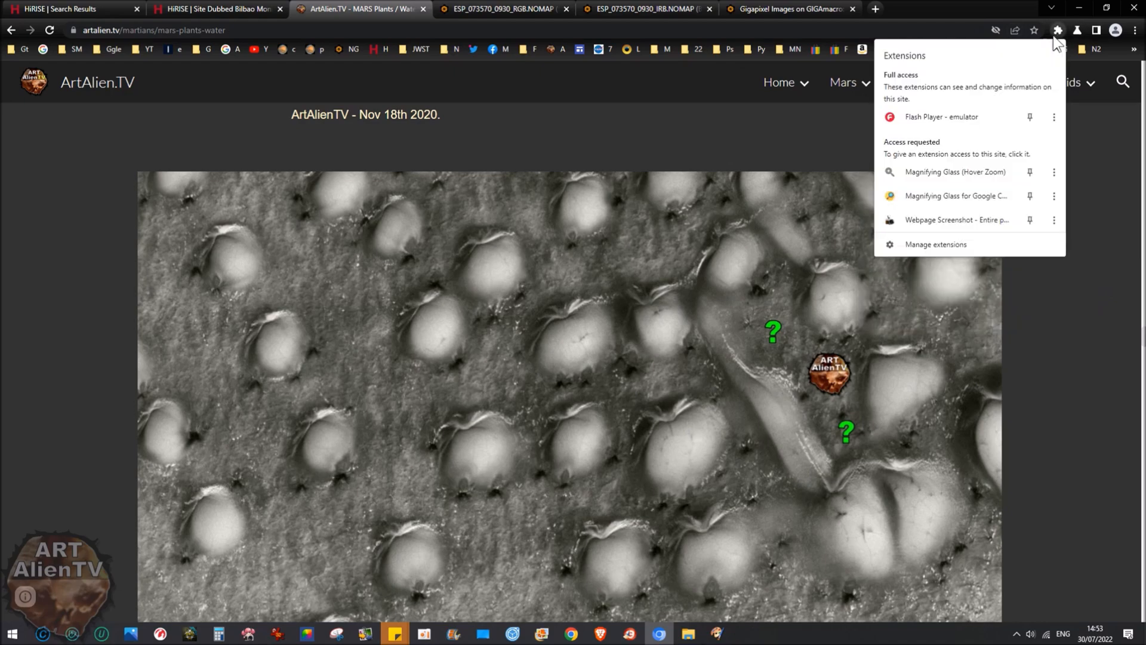
pyautogui.moveTo(965, 199)
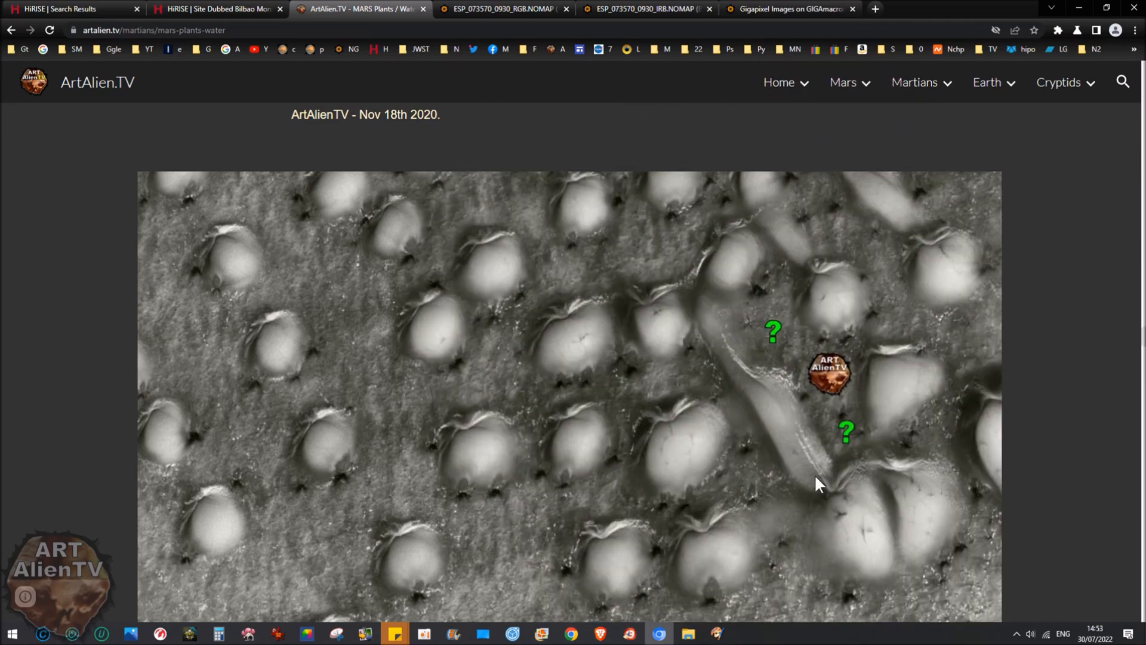
pyautogui.moveTo(774, 396)
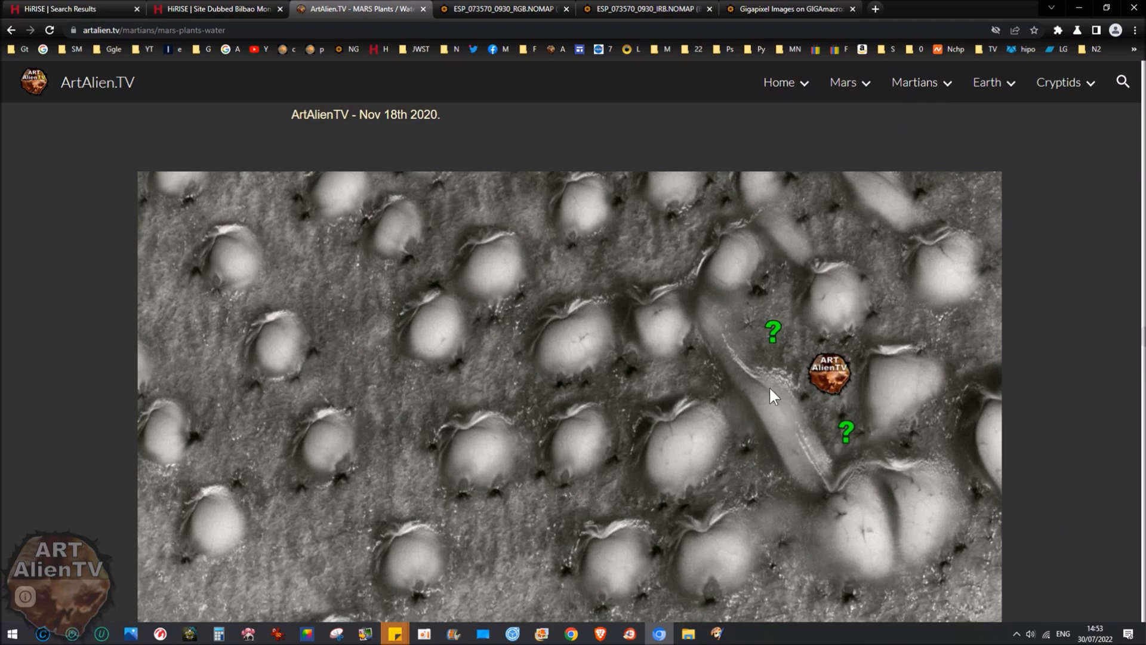
pyautogui.moveTo(760, 371)
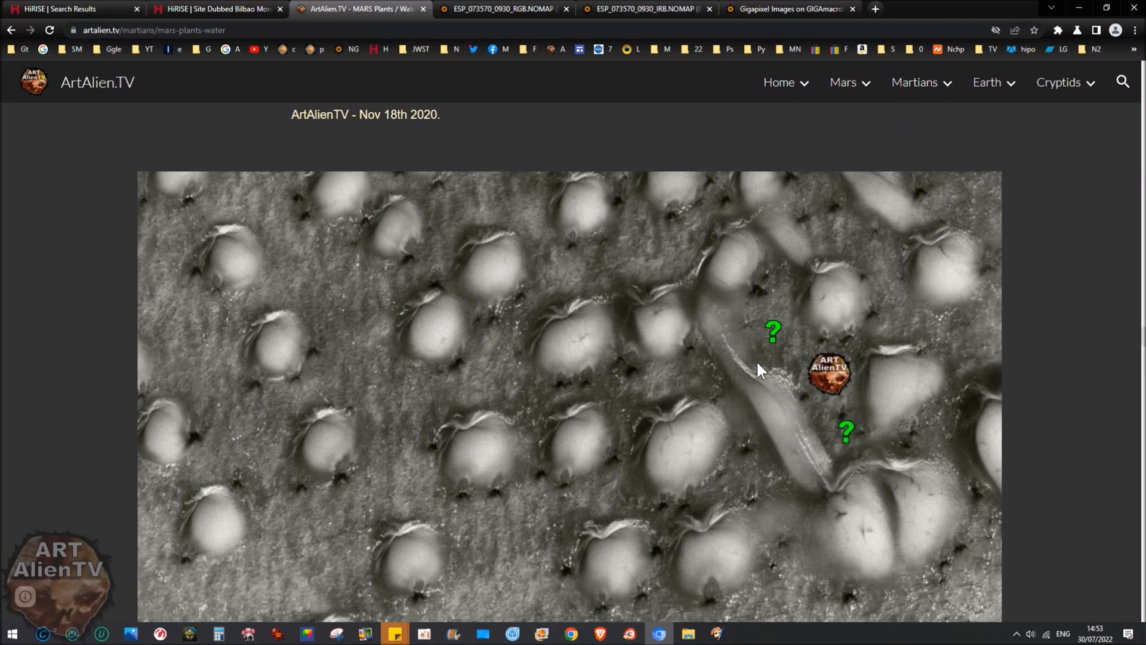
pyautogui.moveTo(779, 430)
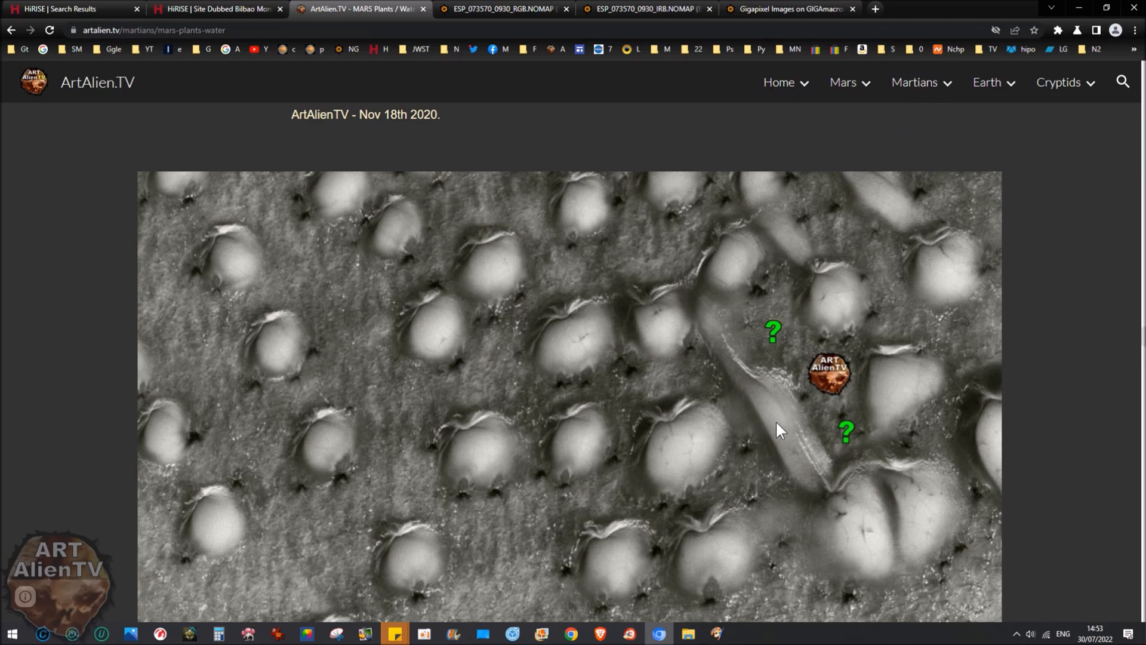
pyautogui.moveTo(720, 344)
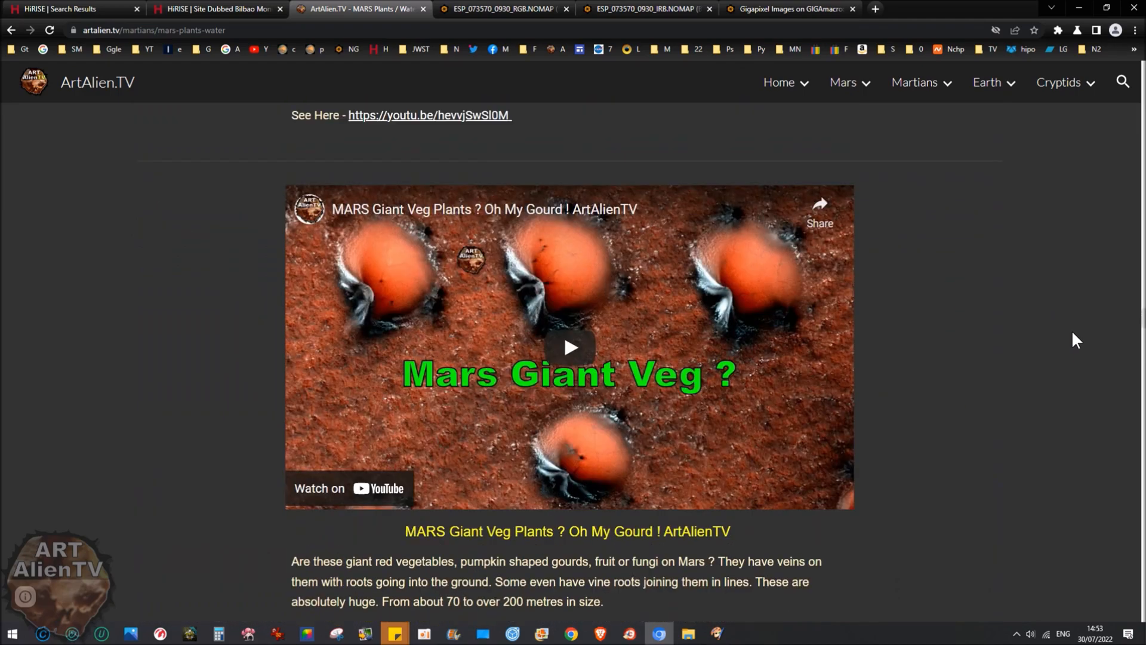
pyautogui.moveTo(71, 96)
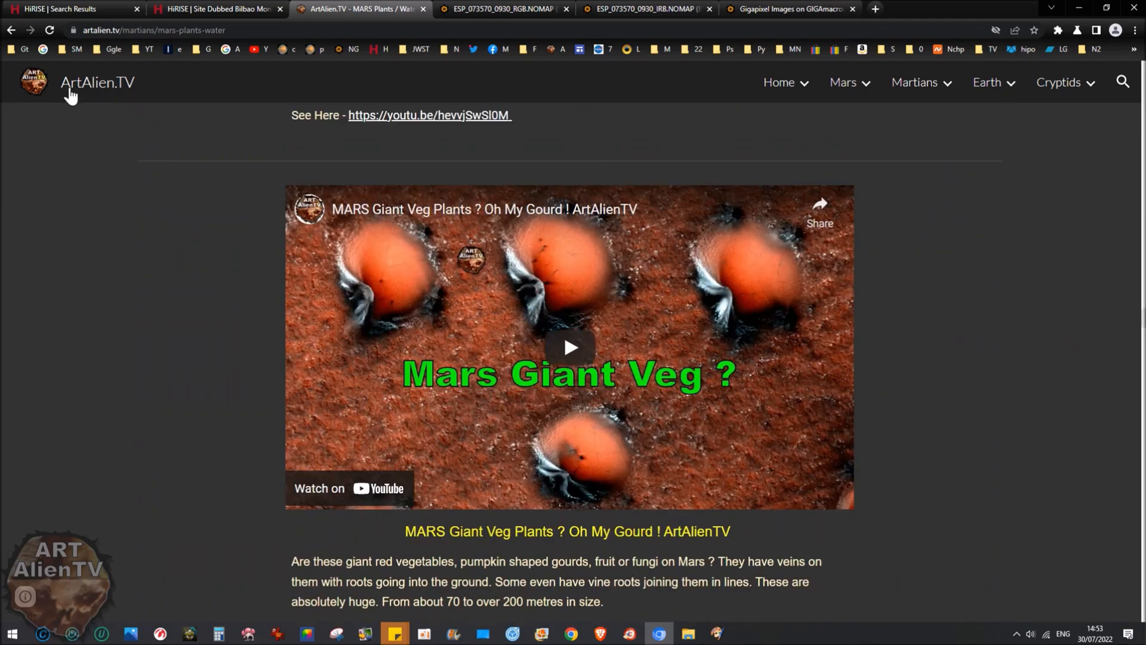
pyautogui.moveTo(932, 241)
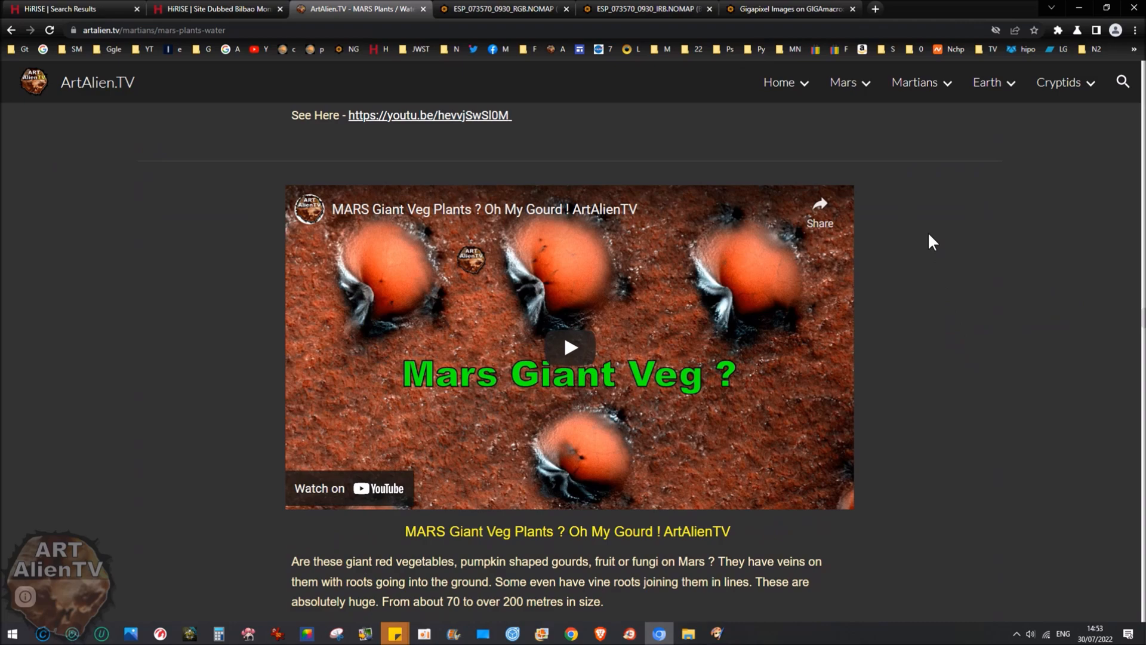
pyautogui.moveTo(841, 130)
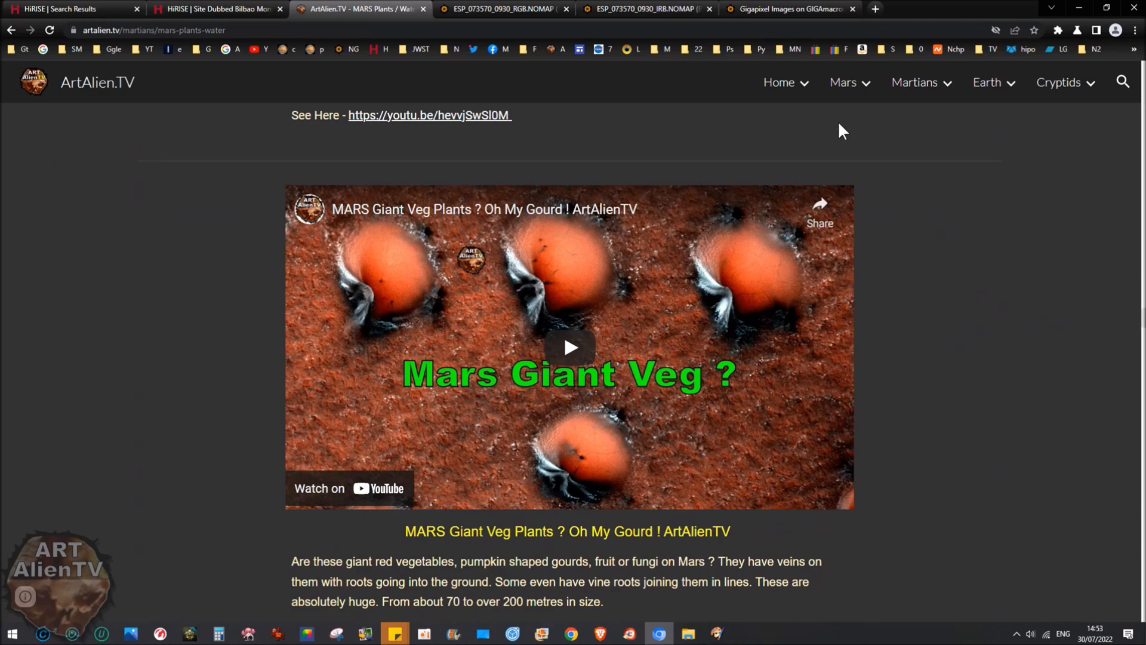
pyautogui.click(915, 82)
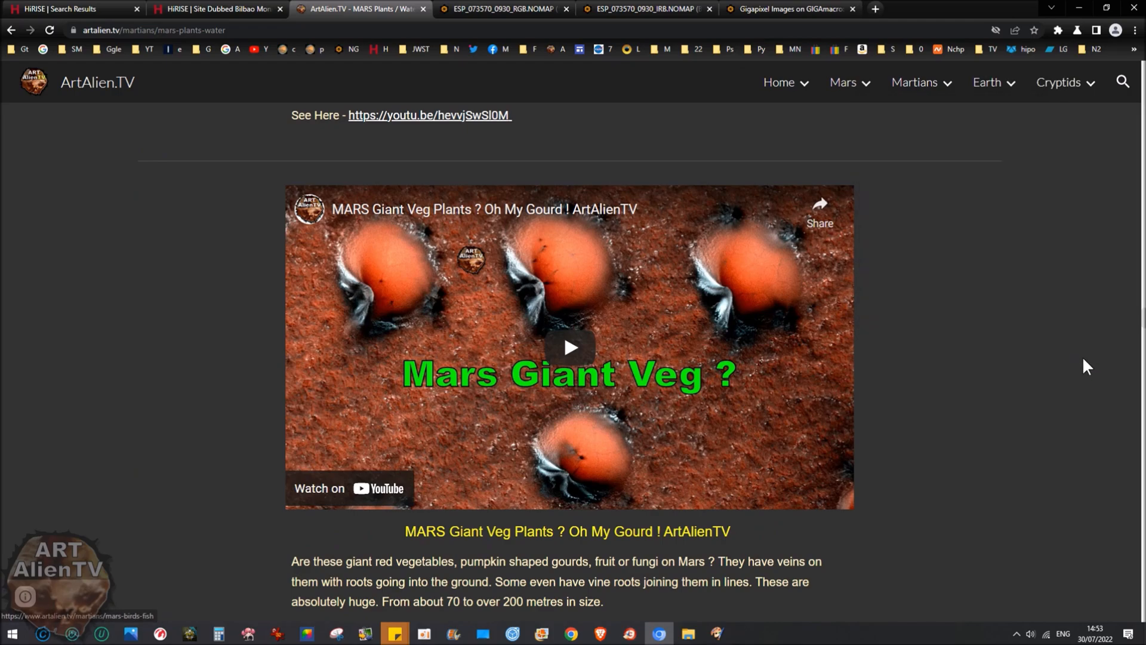
# Scroll through the Joining Vines images and back up to the Mars Spider Plants video
pyautogui.scroll(-3)
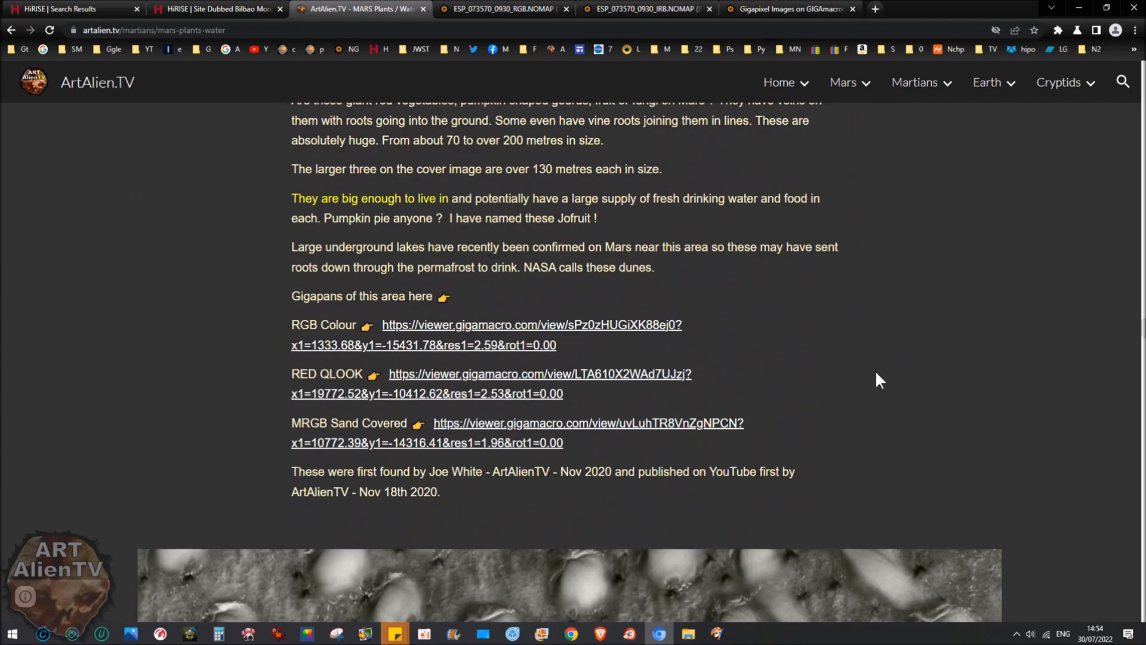
pyautogui.scroll(-3)
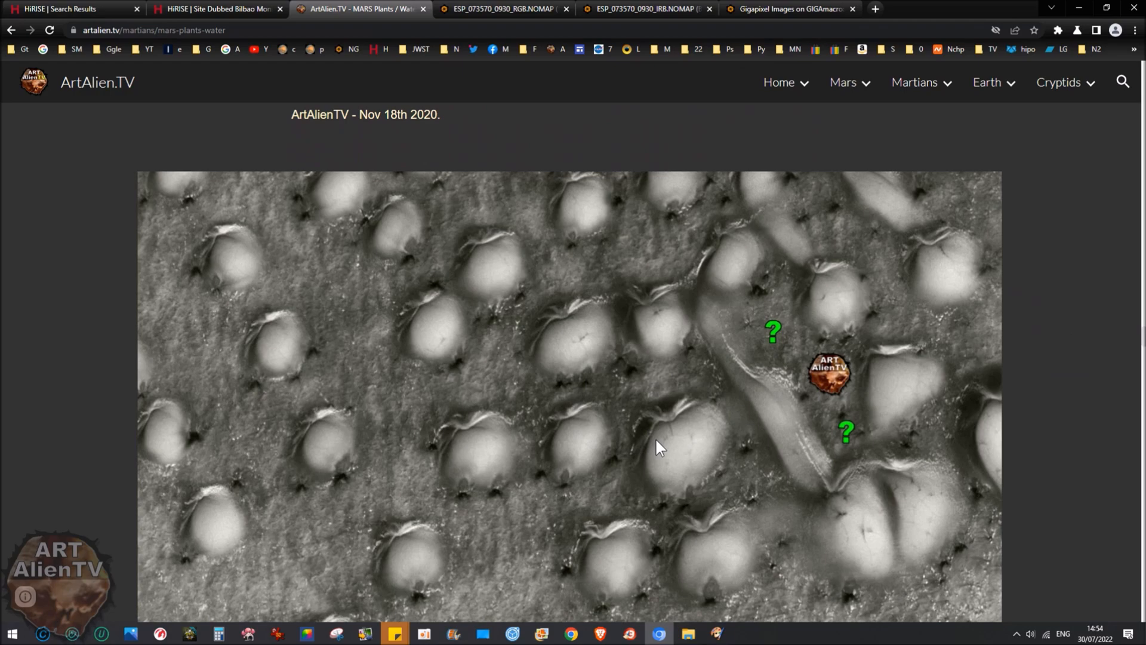
pyautogui.scroll(-3)
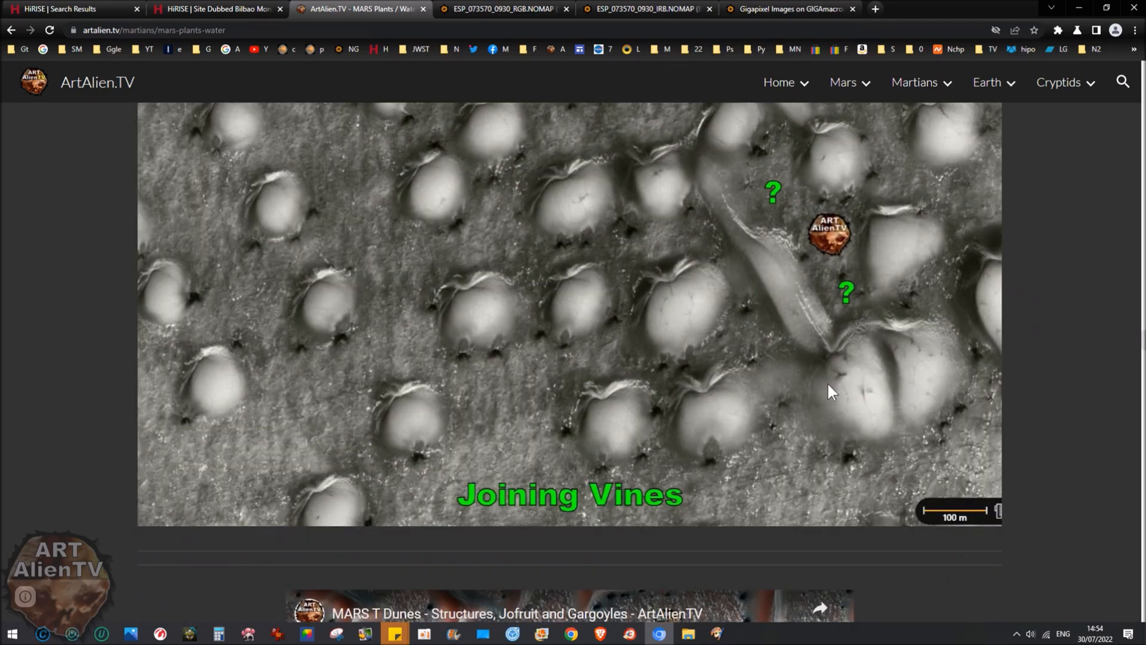
pyautogui.moveTo(772, 179)
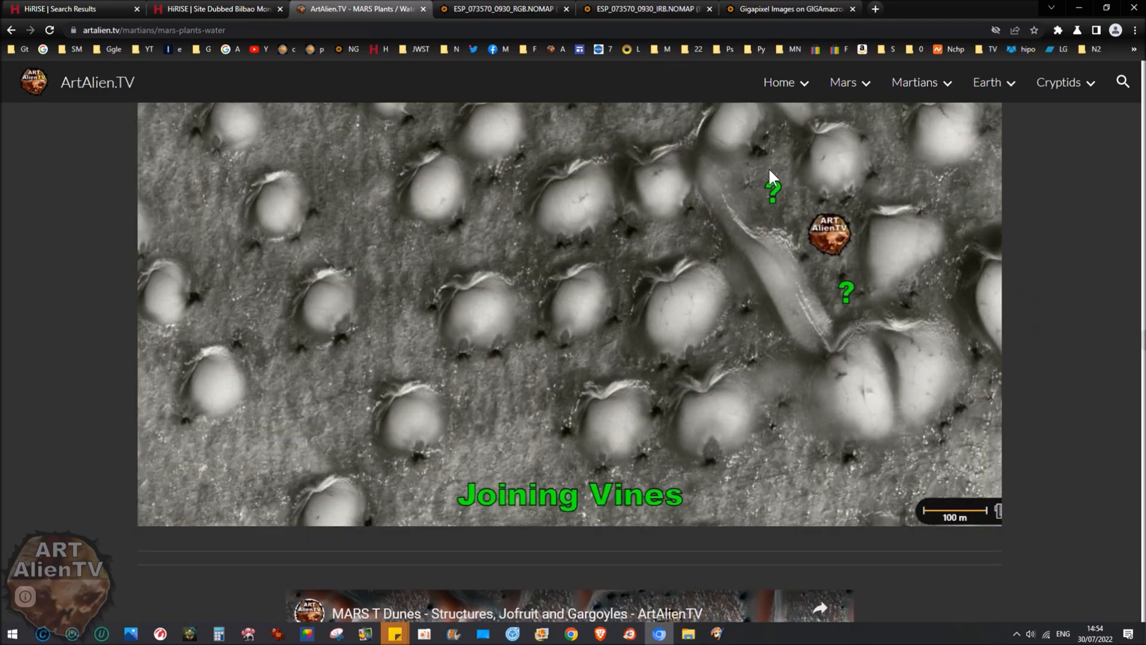
pyautogui.moveTo(945, 378)
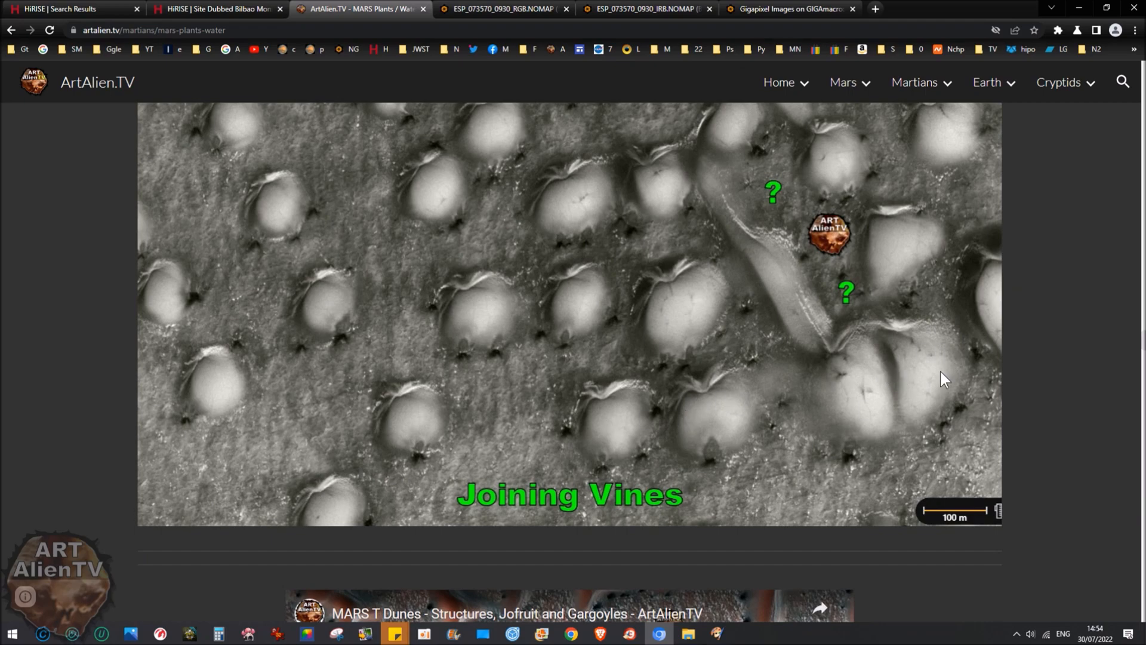
pyautogui.moveTo(802, 287)
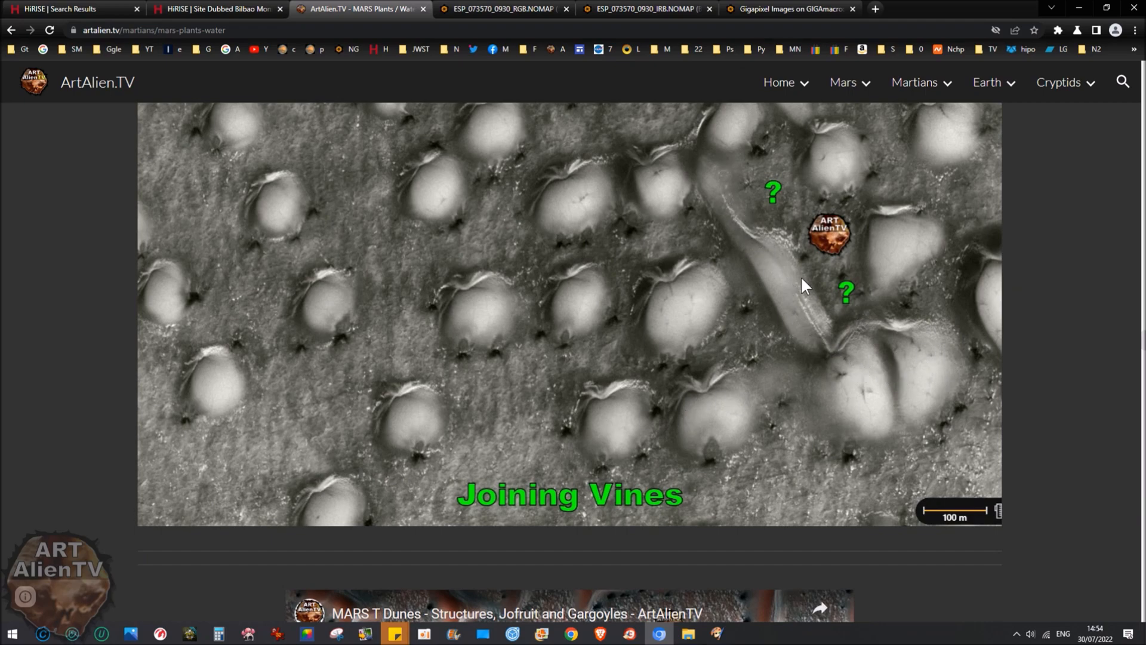
pyautogui.moveTo(862, 362)
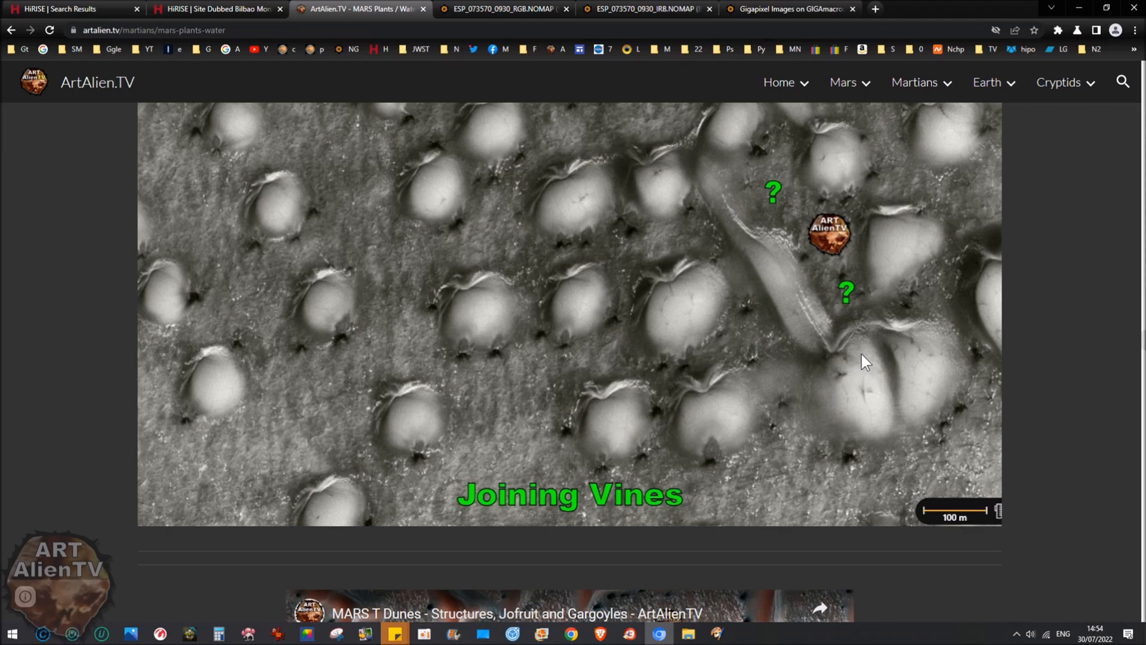
pyautogui.scroll(3)
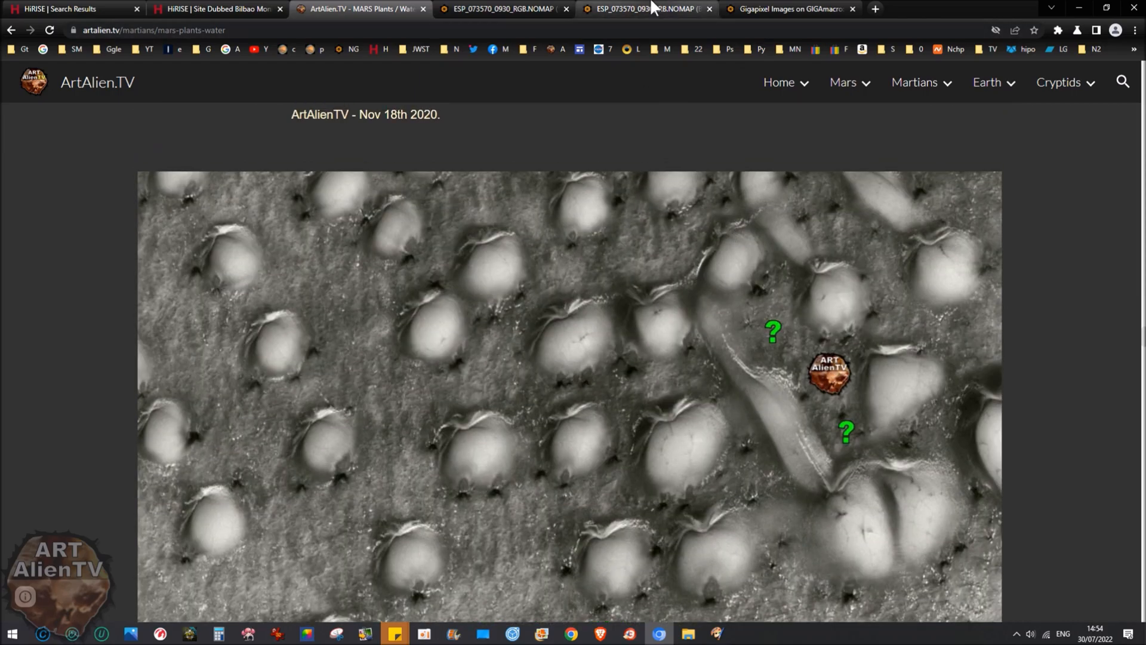
pyautogui.scroll(-3)
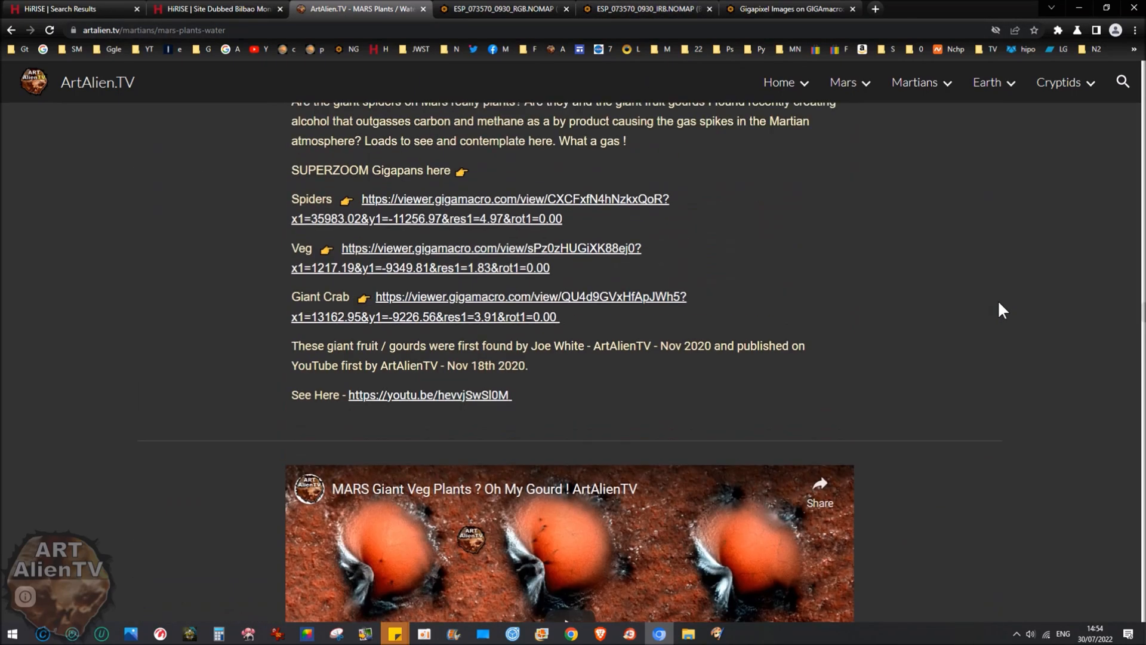
pyautogui.scroll(3)
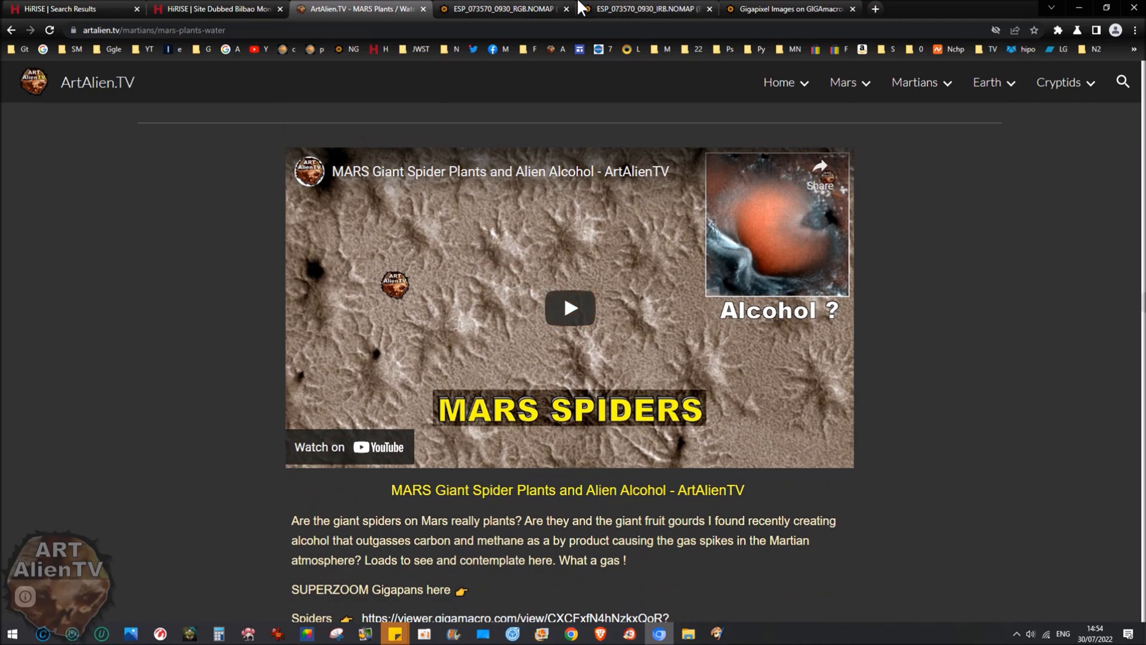
pyautogui.click(643, 9)
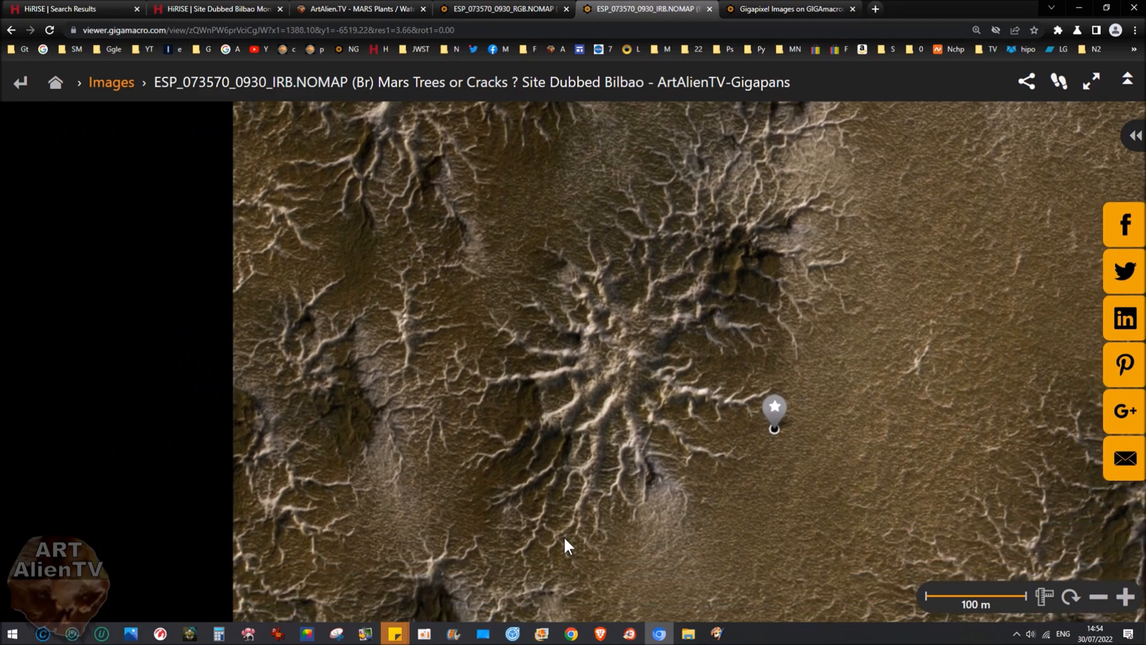
pyautogui.moveTo(573, 440)
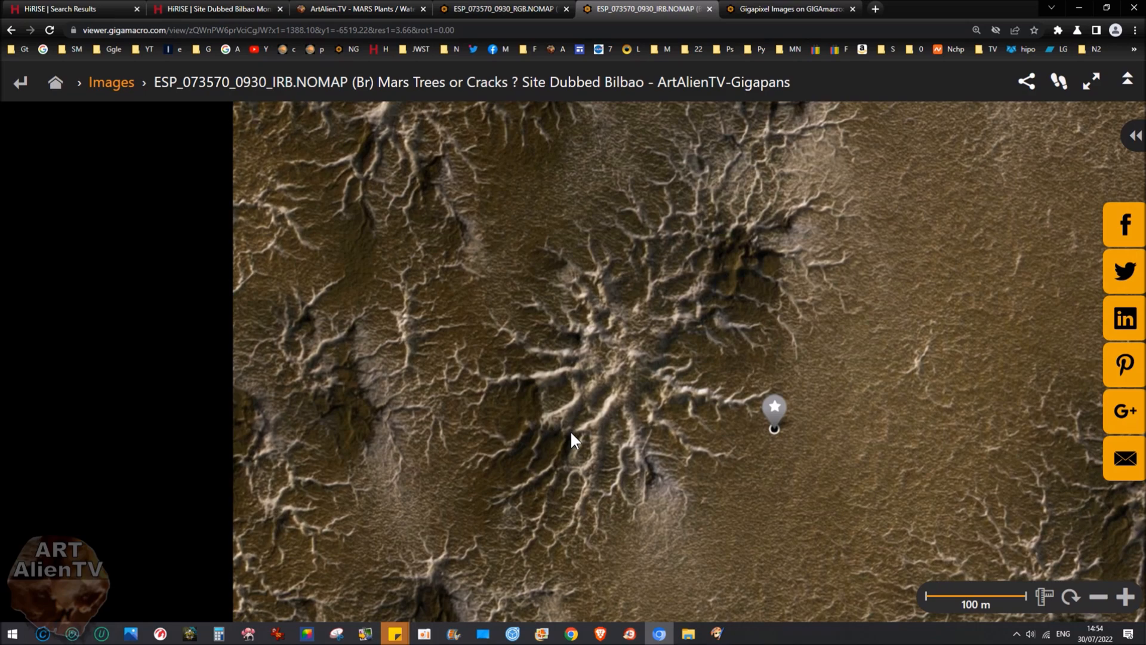
# Recentre the IRB spider and show the area below it, then view the same spider in RGB
pyautogui.moveTo(573, 439); pyautogui.dragTo(605, 404)
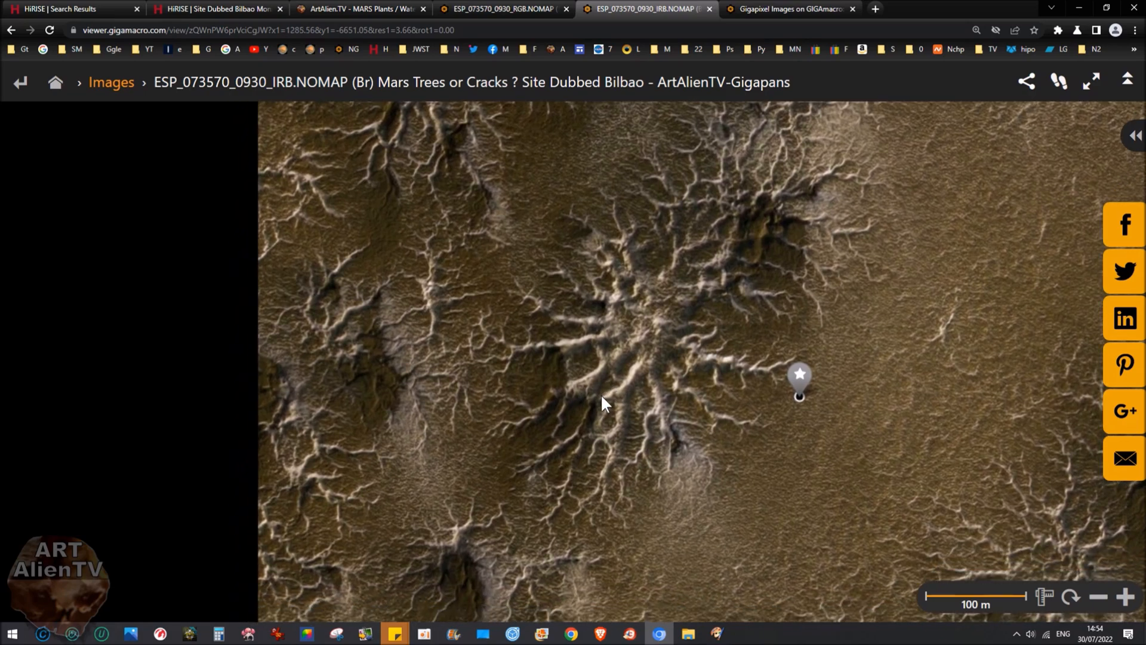
pyautogui.moveTo(600, 400)
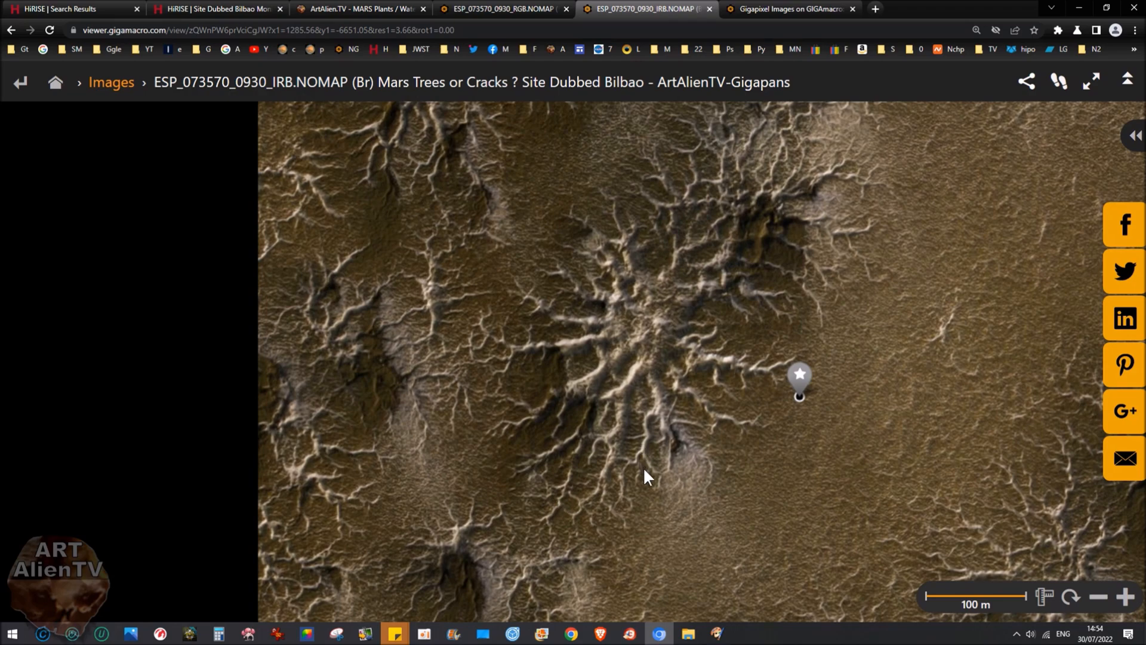
pyautogui.moveTo(647, 479); pyautogui.dragTo(607, 417)
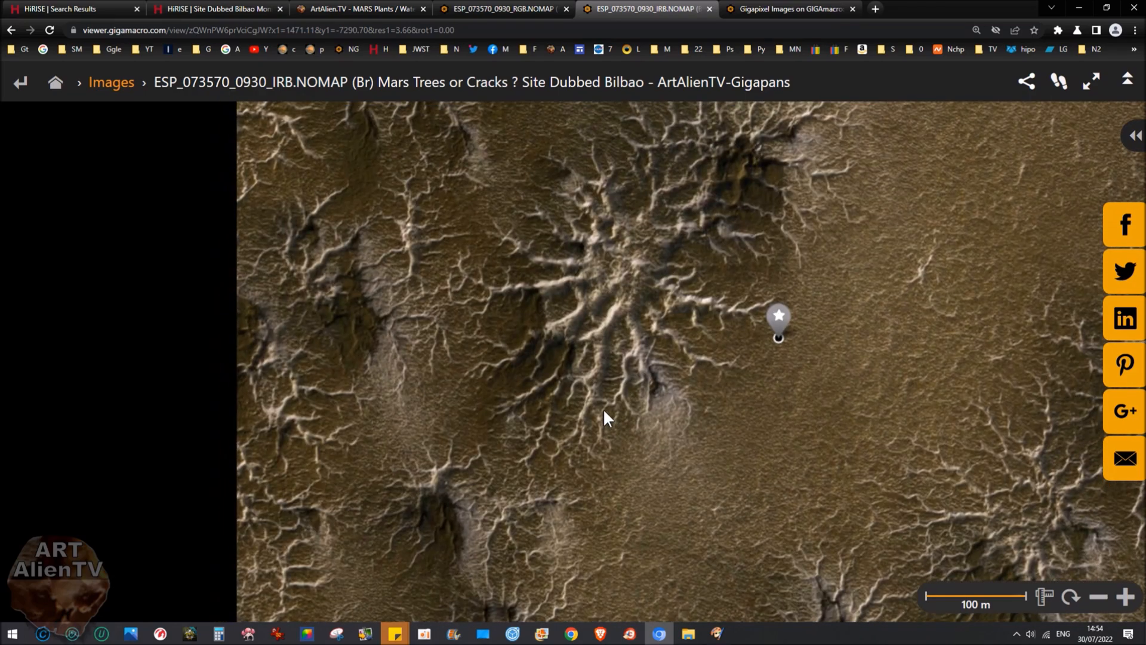
pyautogui.click(501, 9)
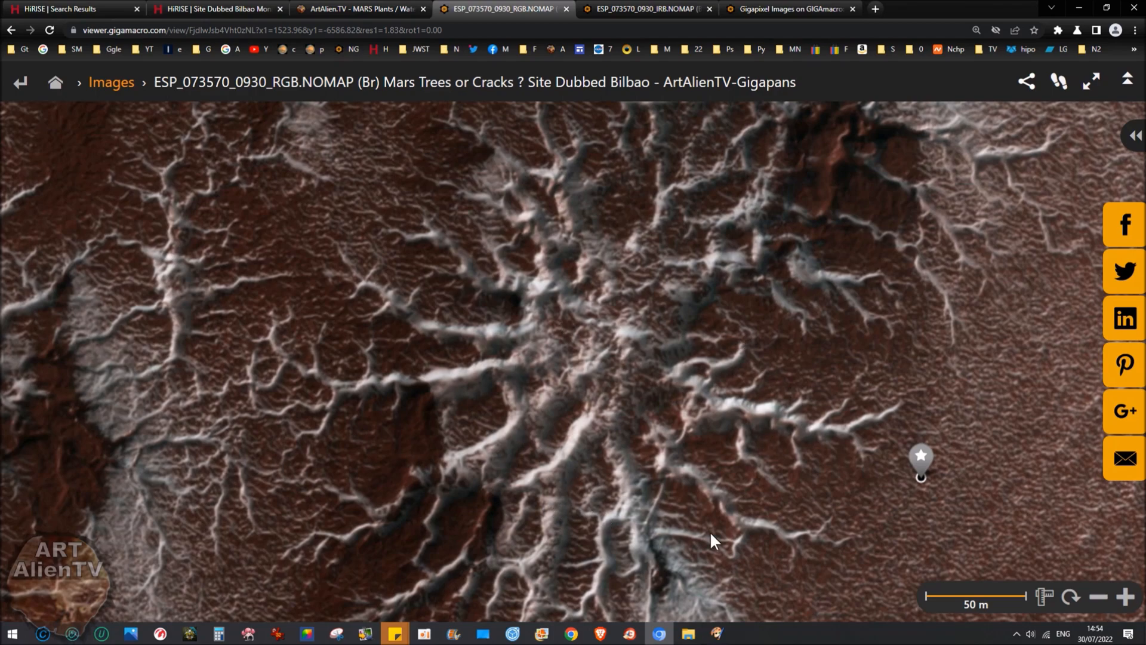
pyautogui.click(69, 9)
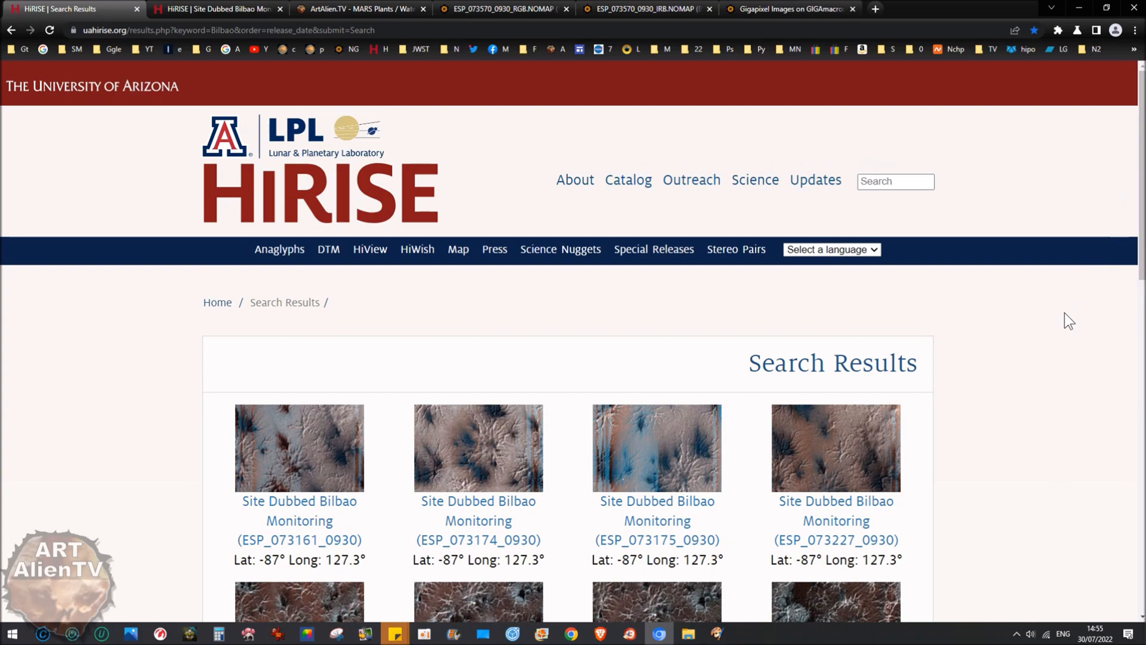
pyautogui.moveTo(1038, 366)
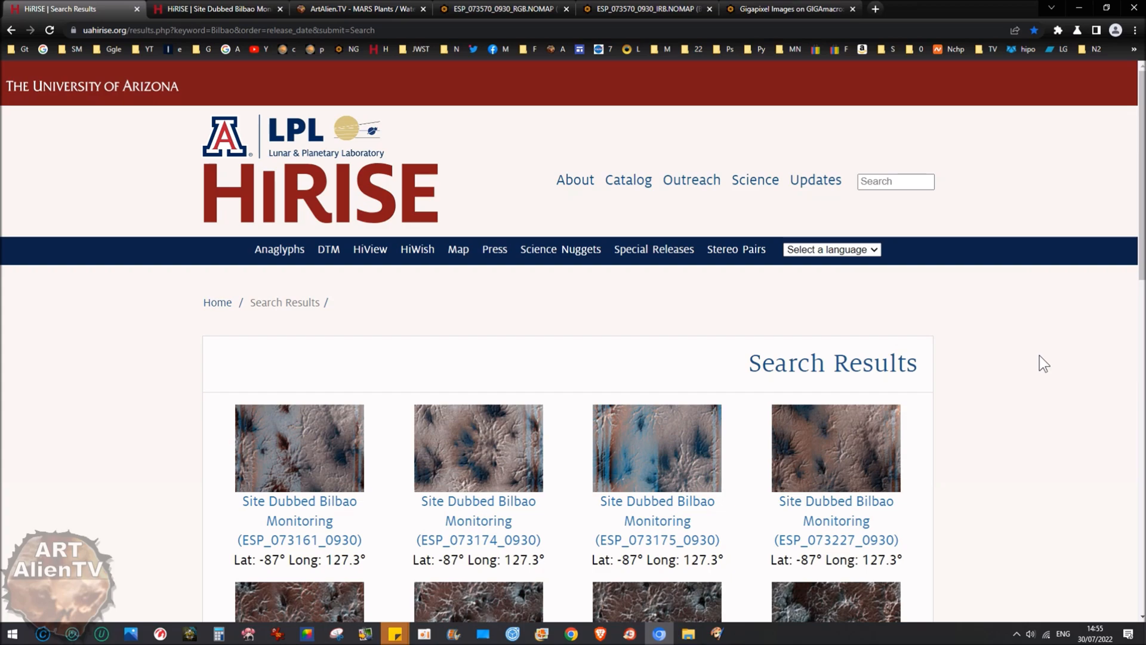
# Scroll further down the HiRISE Bilbao results to reveal more observation thumbnails
pyautogui.scroll(-3)
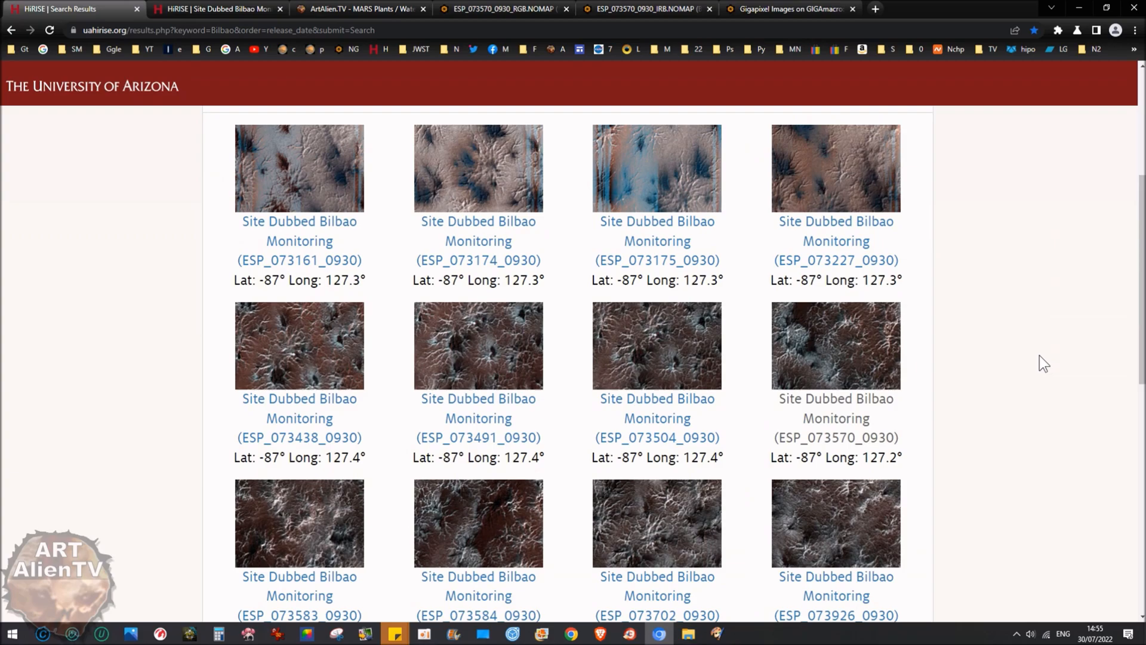
pyautogui.click(646, 9)
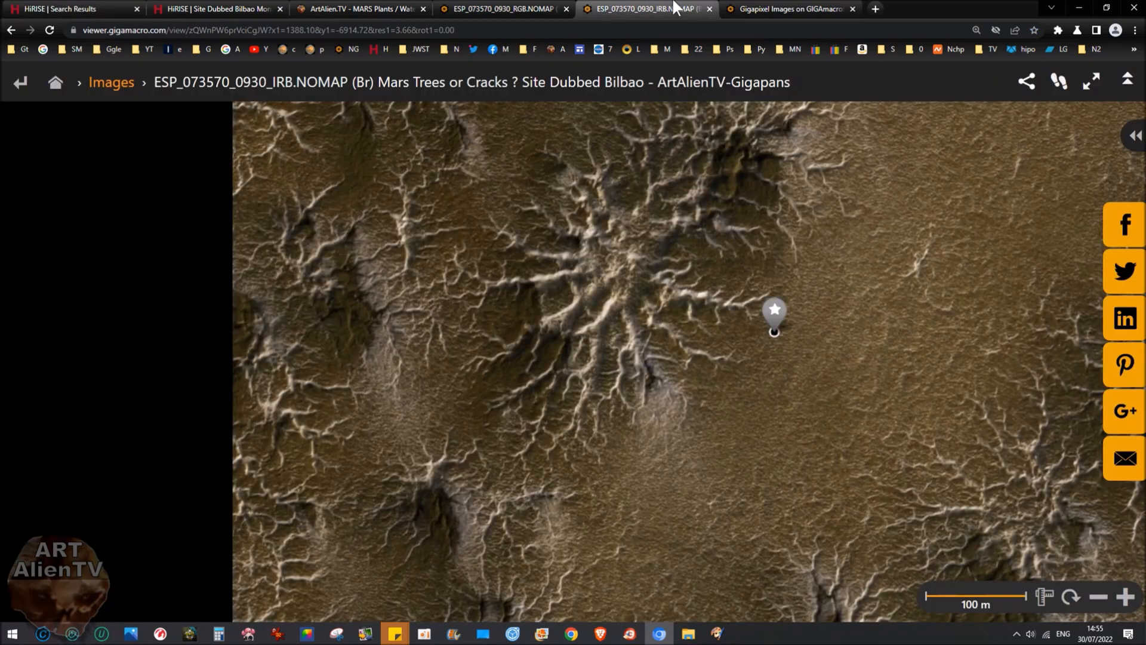
# Pan the IRB GigaPan across a 200 m field of many spiders
pyautogui.moveTo(774, 309); pyautogui.dragTo(687, 419)
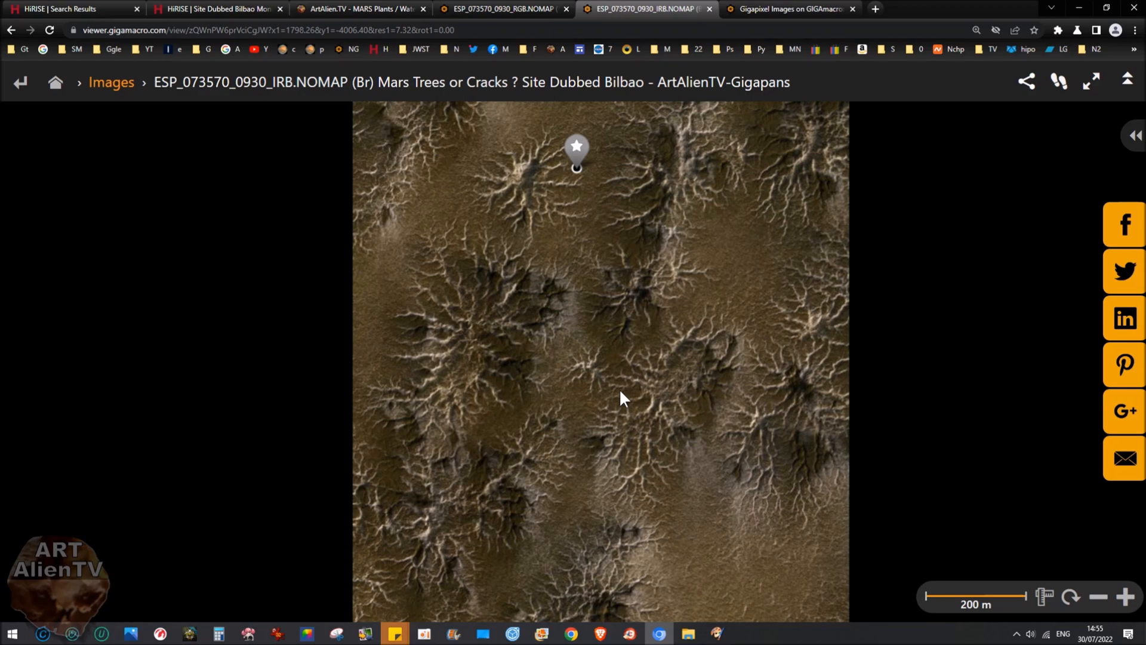
pyautogui.moveTo(628, 390)
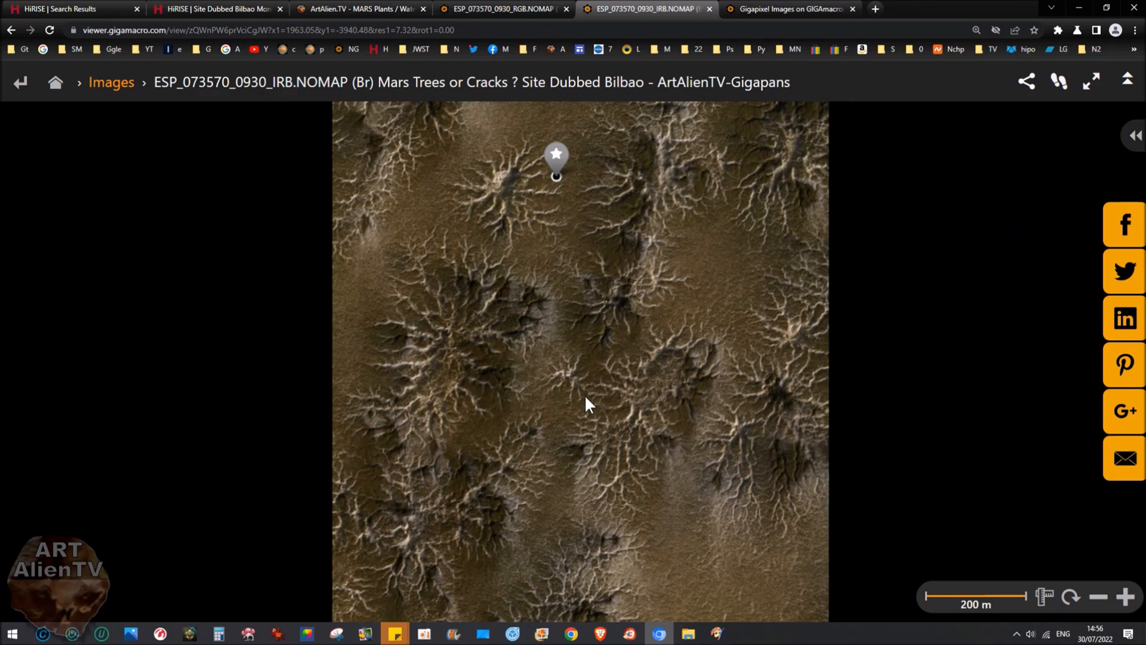
pyautogui.click(66, 9)
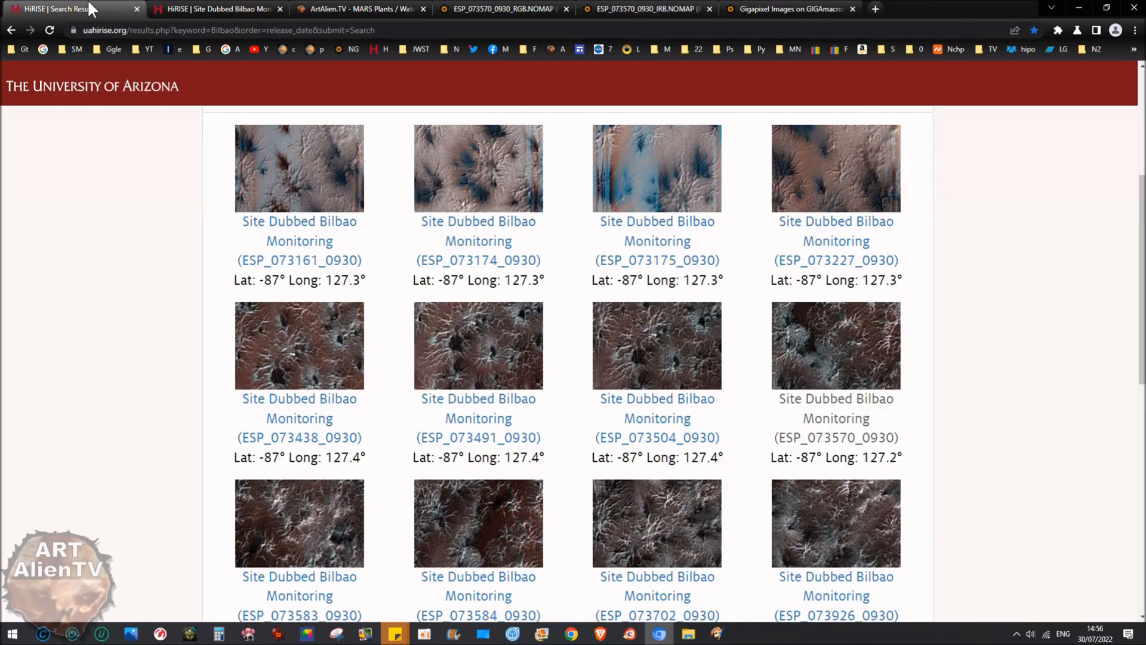
pyautogui.moveTo(644, 255)
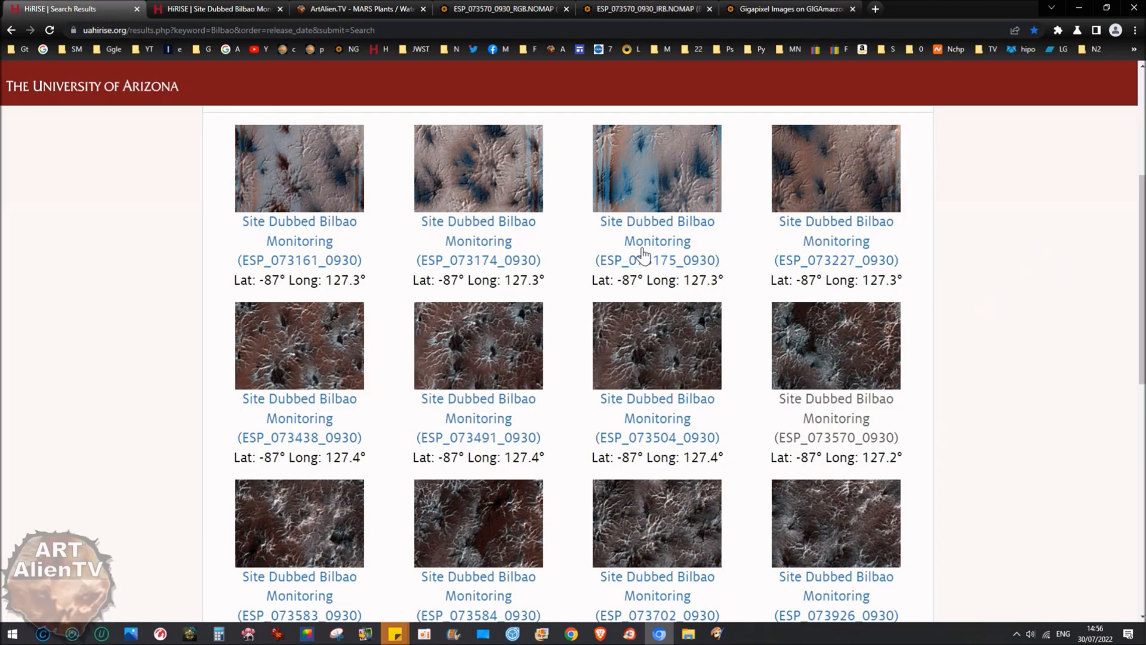
pyautogui.moveTo(990, 329)
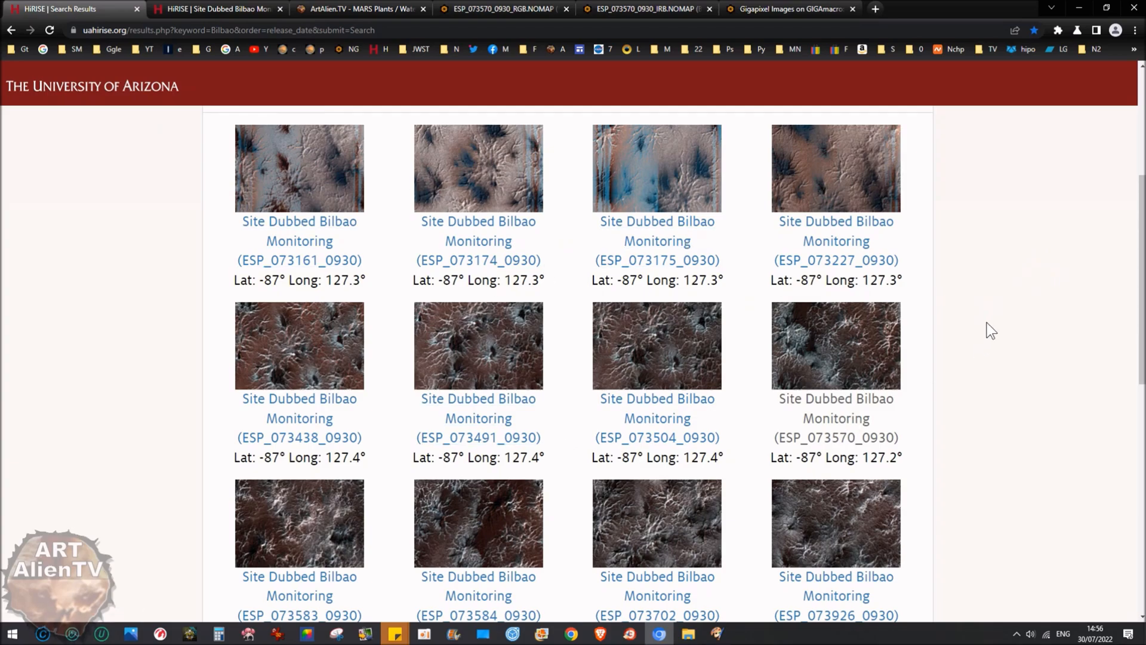
# Scroll through all 14 Bilbao monitoring observations in the HiRISE results
pyautogui.scroll(-3)
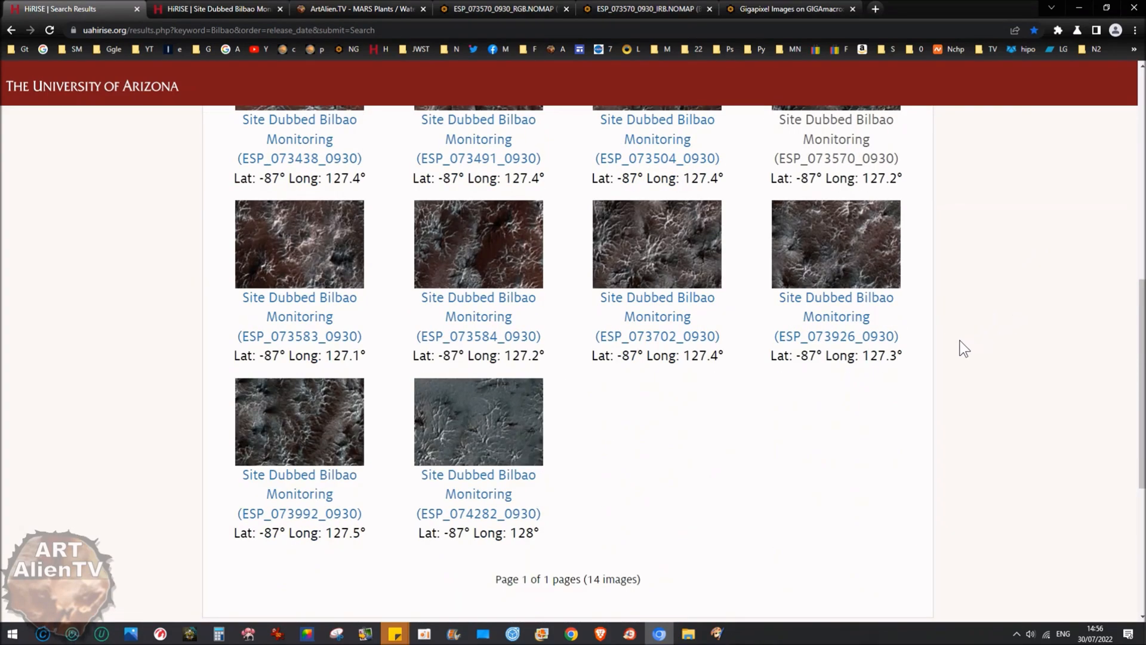
pyautogui.scroll(-3)
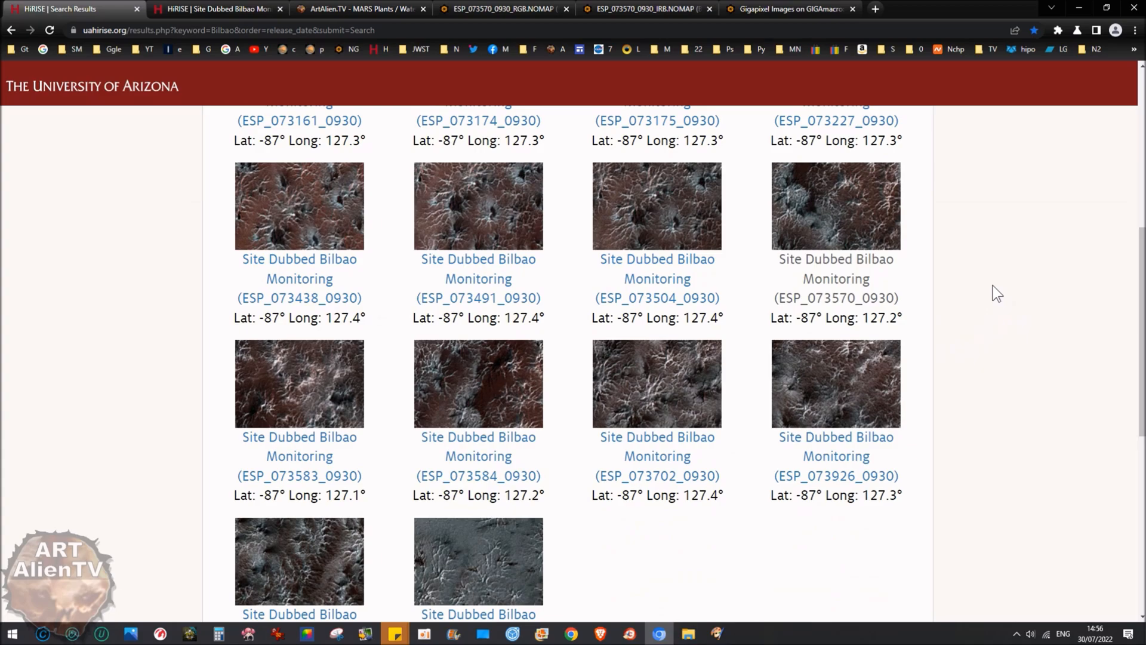
pyautogui.click(645, 9)
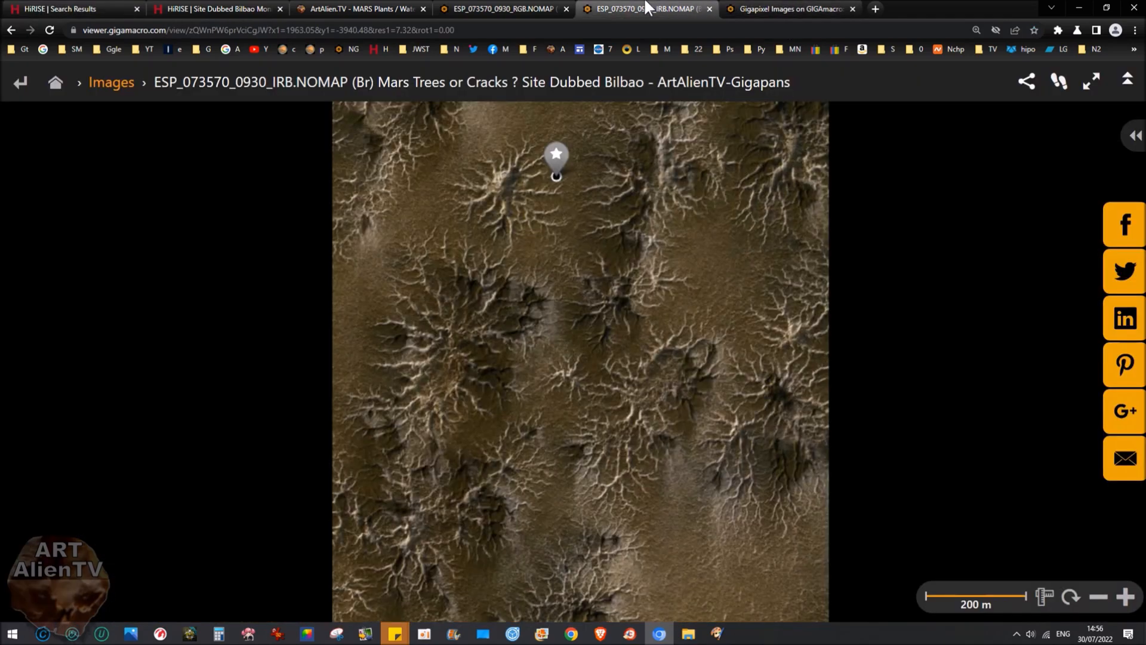
# Open the RGB.NOMAP GigaPan from the gallery and zoom to the central spider at 50 m
pyautogui.click(789, 9)
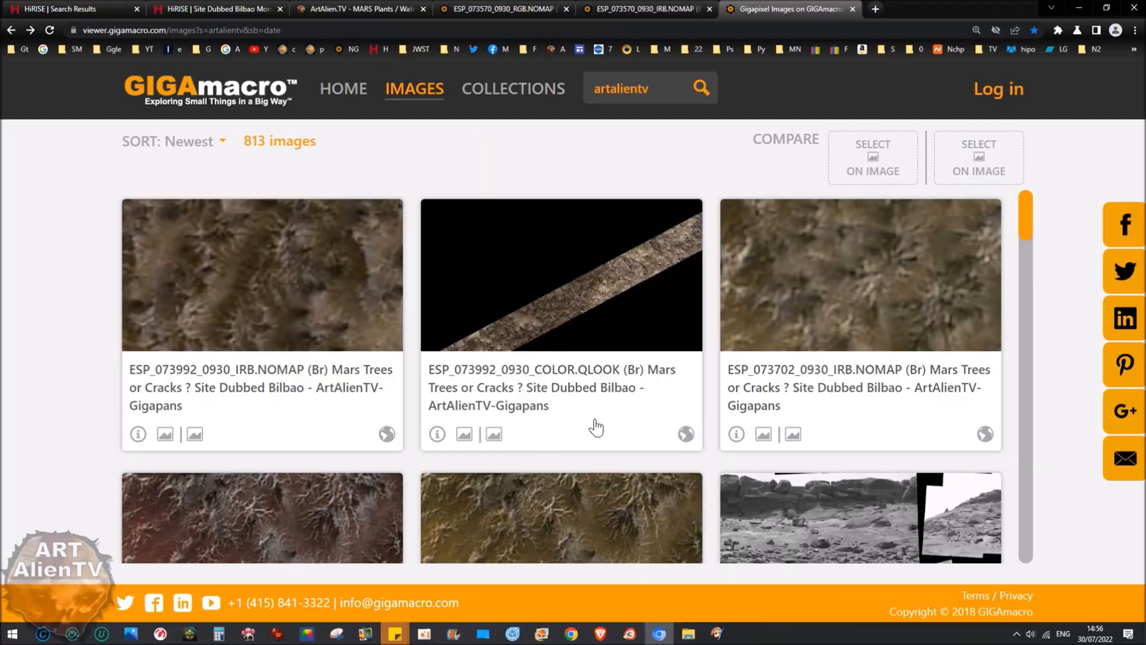
pyautogui.click(860, 274)
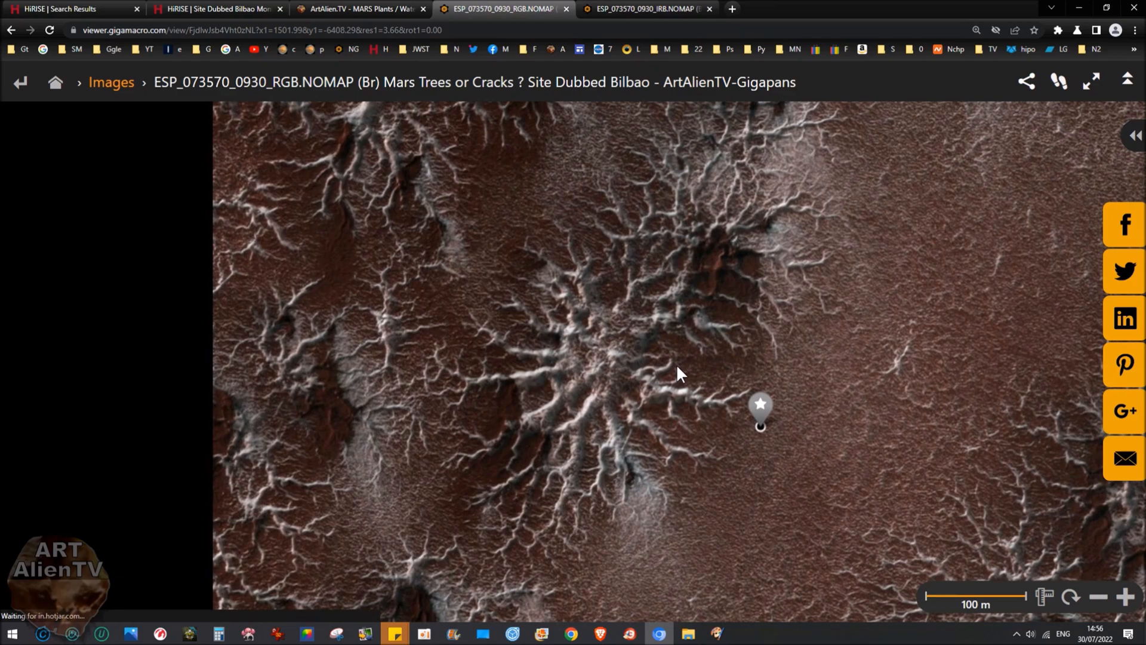
pyautogui.scroll(-3)
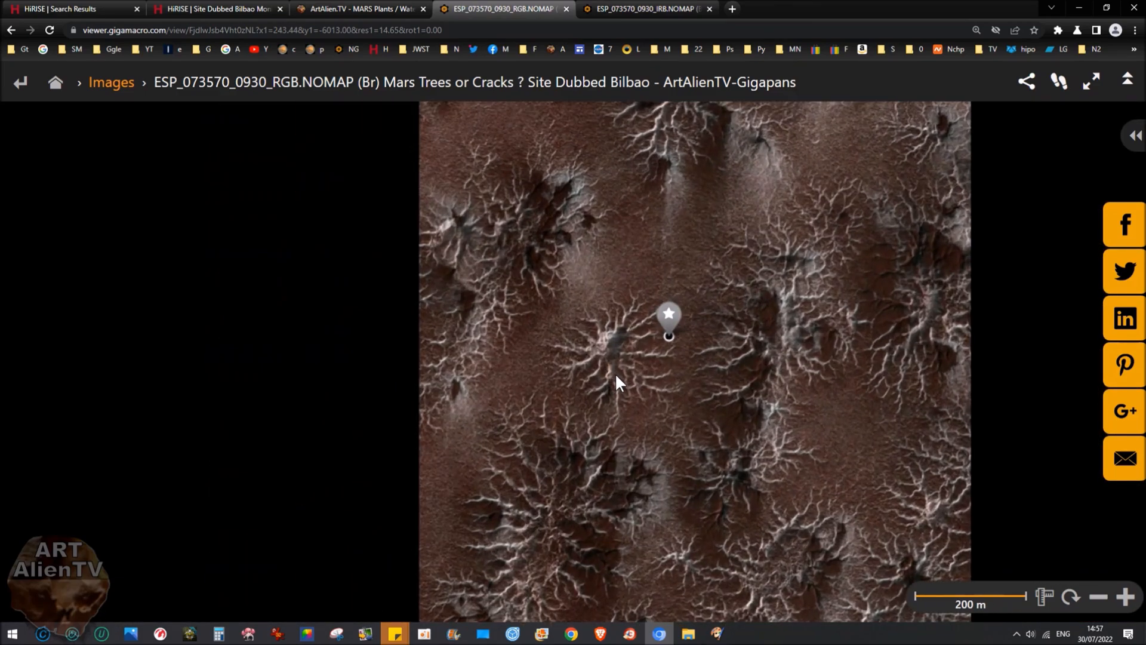
pyautogui.click(1128, 597)
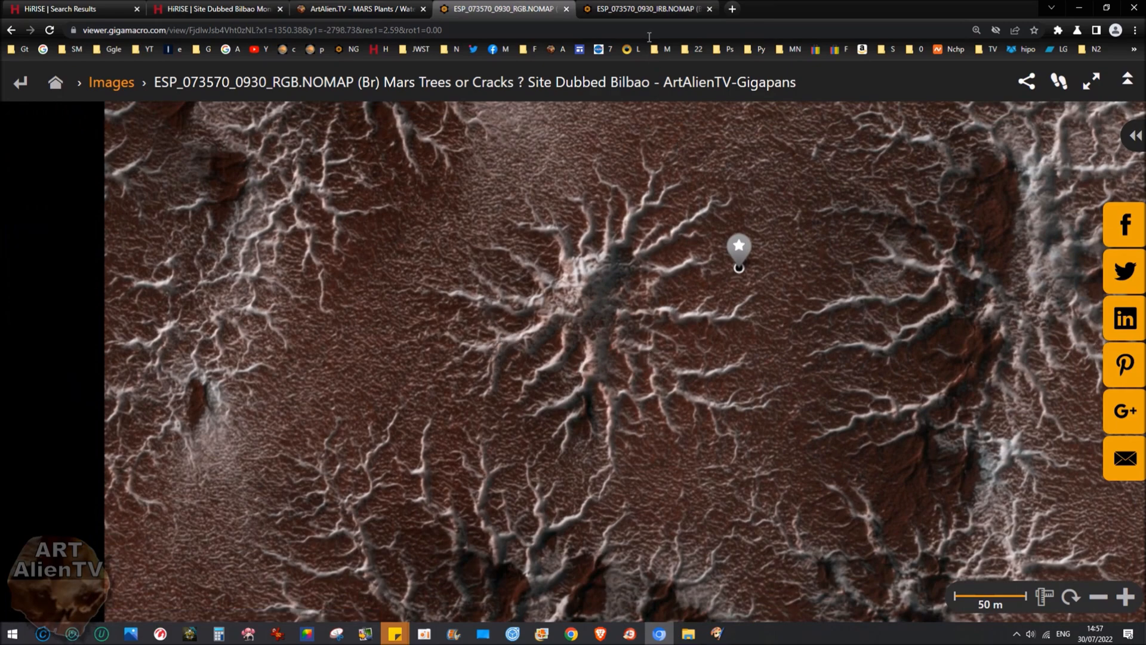
# Inspect the central spider in IRB at 50 m, then pan across it in the RGB image
pyautogui.click(646, 9)
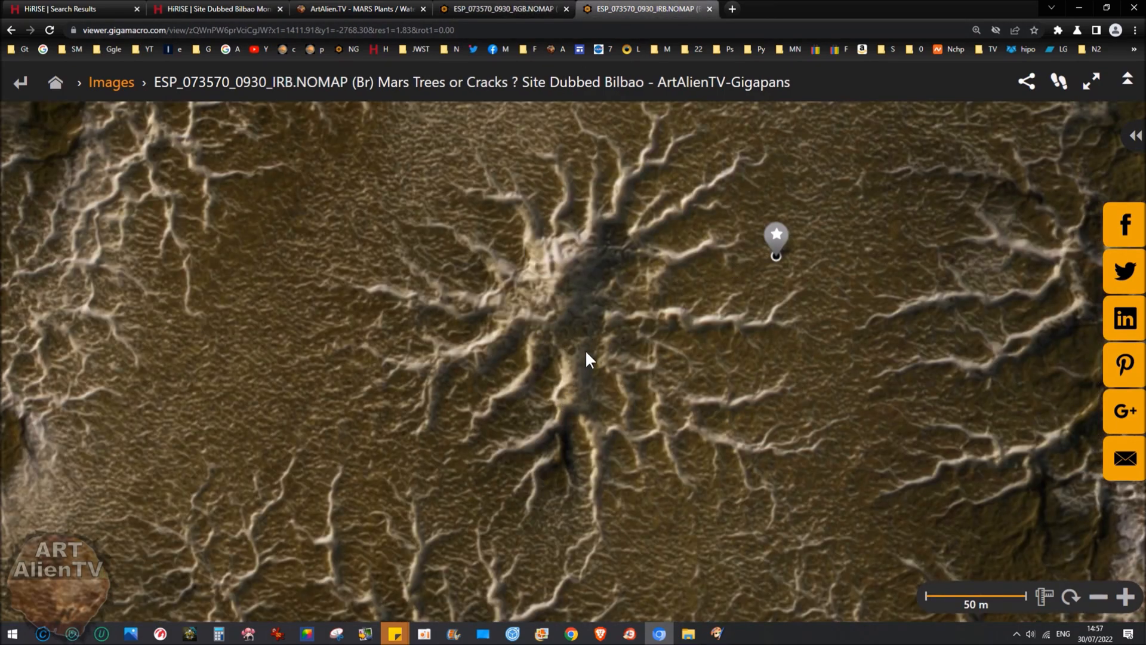
pyautogui.moveTo(286, 102)
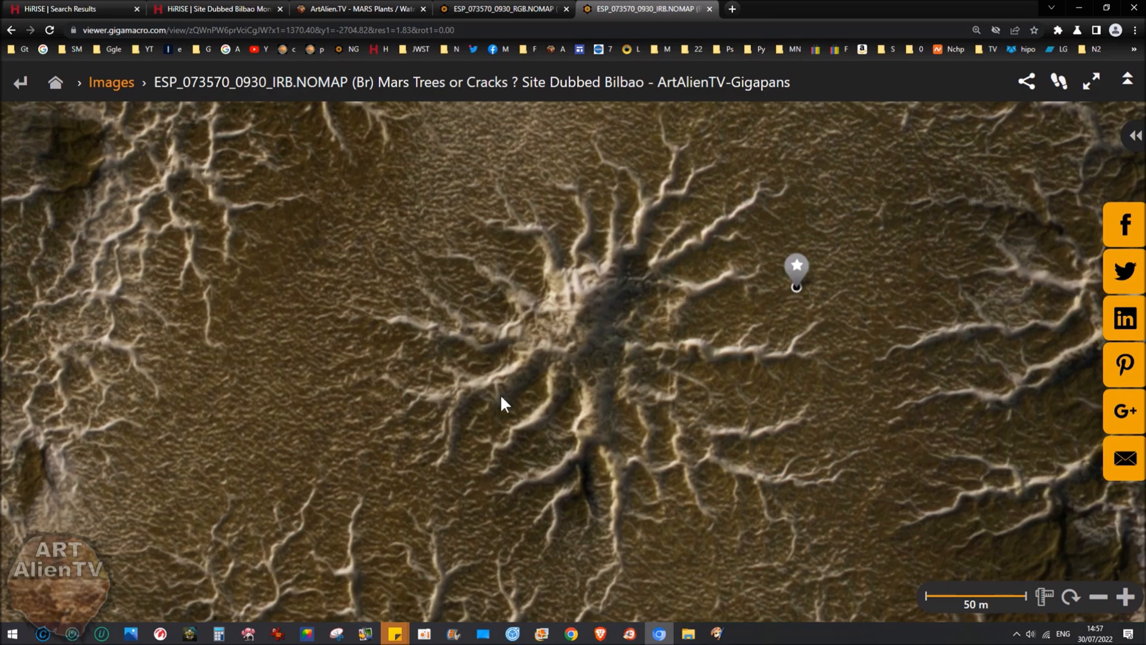
pyautogui.moveTo(526, 217)
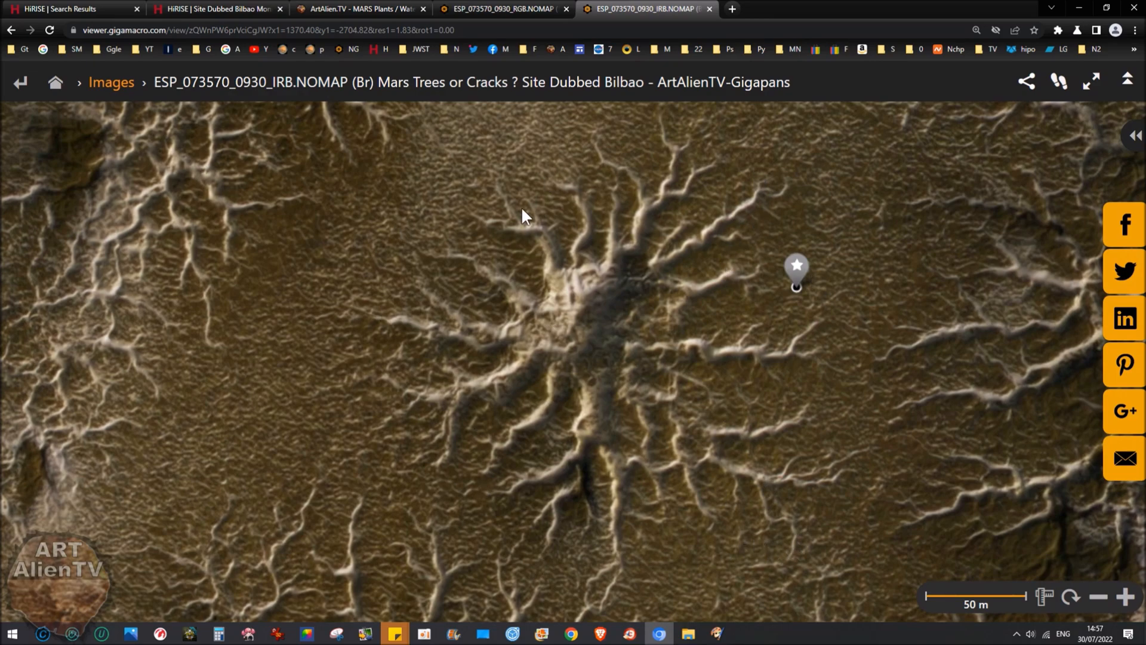
pyautogui.moveTo(698, 589)
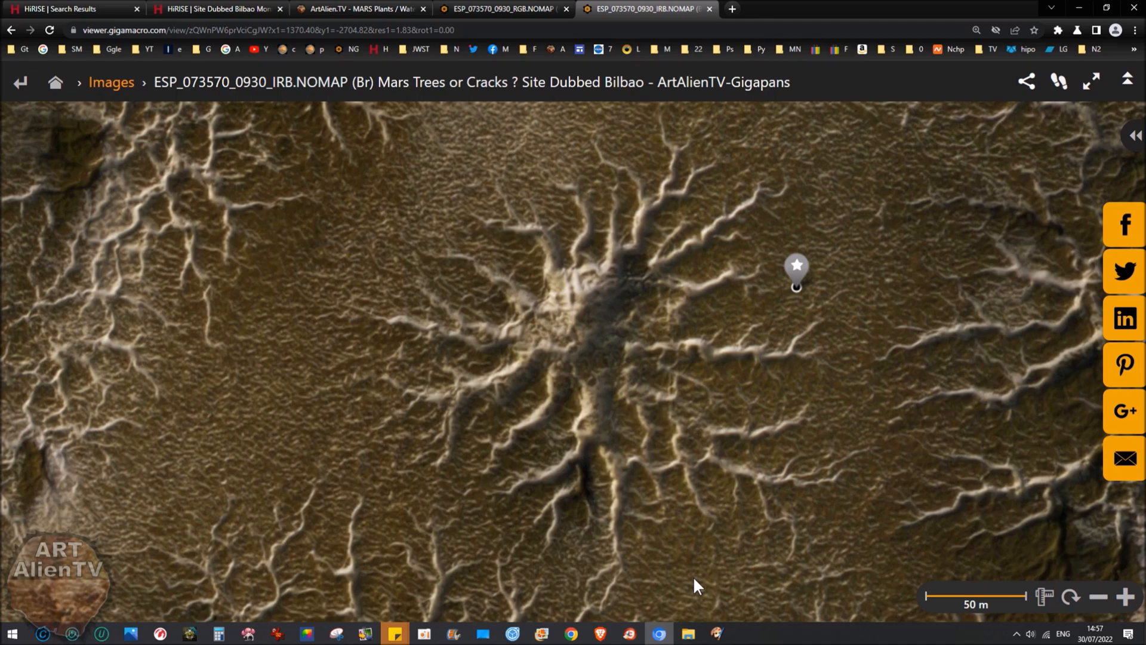
pyautogui.moveTo(407, 371)
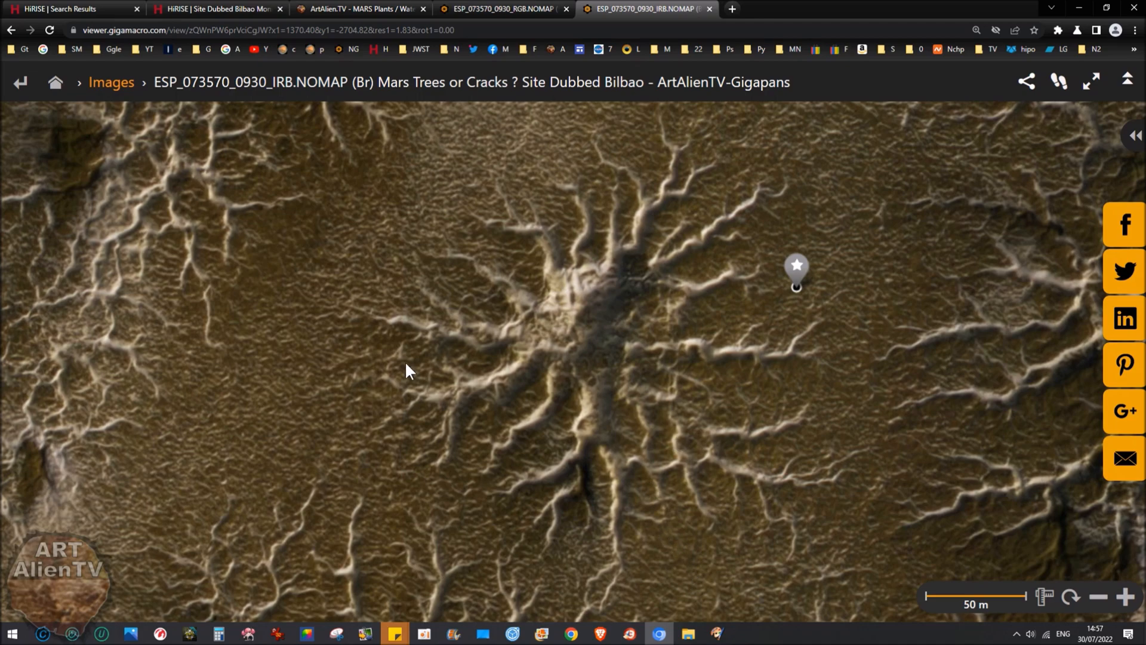
pyautogui.moveTo(333, 345)
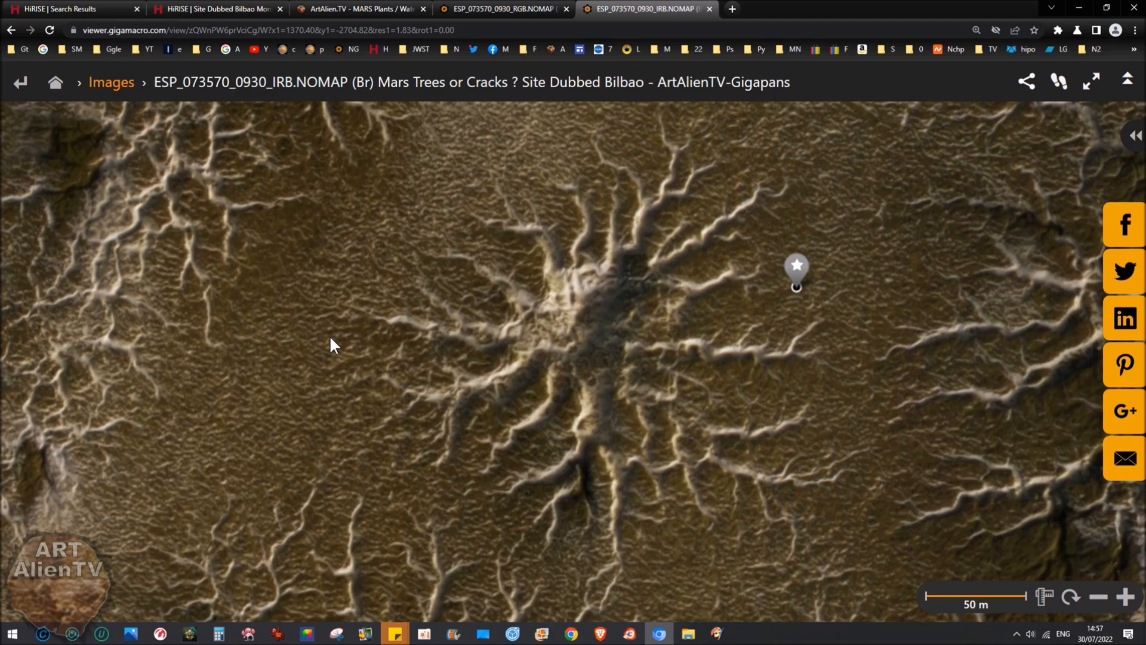
pyautogui.moveTo(693, 371)
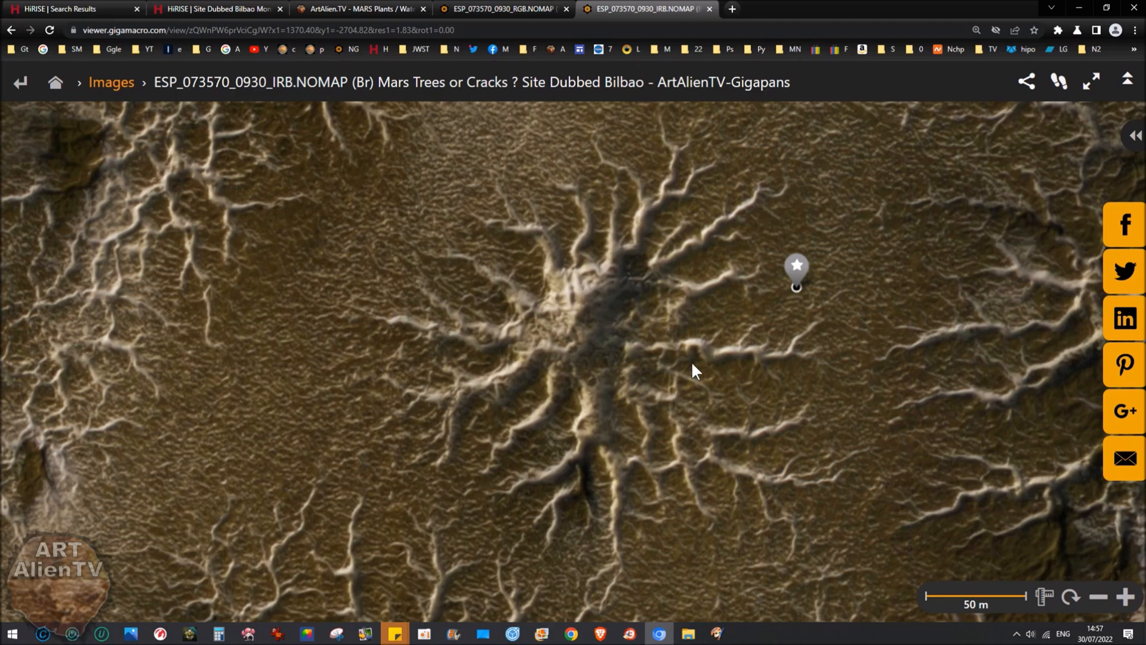
pyautogui.moveTo(623, 388)
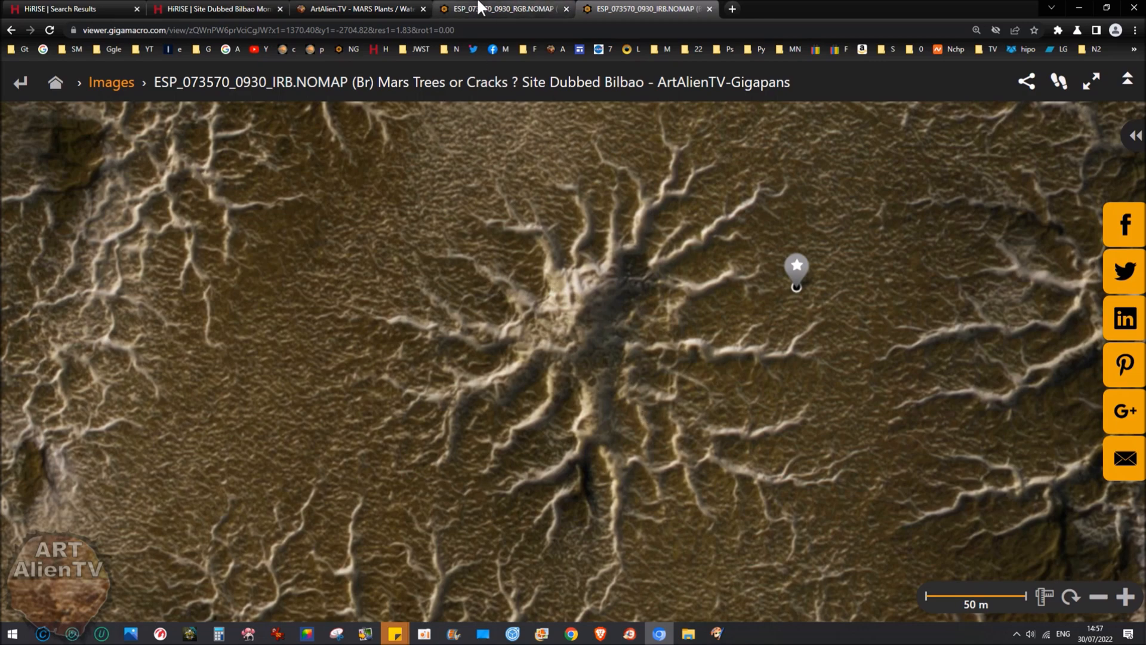
pyautogui.click(502, 9)
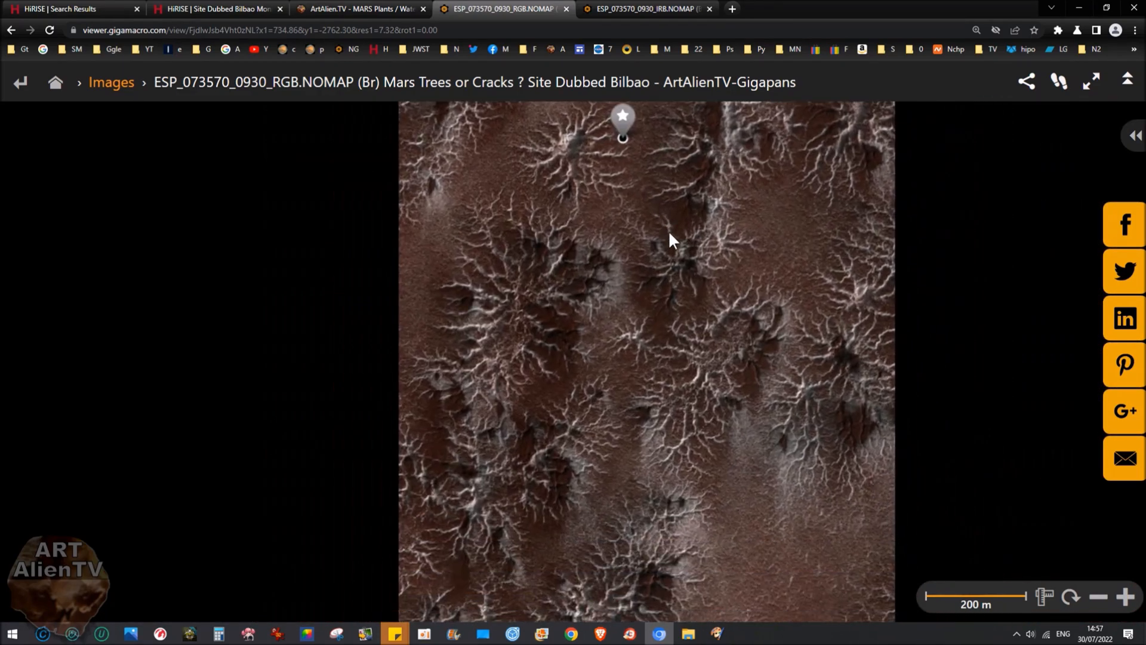
pyautogui.moveTo(671, 240); pyautogui.dragTo(688, 363)
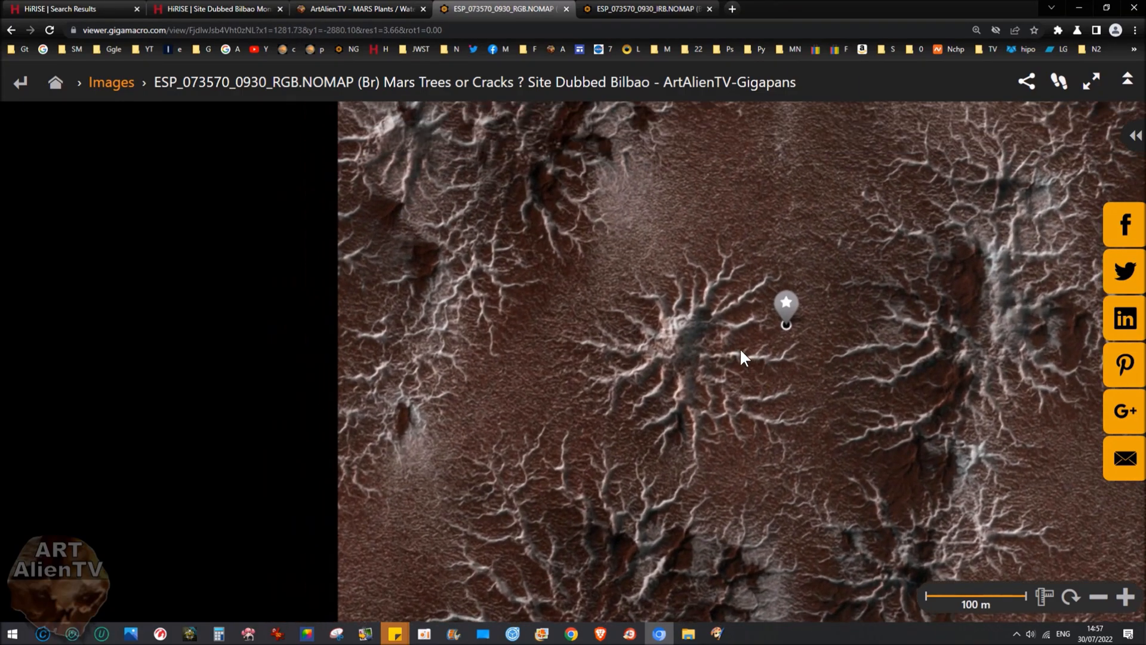
pyautogui.moveTo(742, 357); pyautogui.dragTo(698, 378)
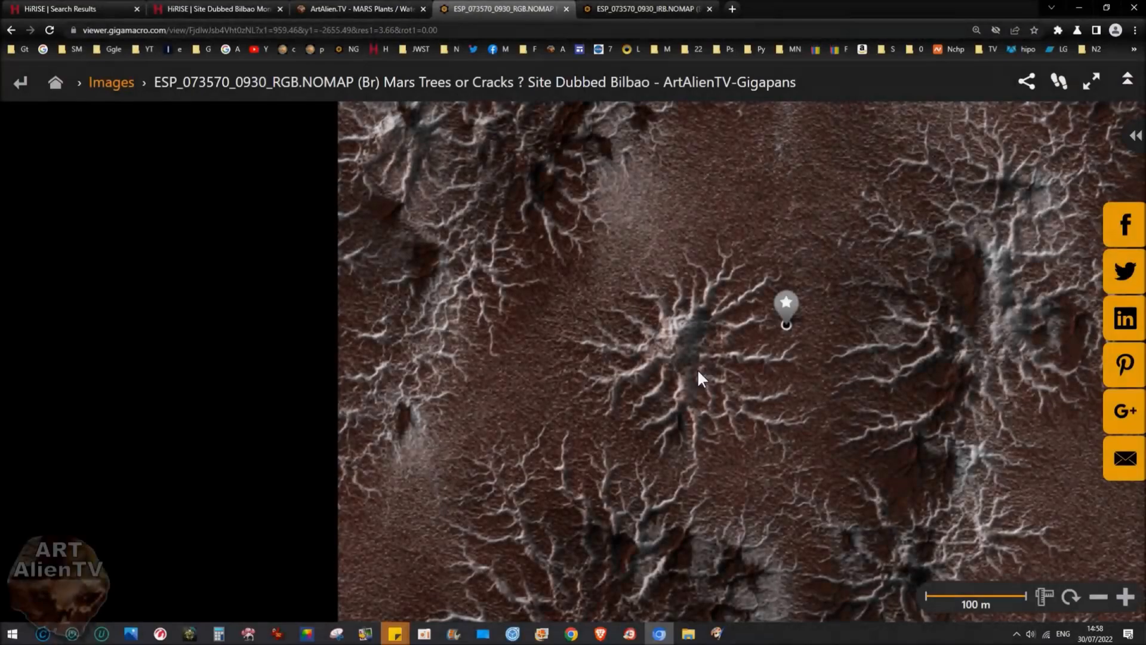
pyautogui.click(1092, 81)
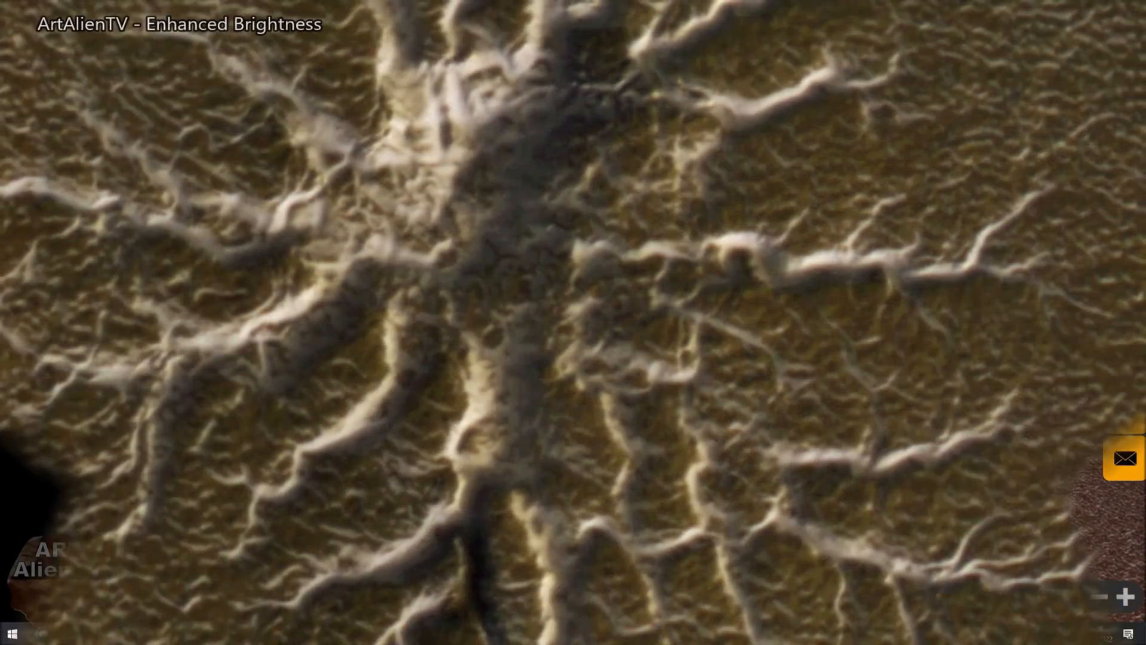